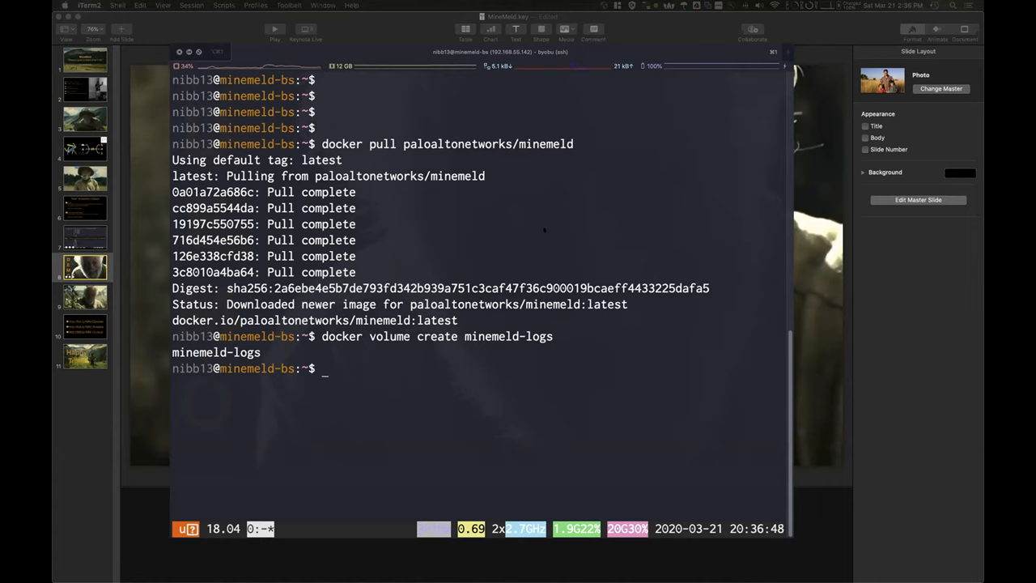
Create the minemeld-local volume and launch the minemeld container with docker run.
text(docker volume create minemeld-local)
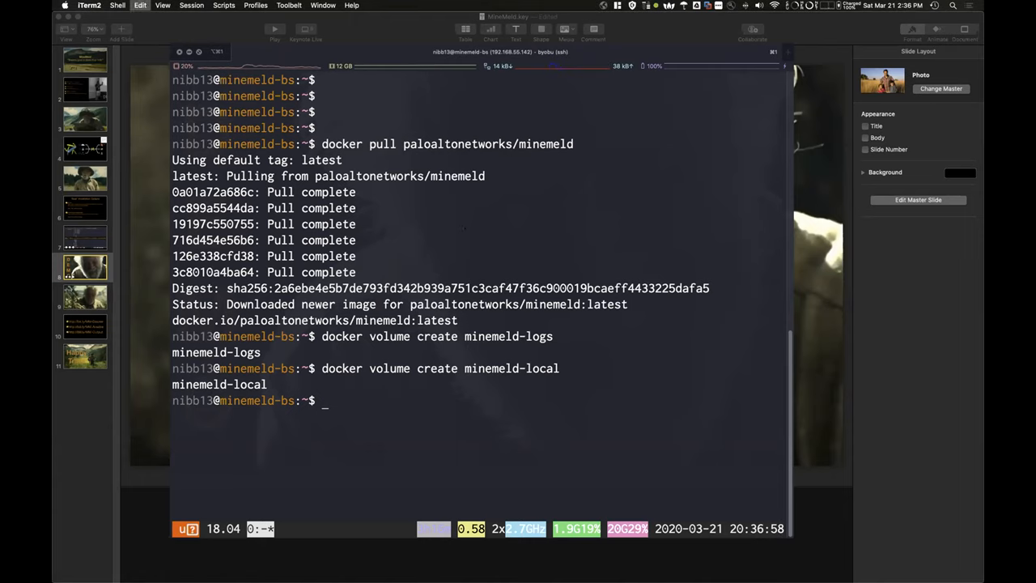
text(docker run -dit --name minemeld --restart unless-stopped --tmpfs /run -v minemeld-local:/opt/minemeld/local -v minemeld-logs:/opt/minemeld/log  -p 443:443 -p 80:80 paloaltonetworks/minemeld)
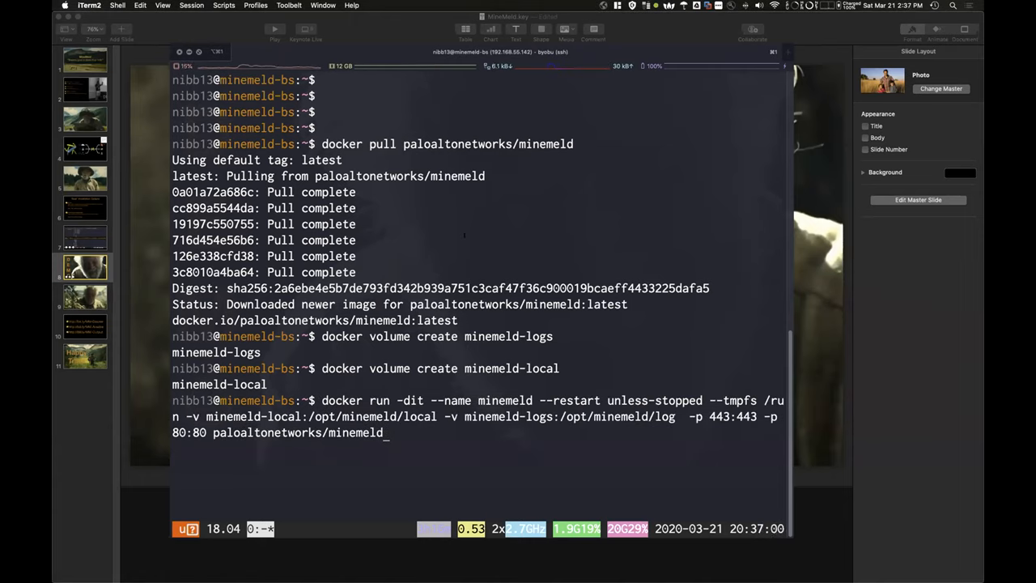
key(return)
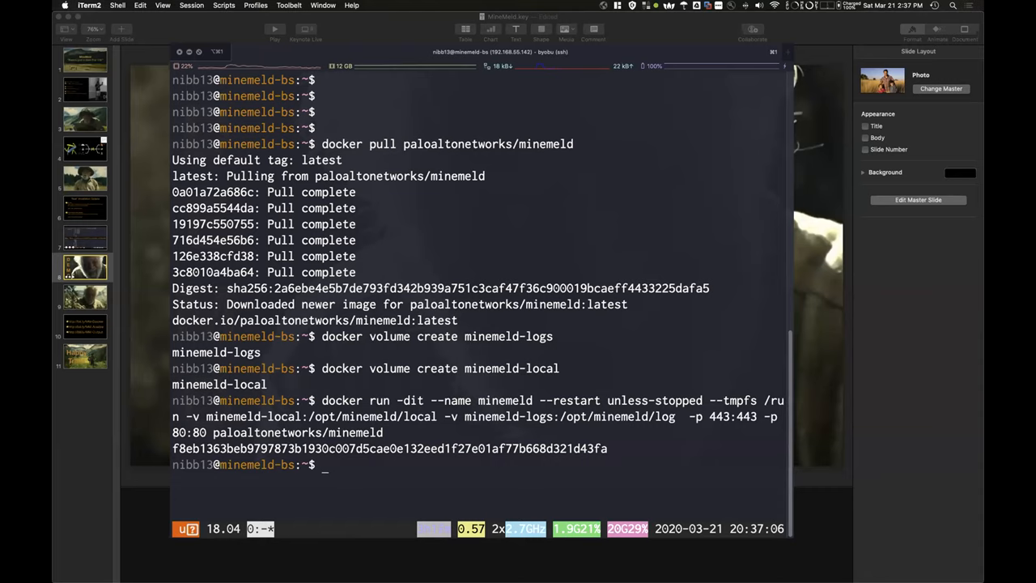
Show the minemeld container's startup logs with docker logs.
text(do)
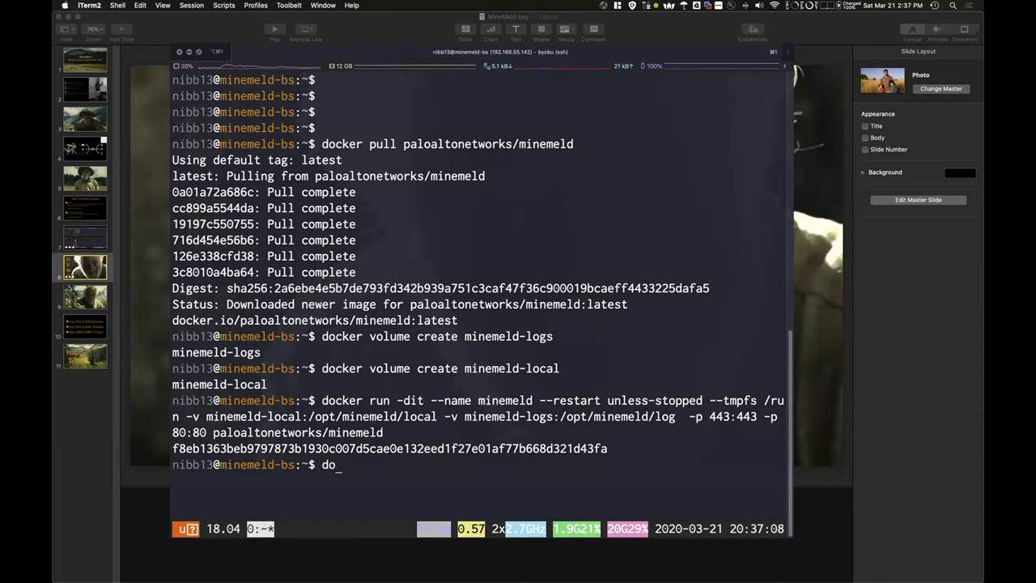
text(cker loo)
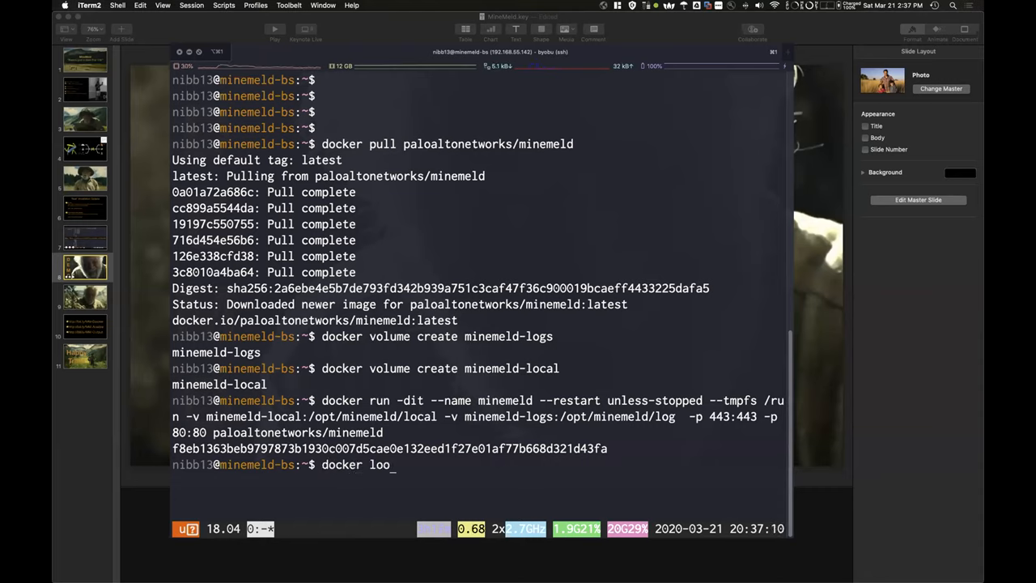
text(gs)
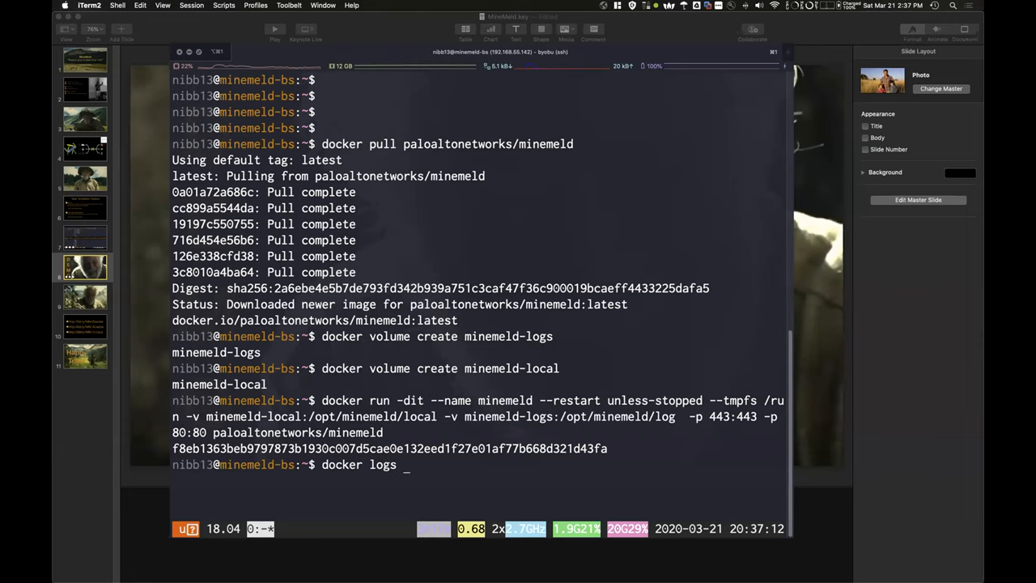
key(Return)
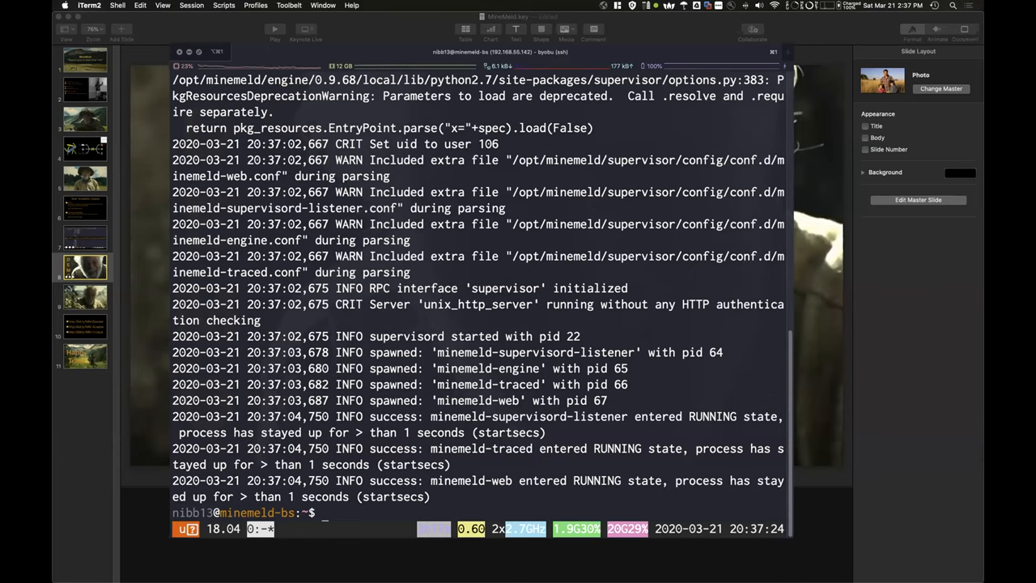
mouse_move(385, 560)
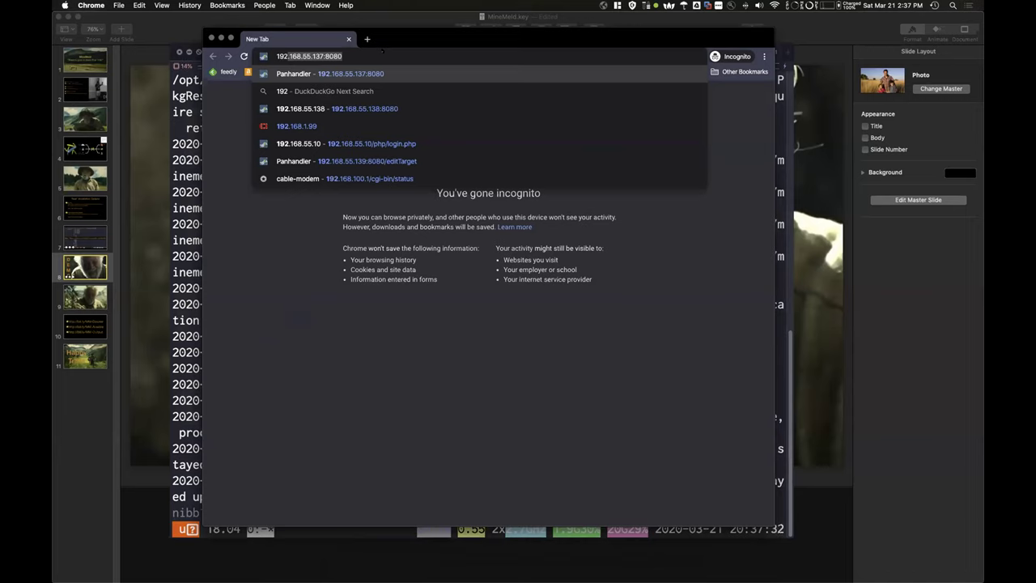
Open 192.168.55.142, bypass the certificate warning, and log in as admin.
text(192.168.55.142)
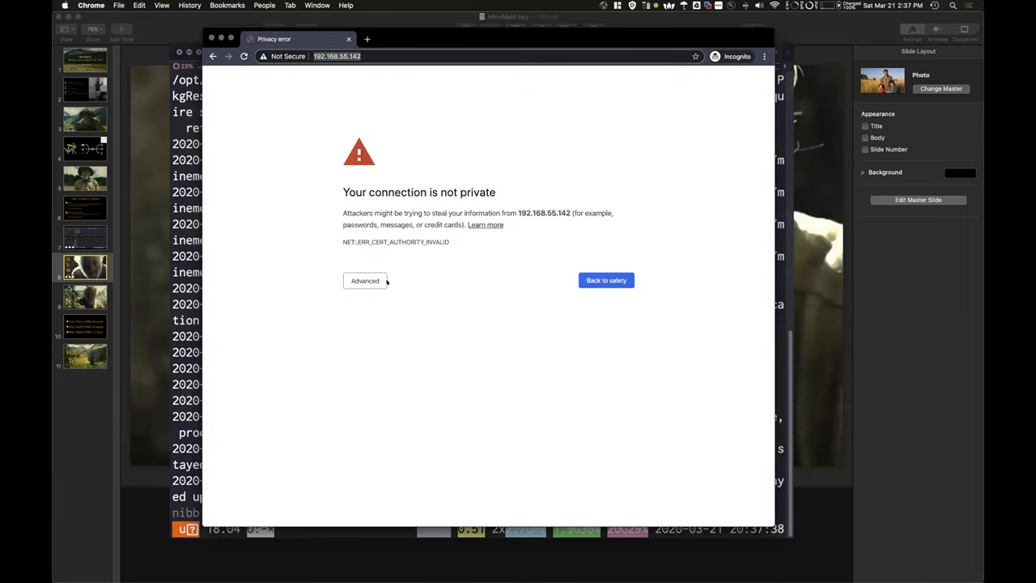
click(365, 280)
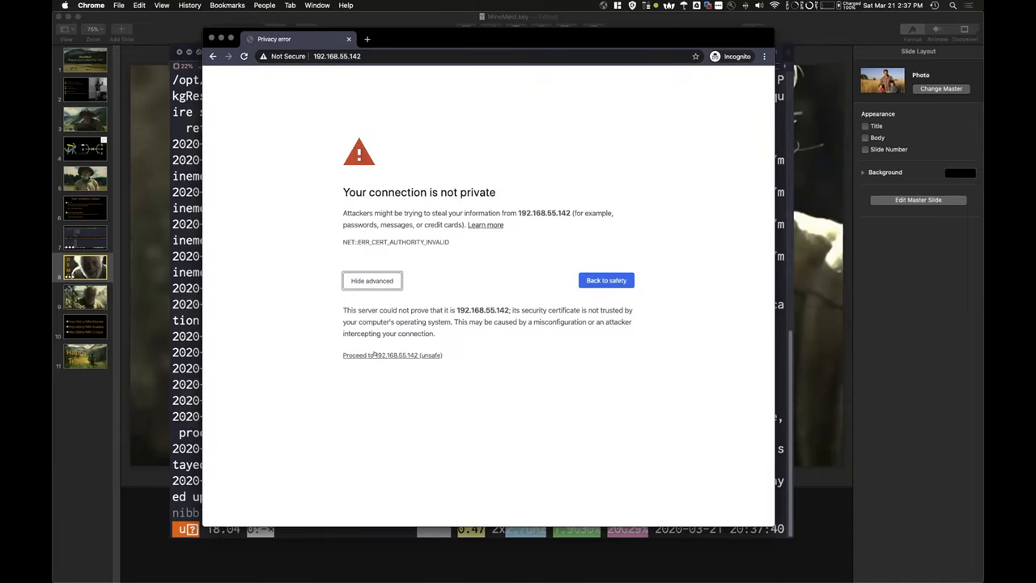
click(392, 354)
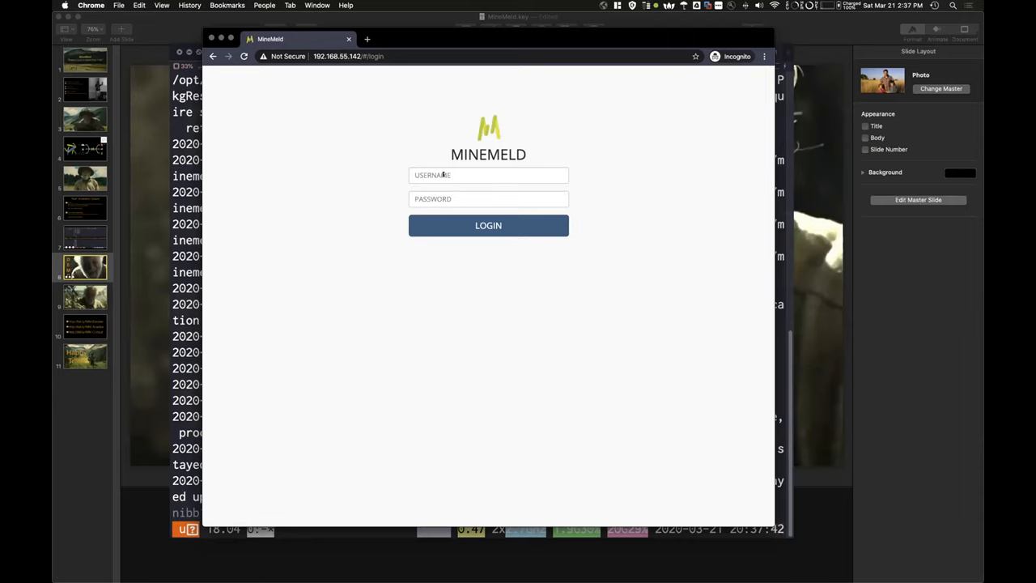
text(admin)
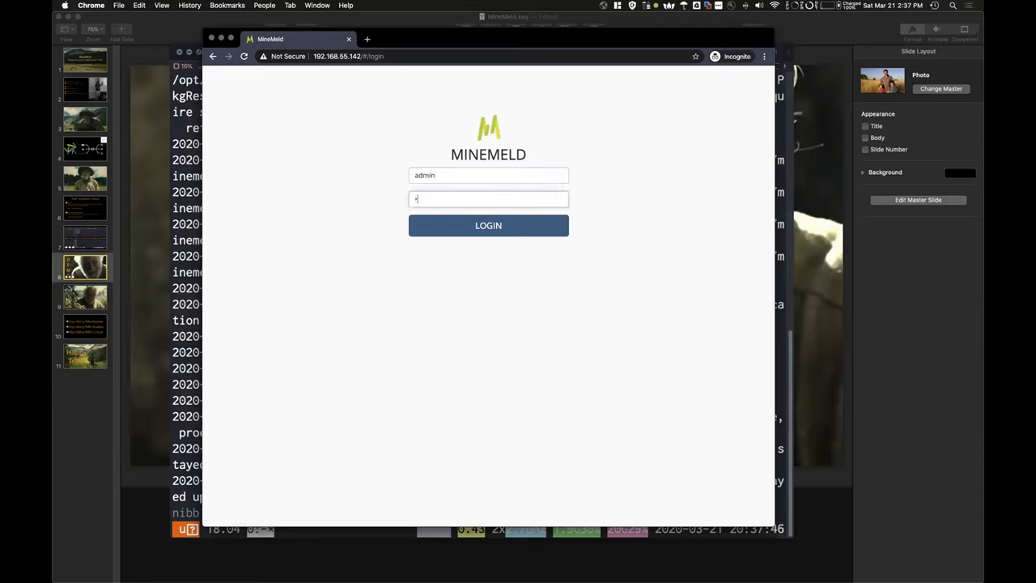
click(488, 225)
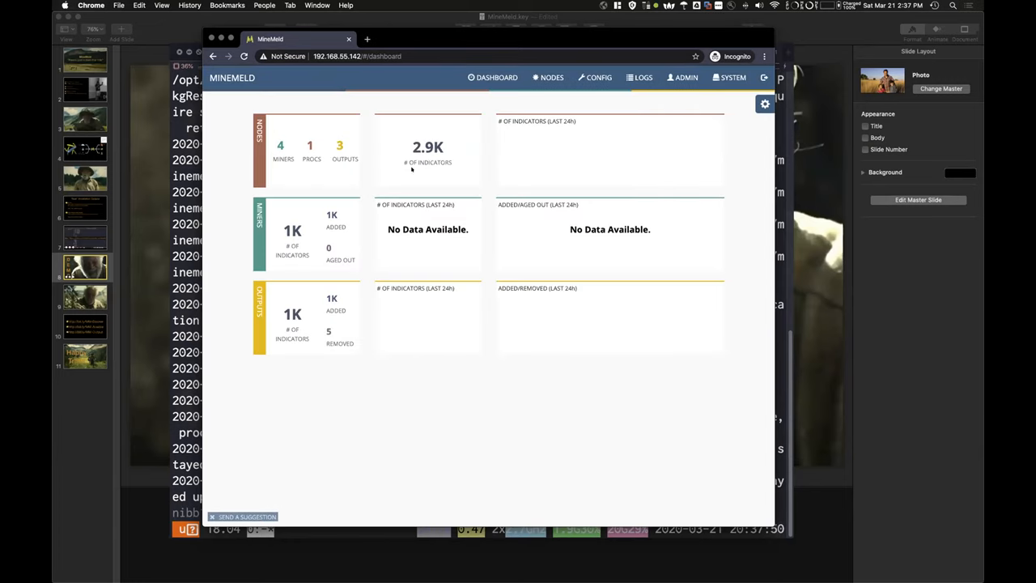
mouse_move(493, 77)
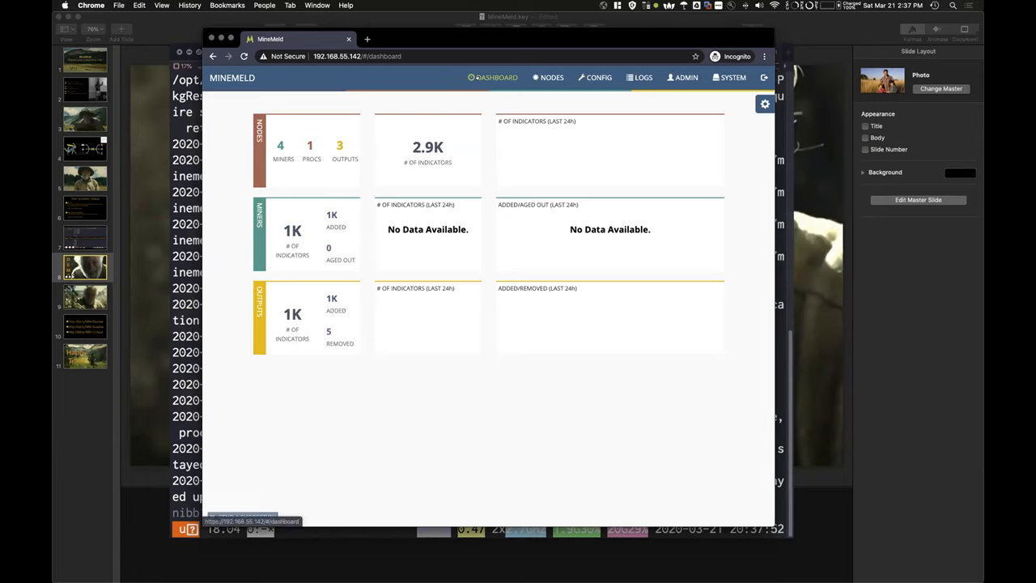
mouse_move(302, 151)
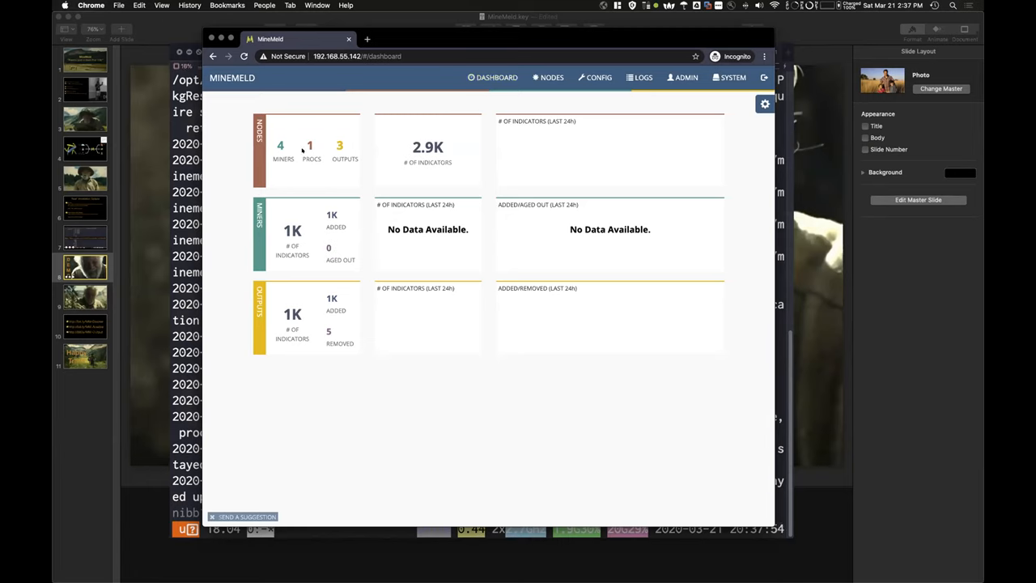
mouse_move(292, 137)
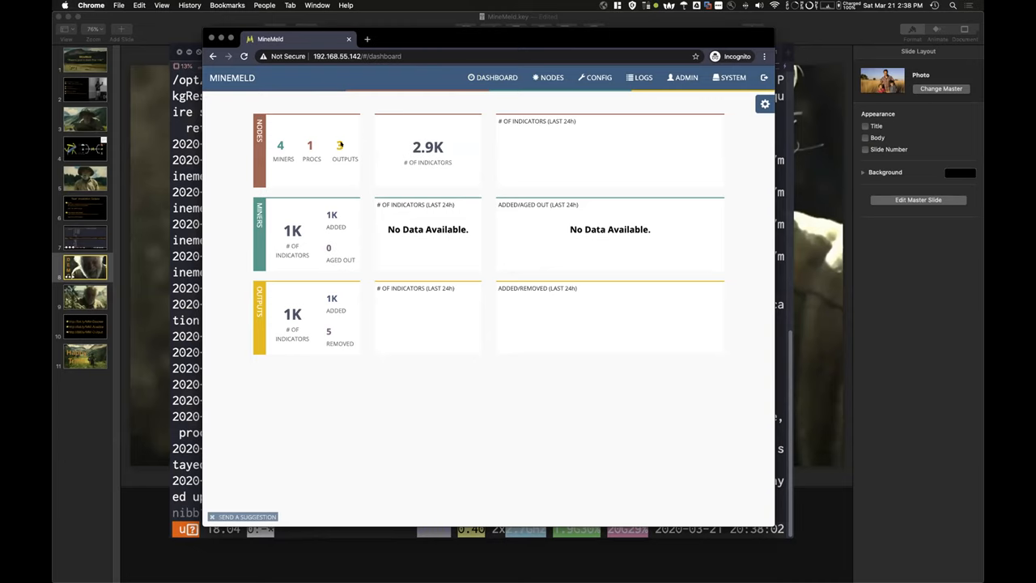
mouse_move(686, 77)
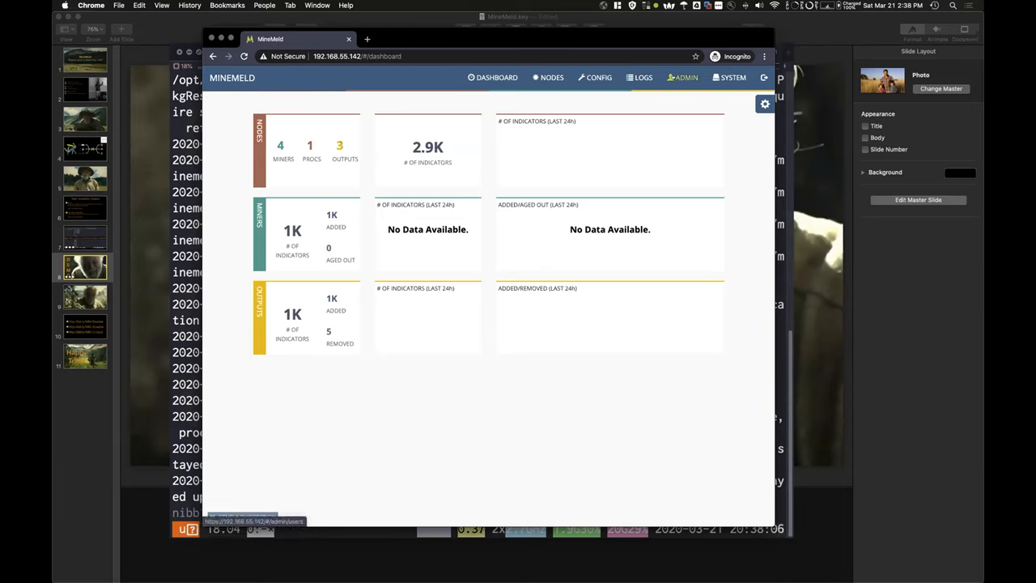
On the ADMIN page, set and confirm a new password for the admin user.
click(686, 77)
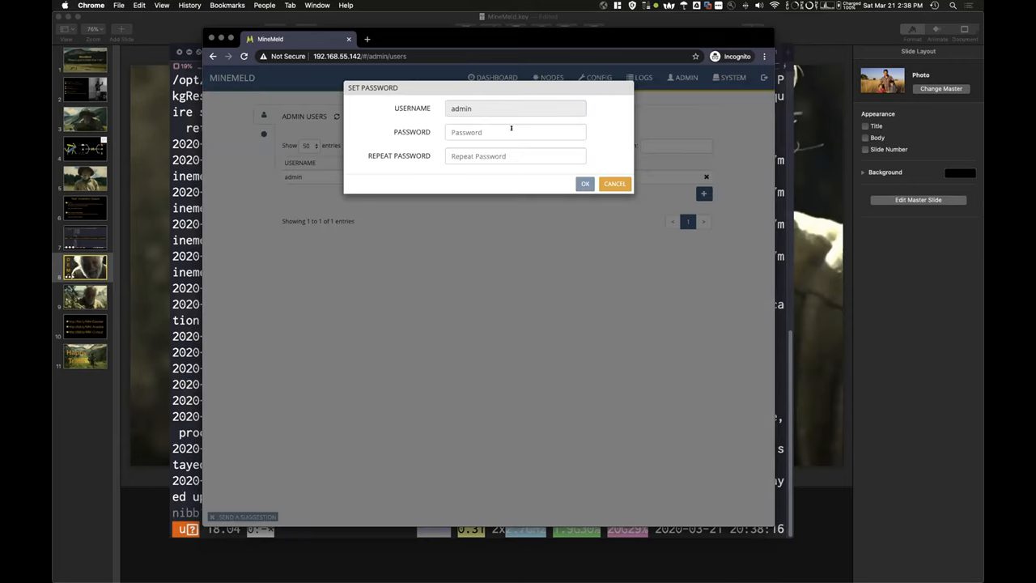
click(516, 132)
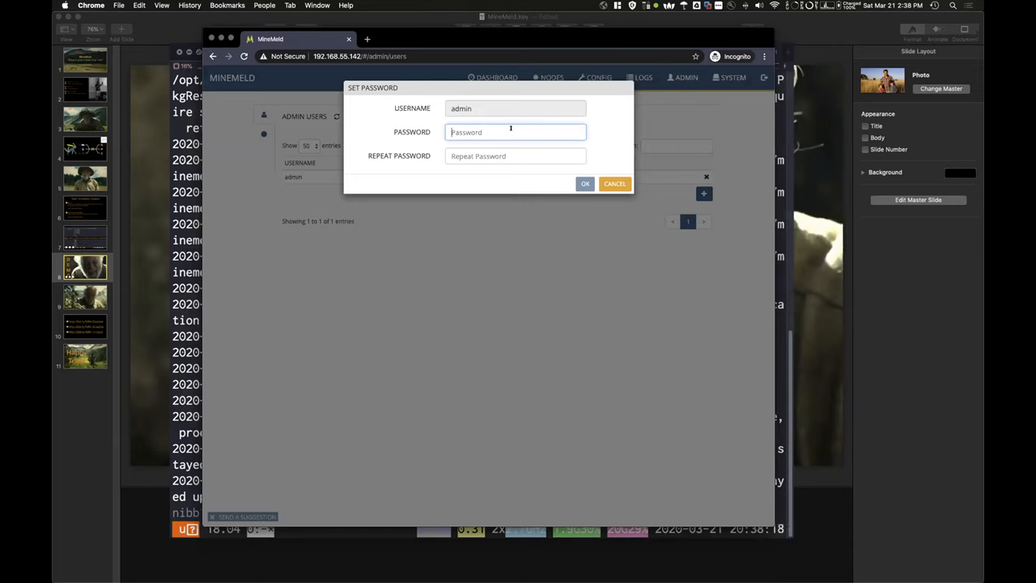
text(•••••)
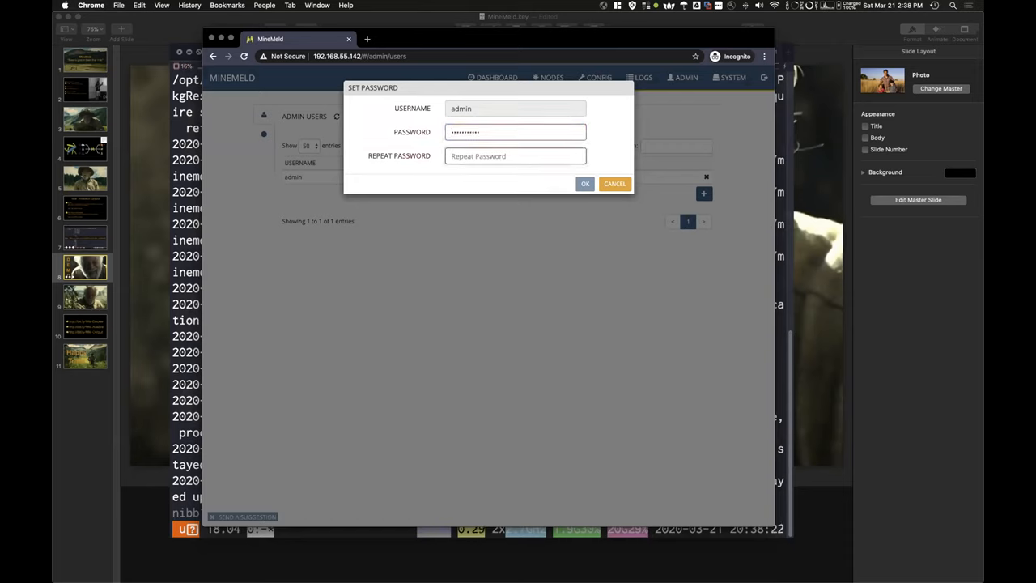
text(••••••)
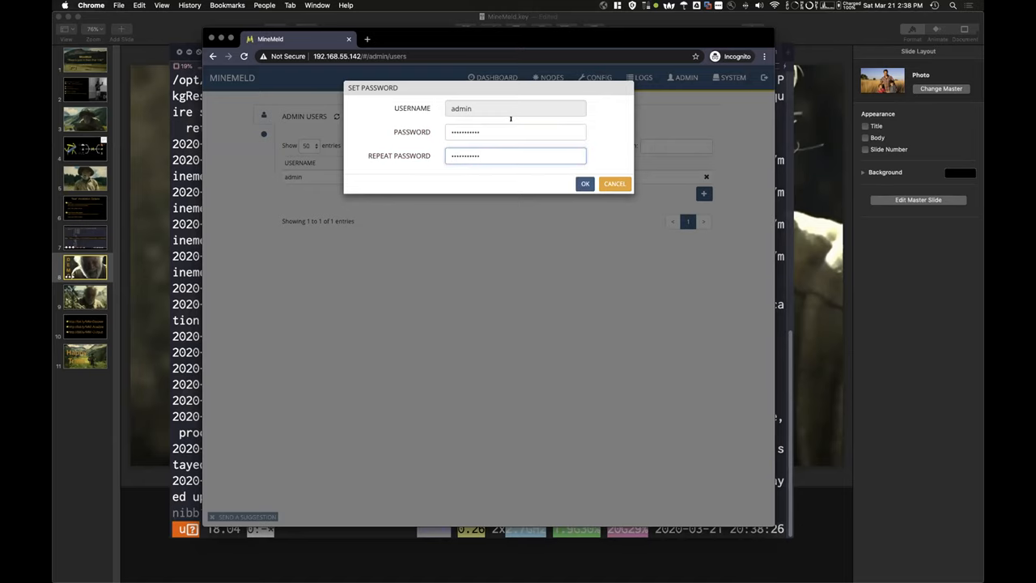
click(586, 183)
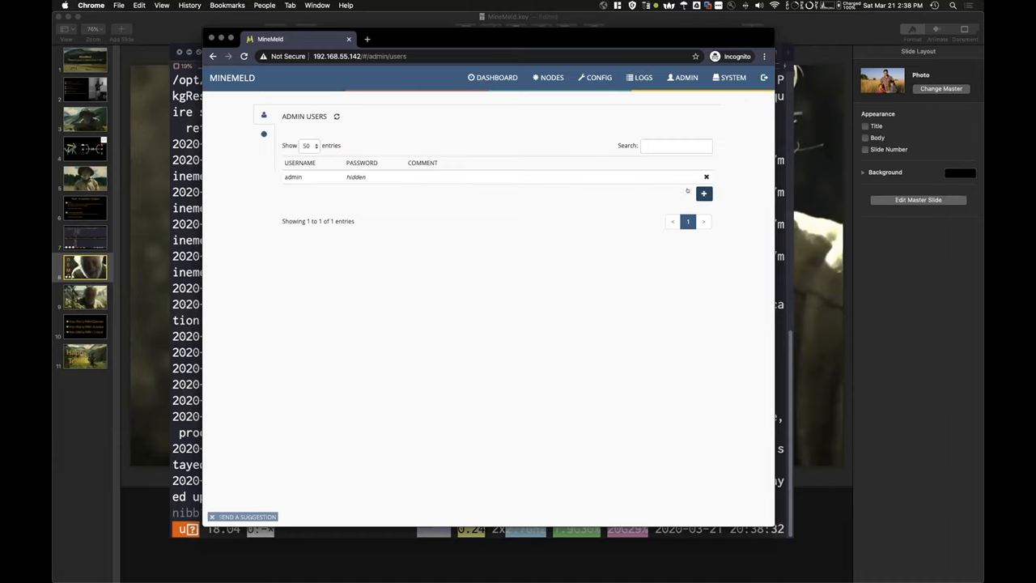
mouse_move(704, 193)
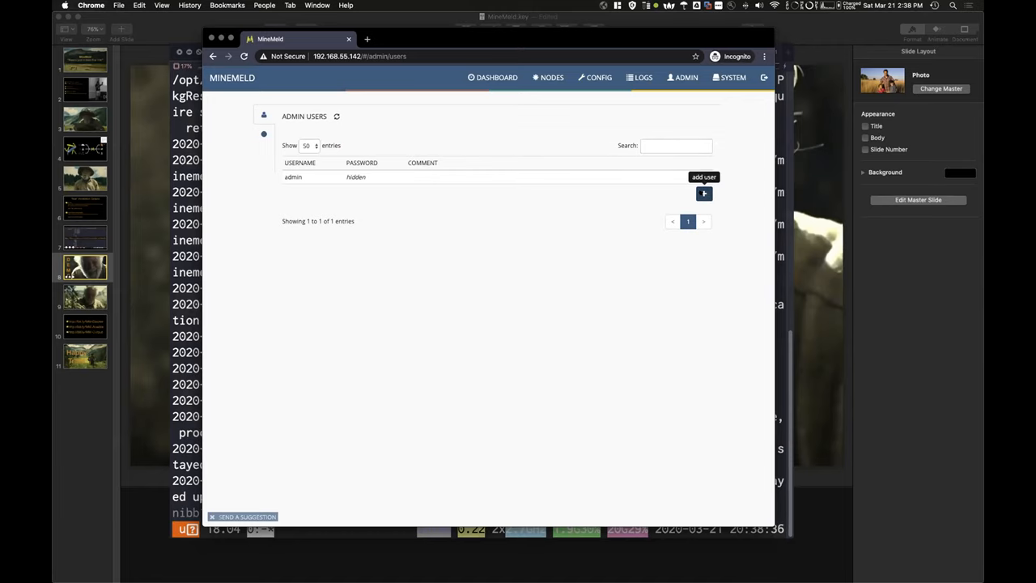
Add admin user nibb13 with a confirmed password.
click(702, 176)
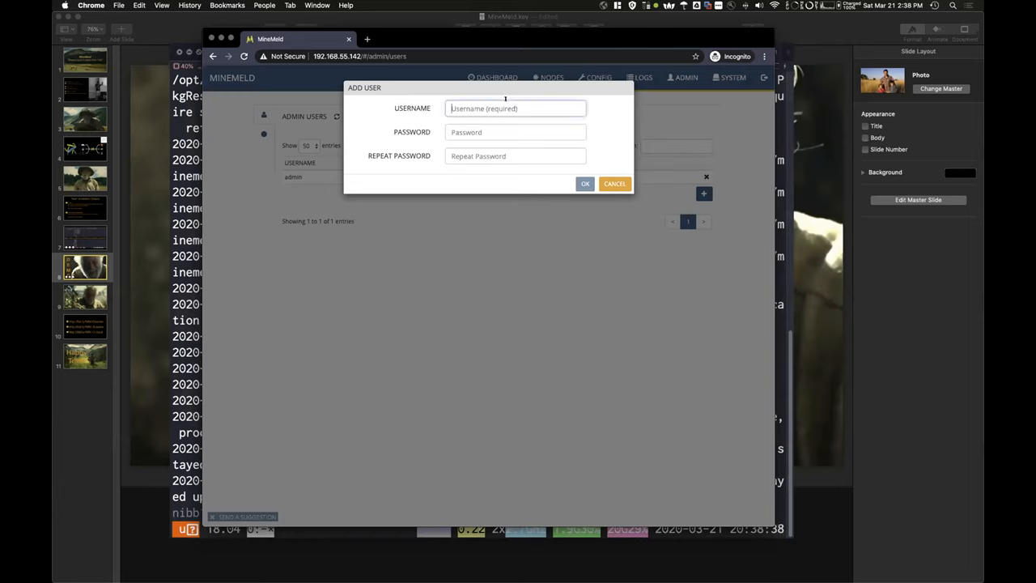
text(nibb13)
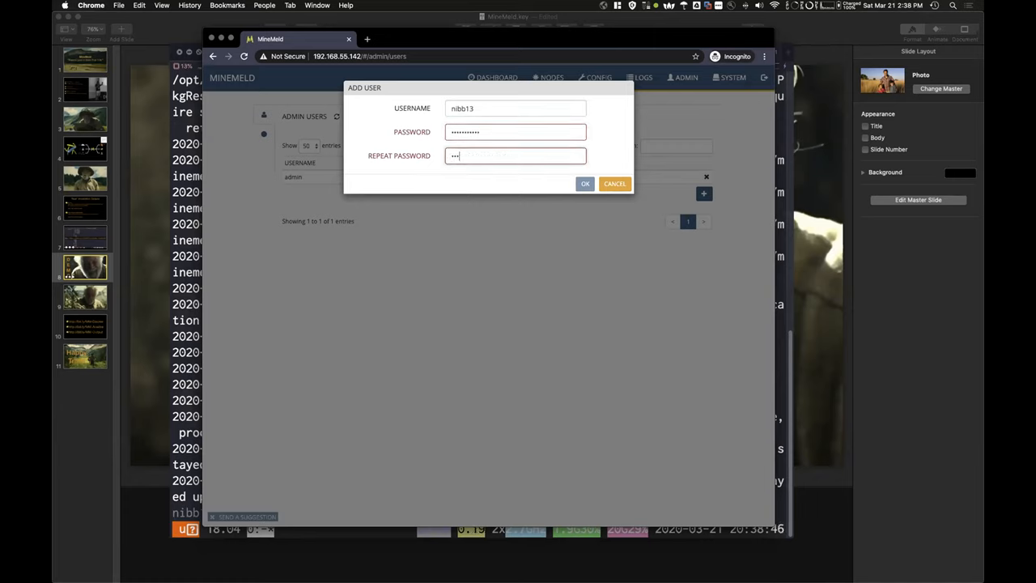
text(•••••••••)
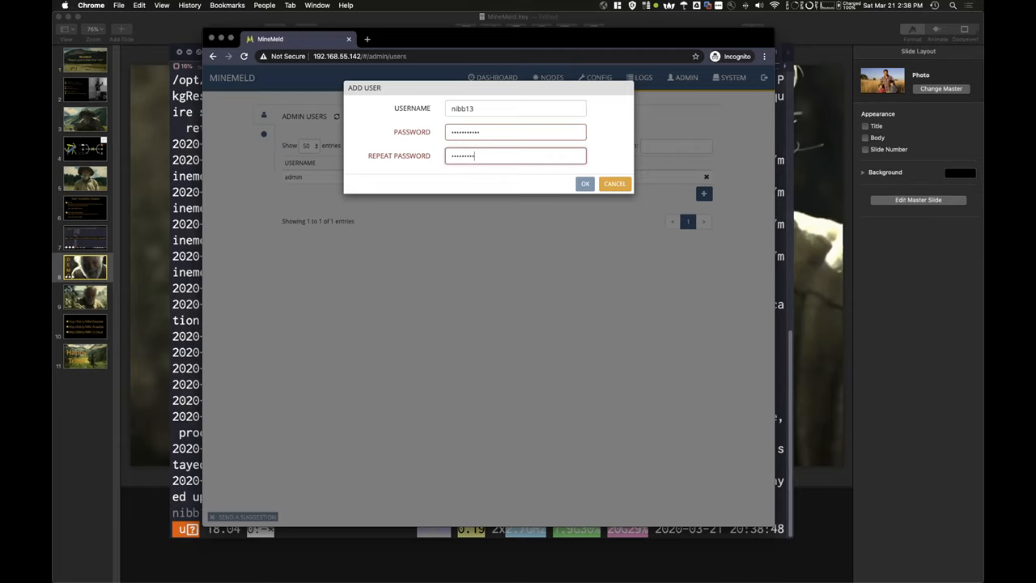
click(585, 184)
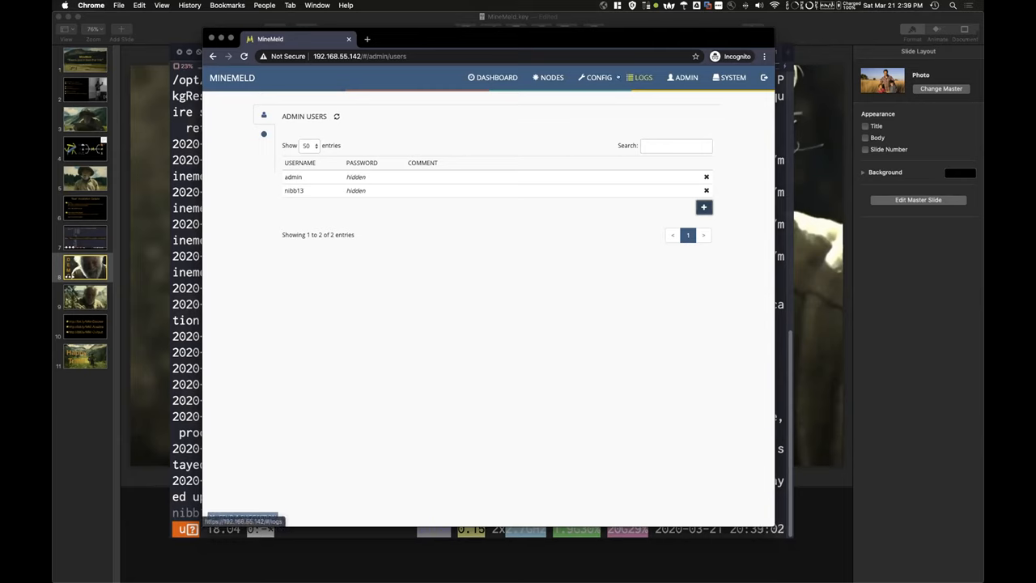
mouse_move(732, 77)
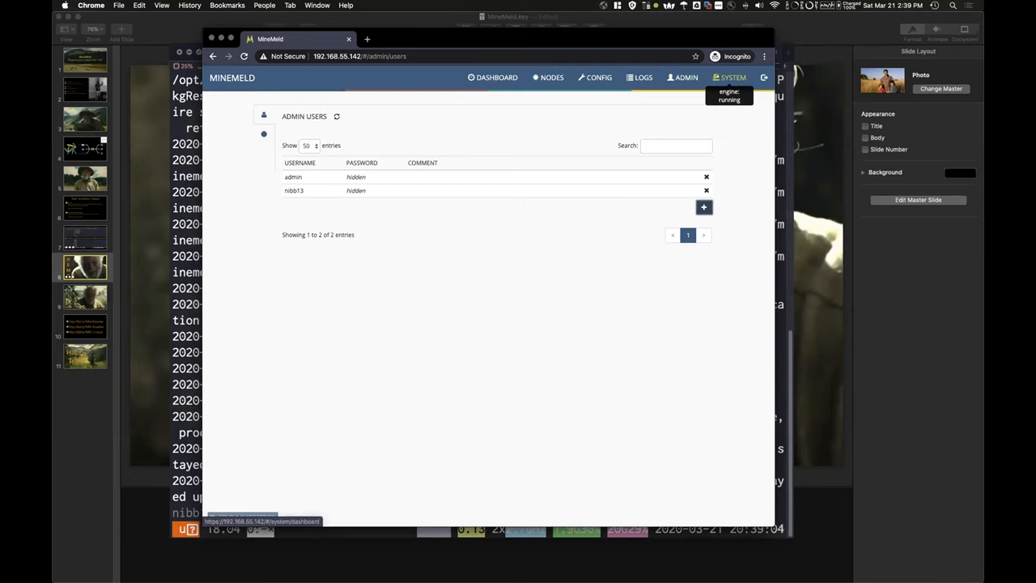
View the SYSTEM status page, then return to the main dashboard.
click(732, 77)
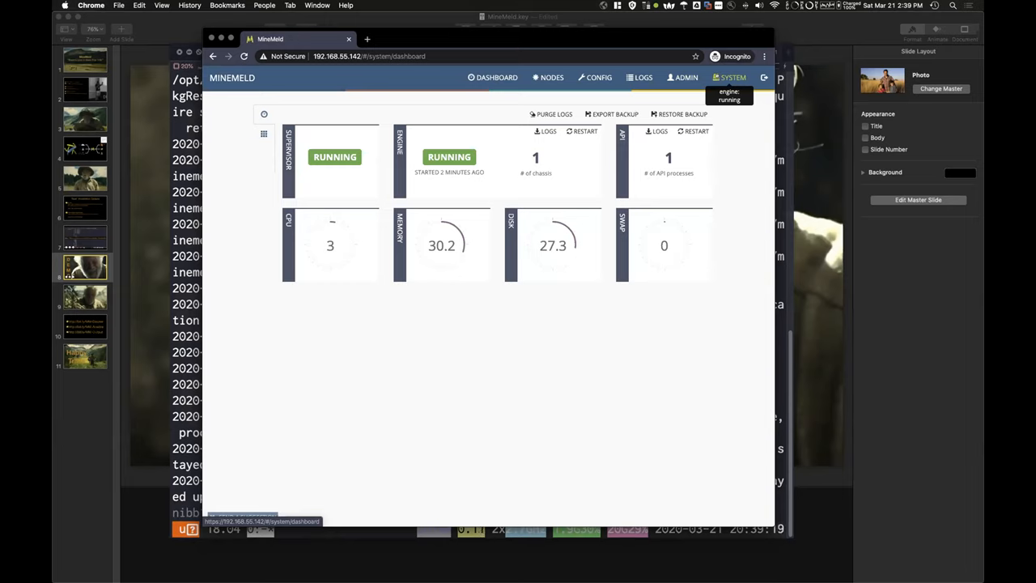
mouse_move(685, 77)
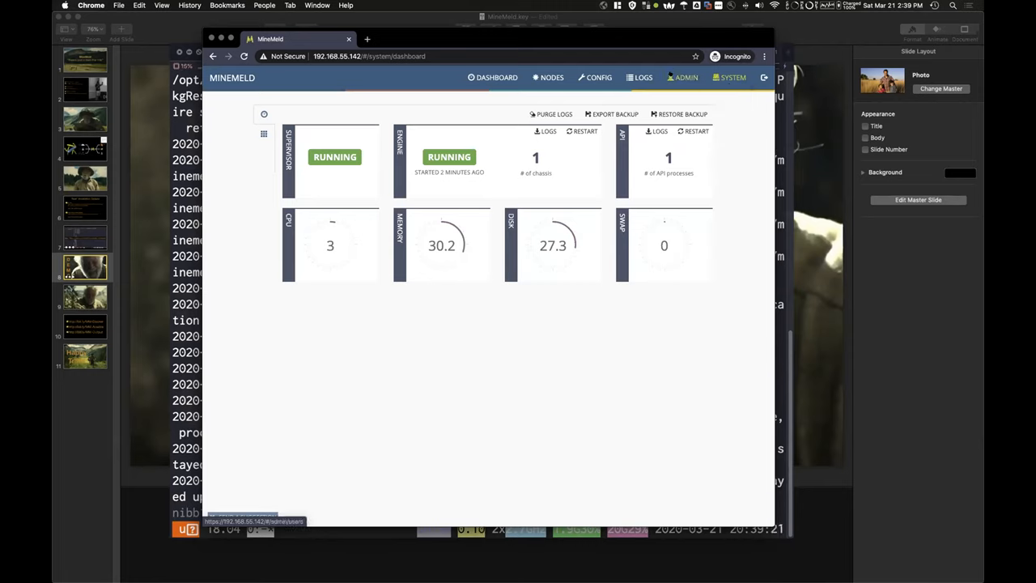
click(496, 76)
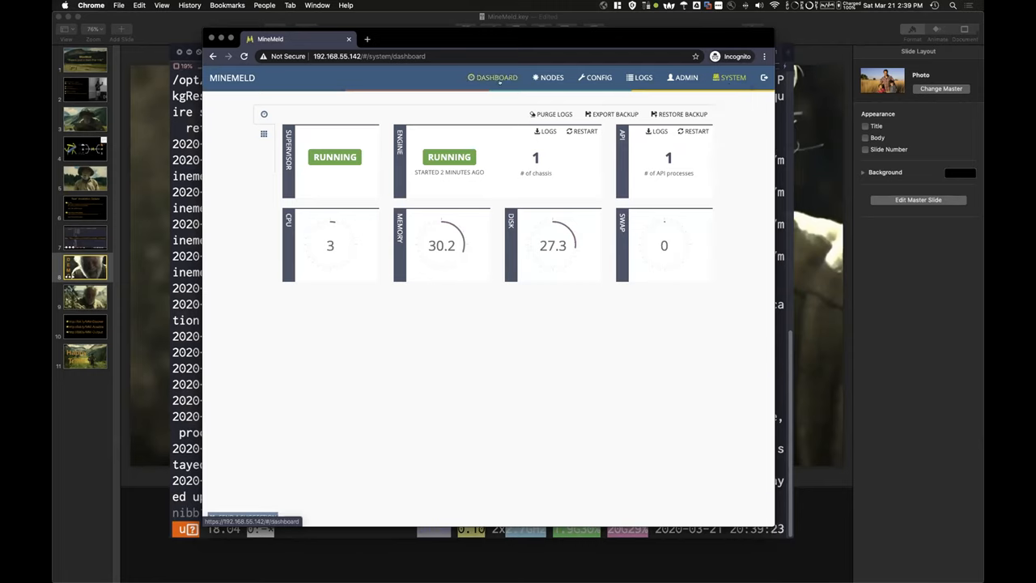
click(552, 76)
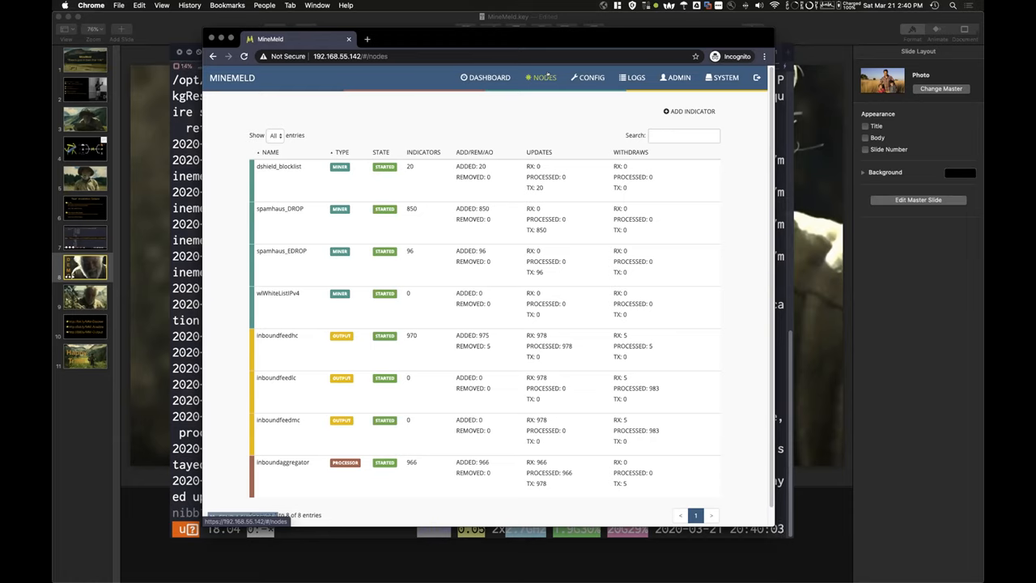
mouse_move(264, 183)
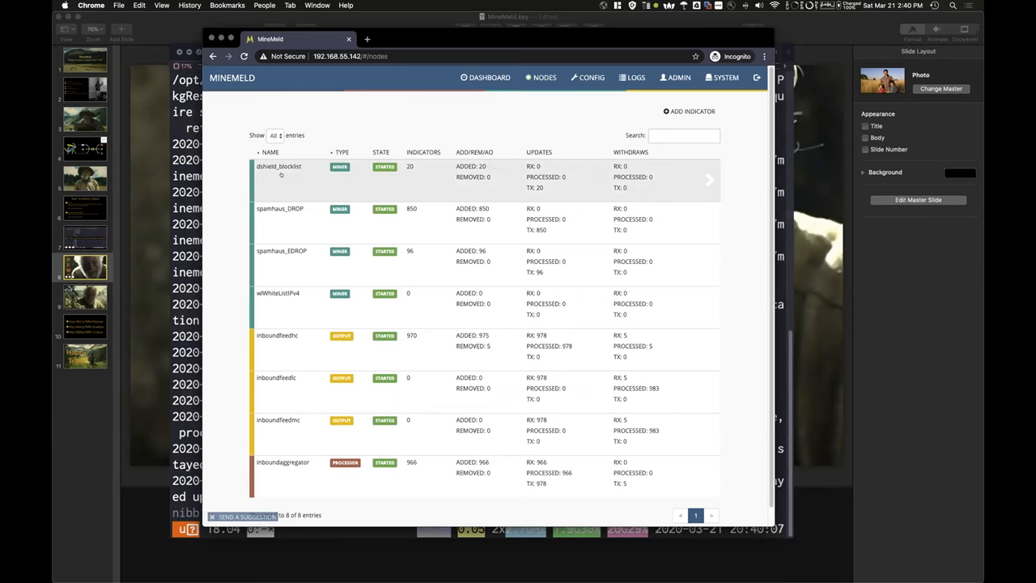
Open the dshield_blocklist node from the nodes list to see its connection graph.
click(279, 166)
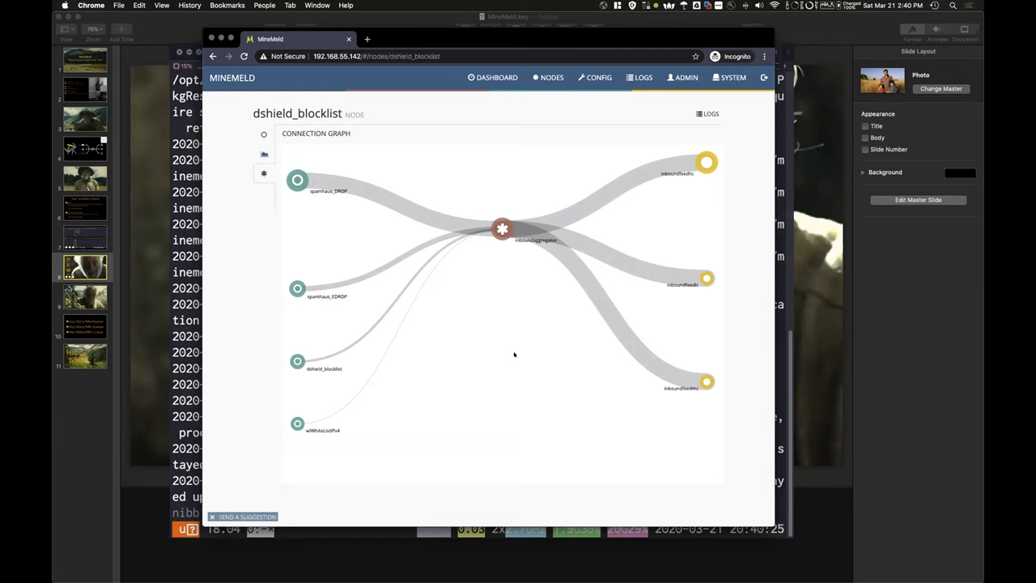
mouse_move(543, 315)
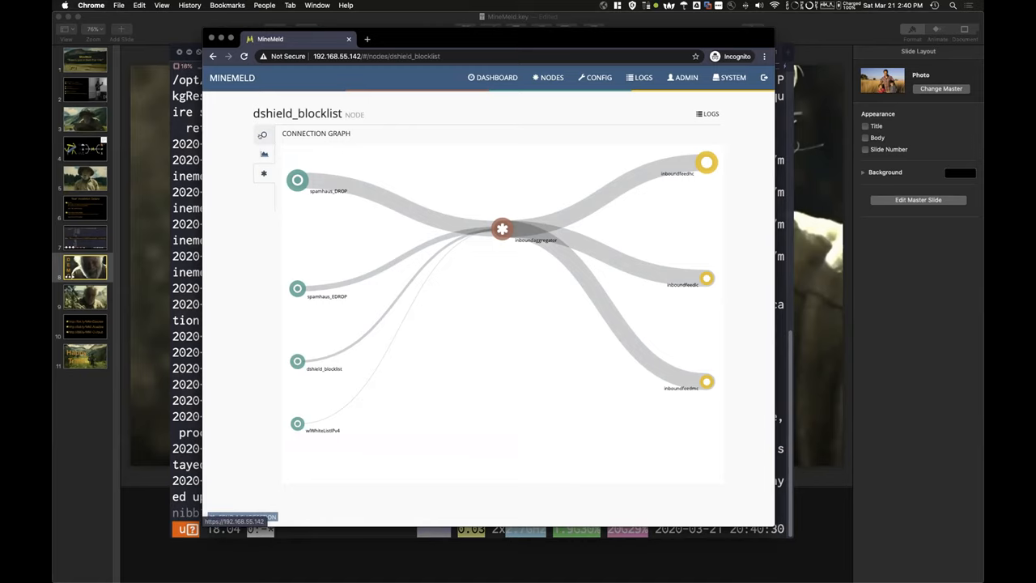
Show dshield_blocklist statistics: 20 current indicators, 20 added, 20 update transmissions.
click(264, 154)
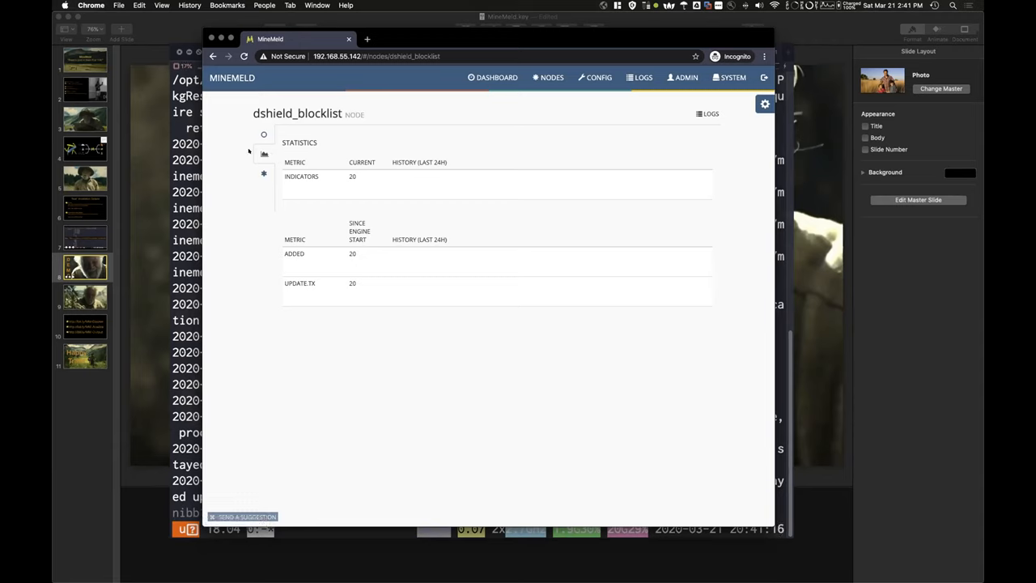
mouse_move(332, 153)
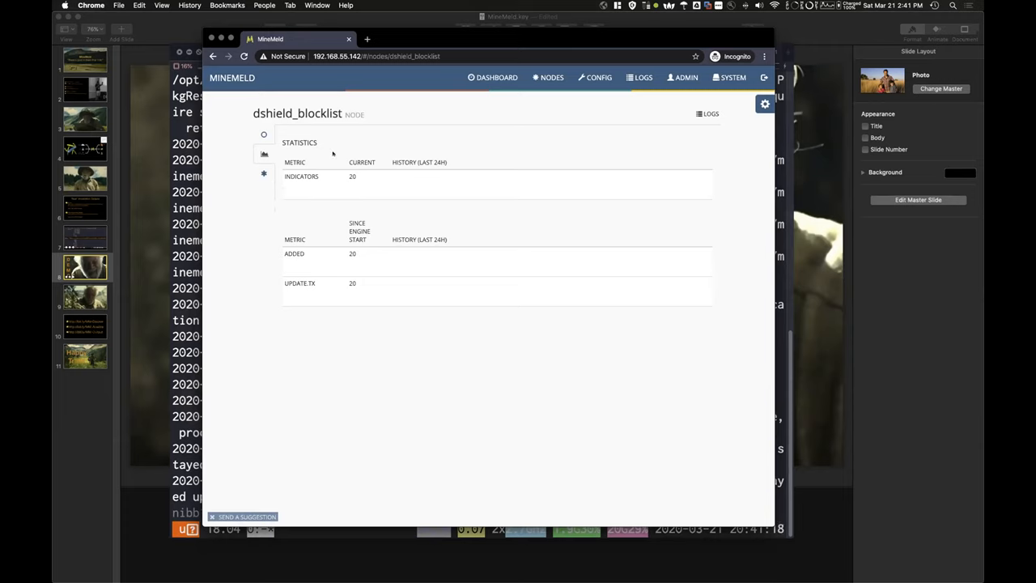
mouse_move(340, 192)
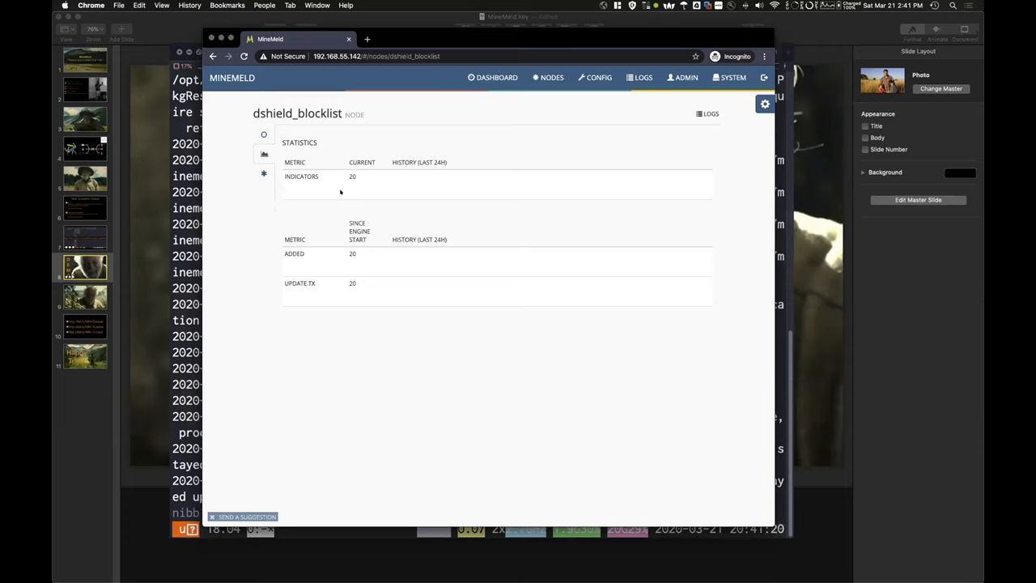
View the wlWhiteListIPv4 node's empty indicators list.
click(552, 77)
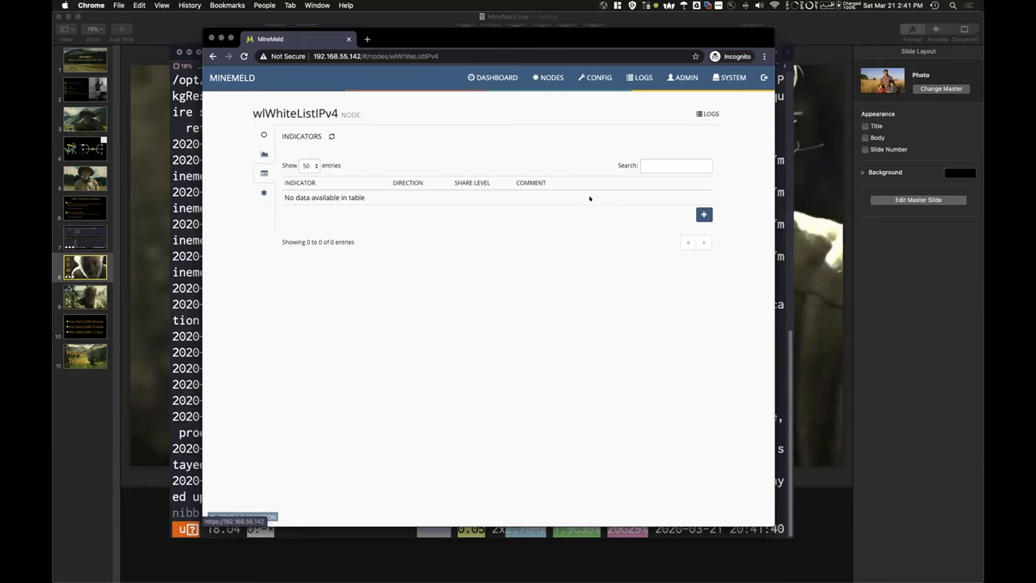
mouse_move(703, 213)
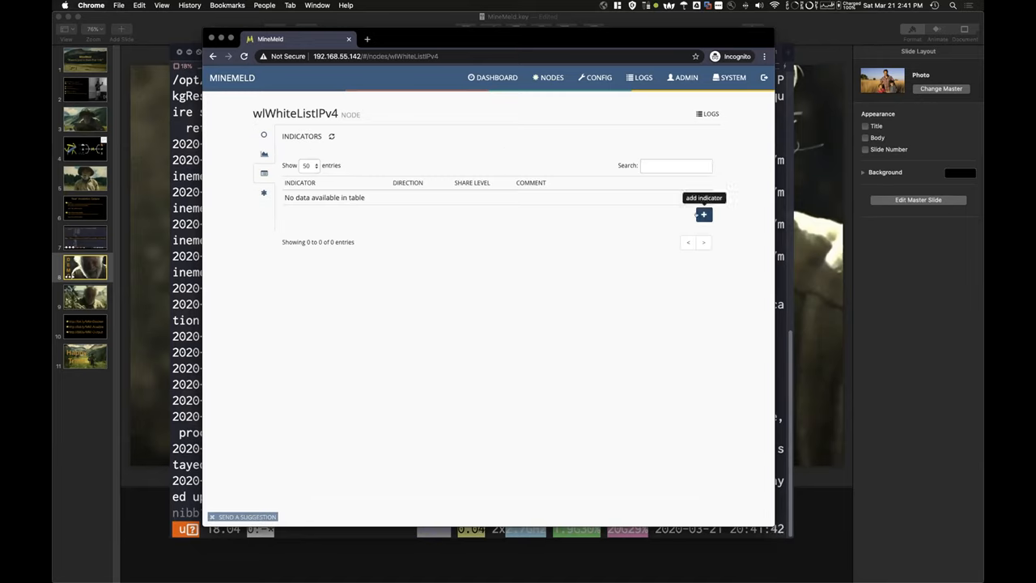
Start a new wlWhiteListIPv4 indicator 8.8.8.8 with comment 'google 8.8.8.8'.
click(702, 214)
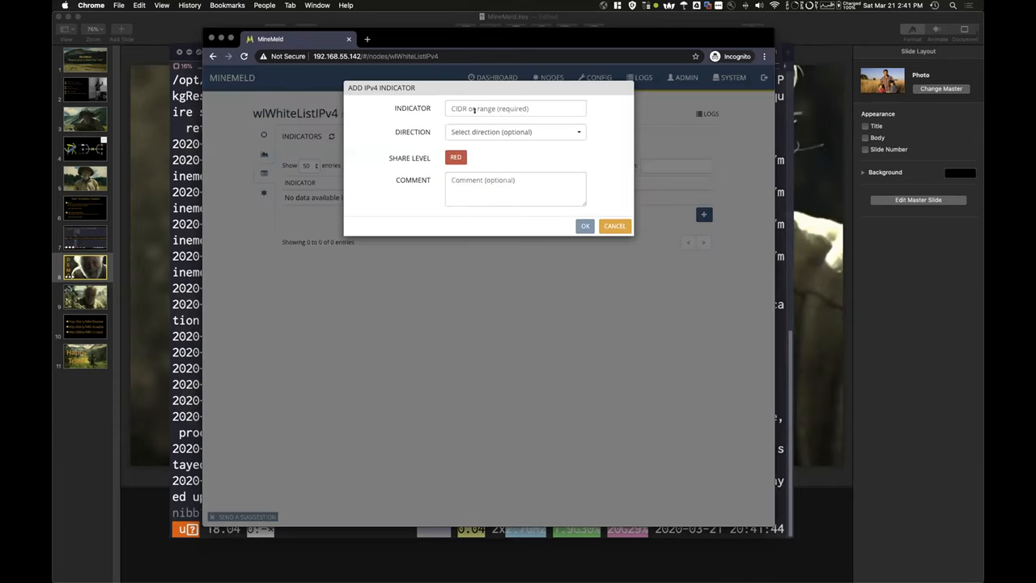
text(8.8.8.8)
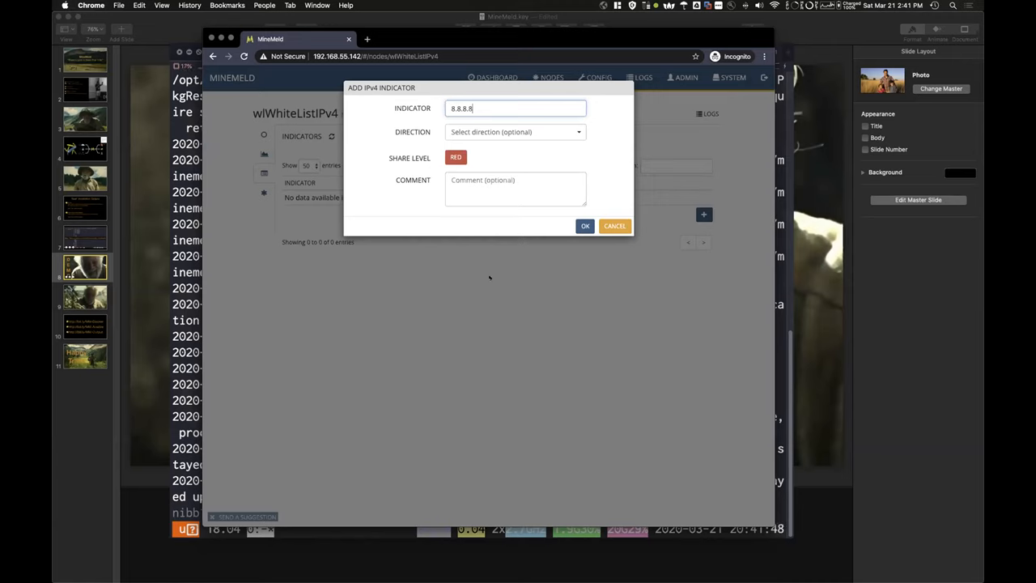
text(google 8)
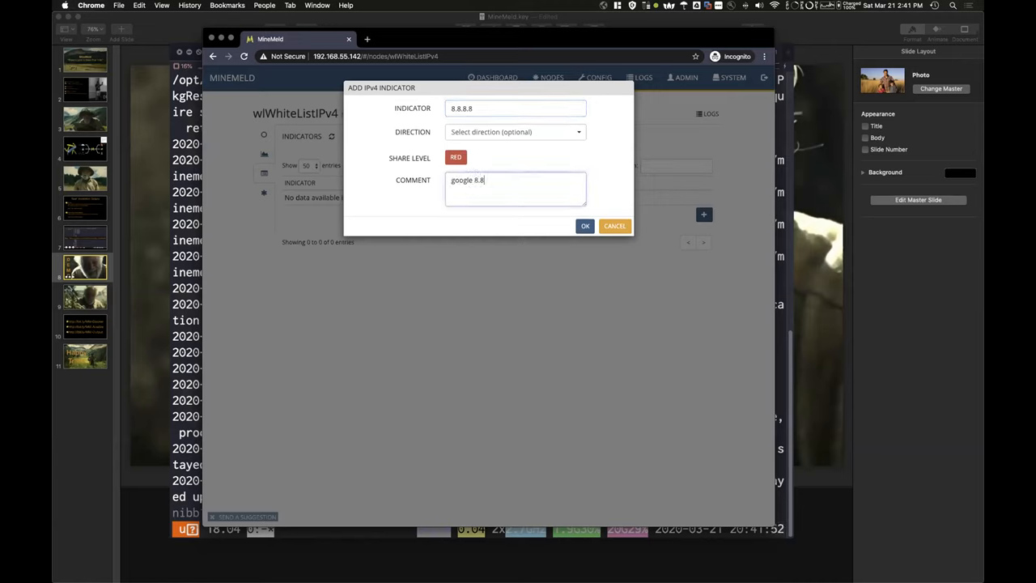
text(.8.8)
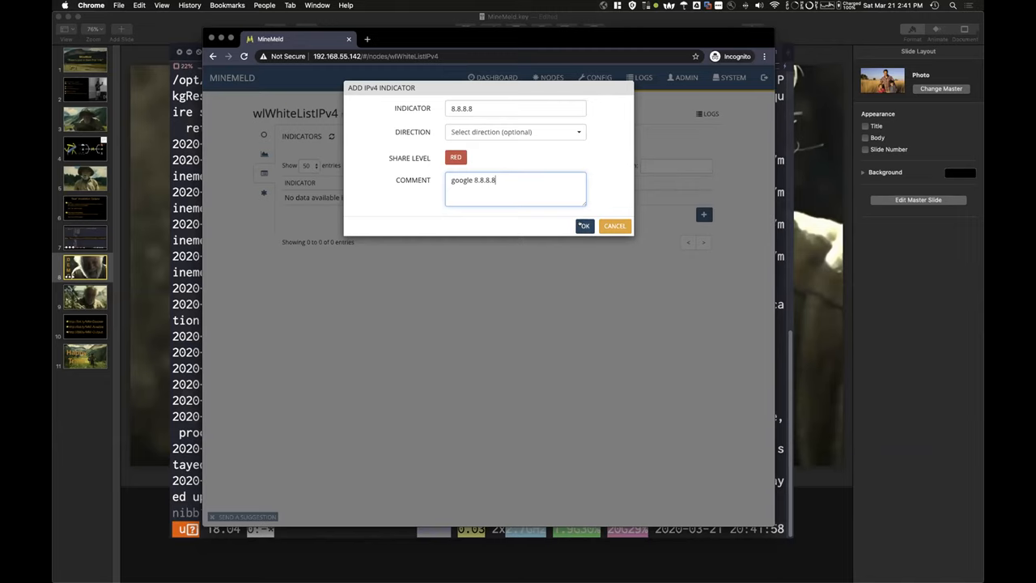
Save the 8.8.8.8 whitelist indicator to wlWhiteListIPv4.
click(584, 225)
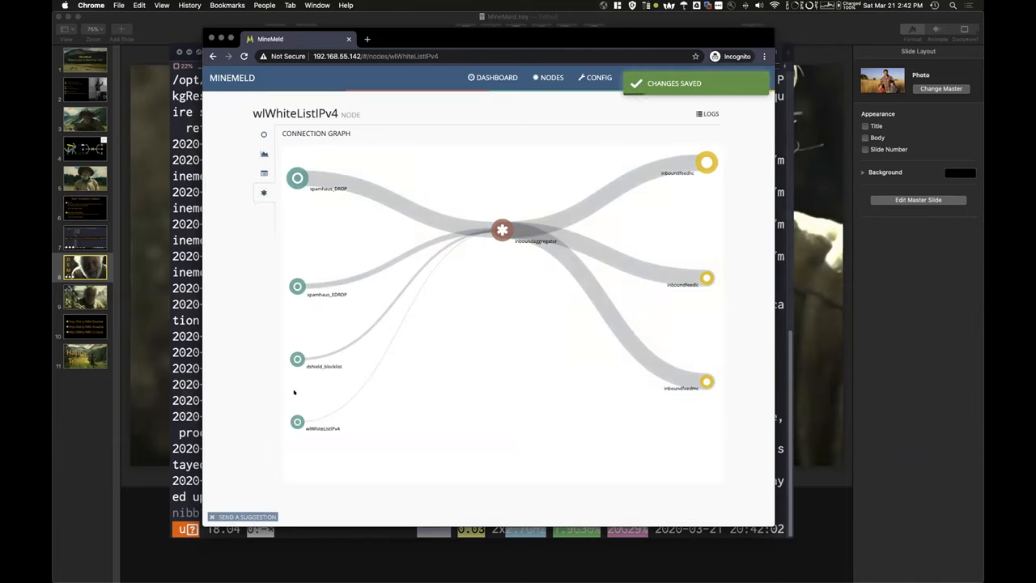
mouse_move(297, 422)
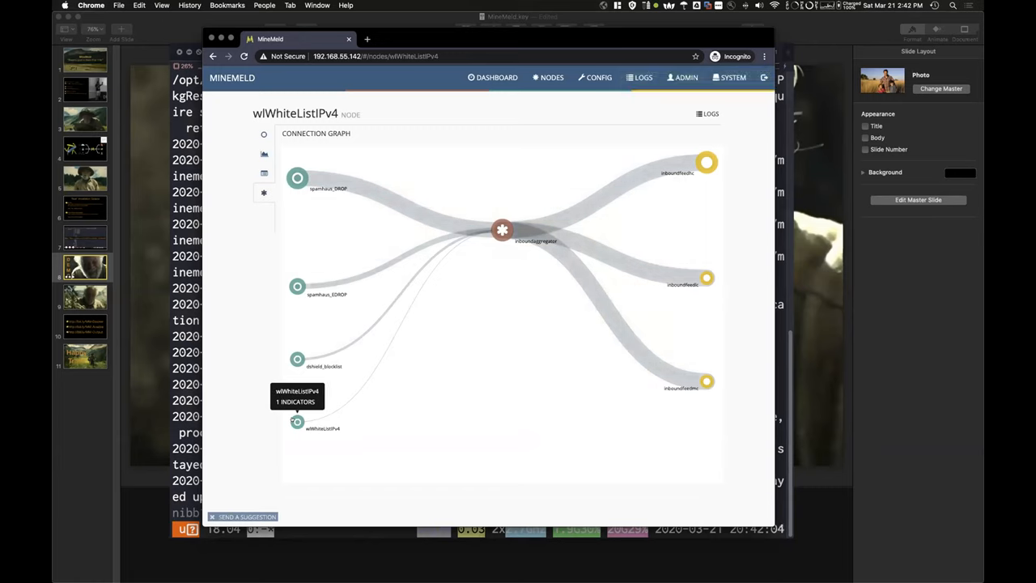
mouse_move(304, 375)
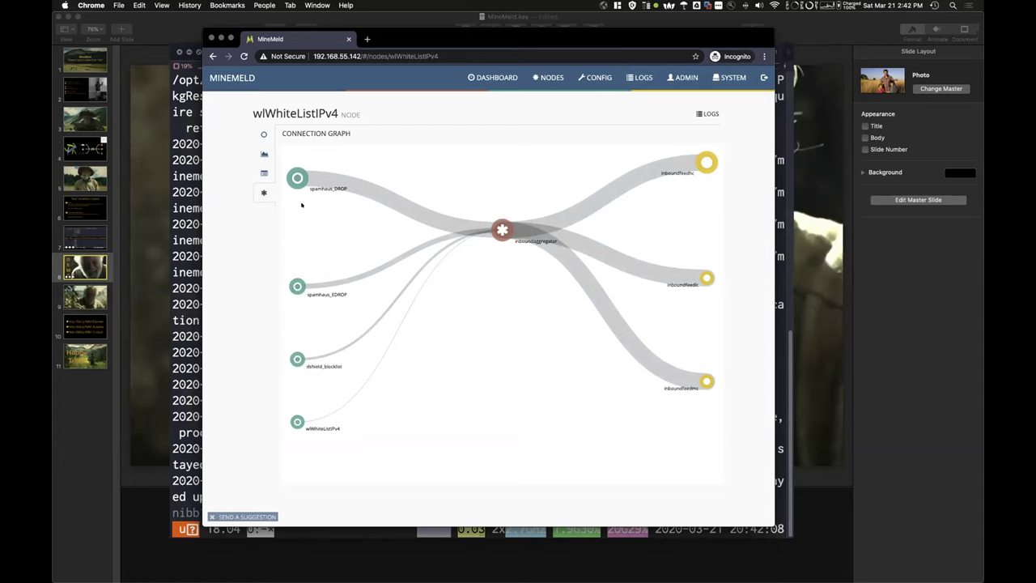
mouse_move(297, 286)
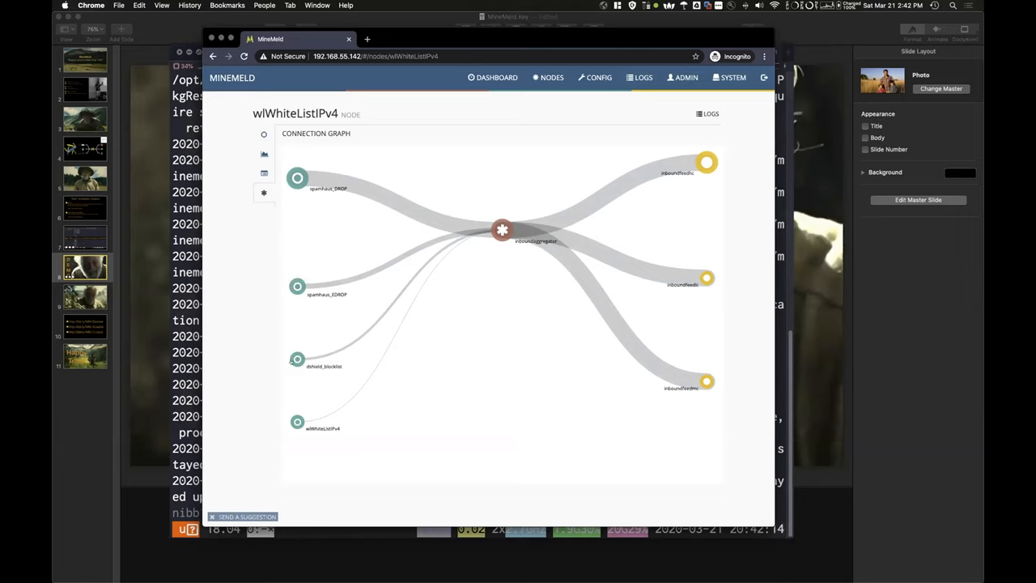
mouse_move(297, 422)
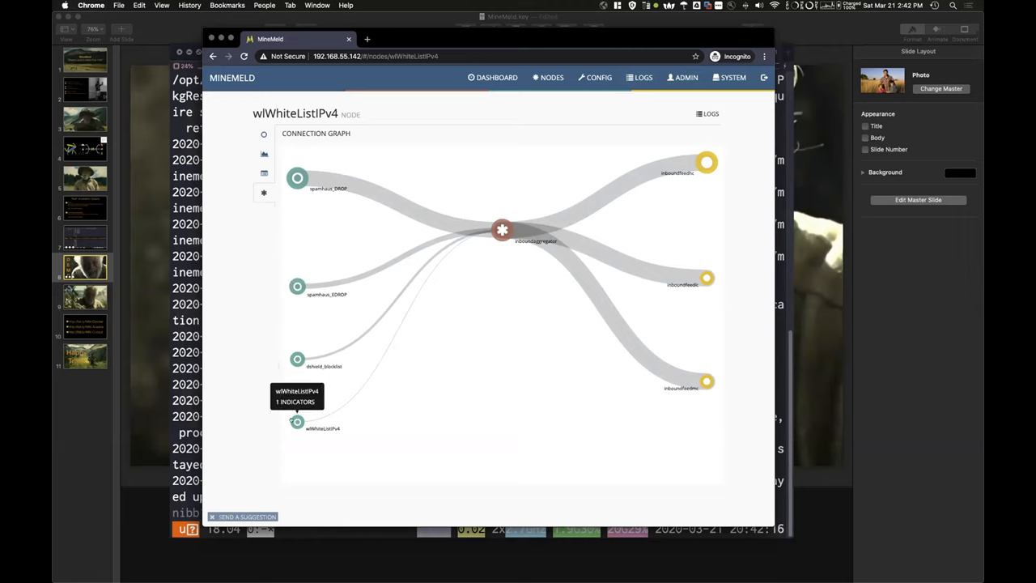
mouse_move(308, 416)
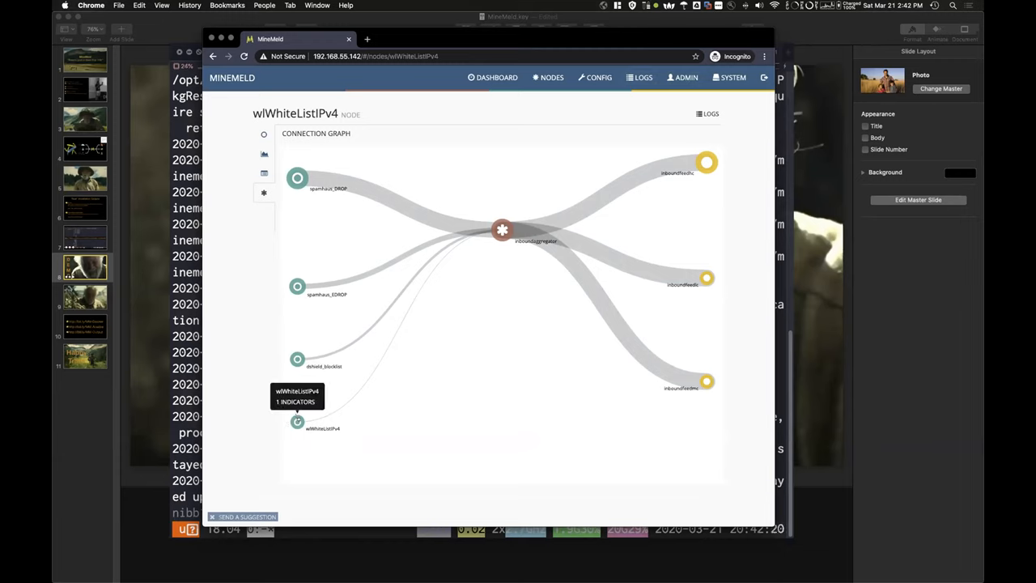
mouse_move(502, 230)
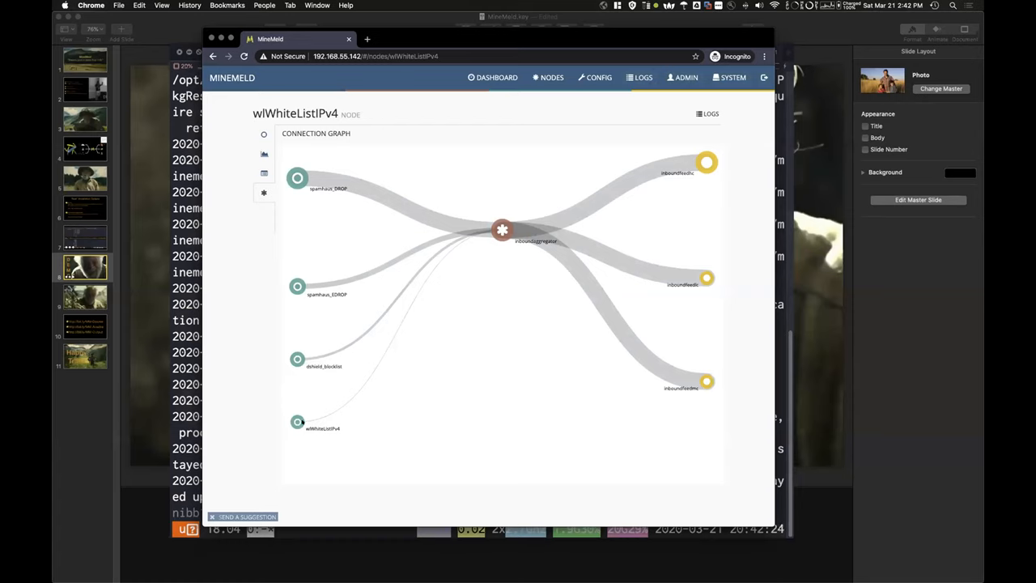
mouse_move(327, 337)
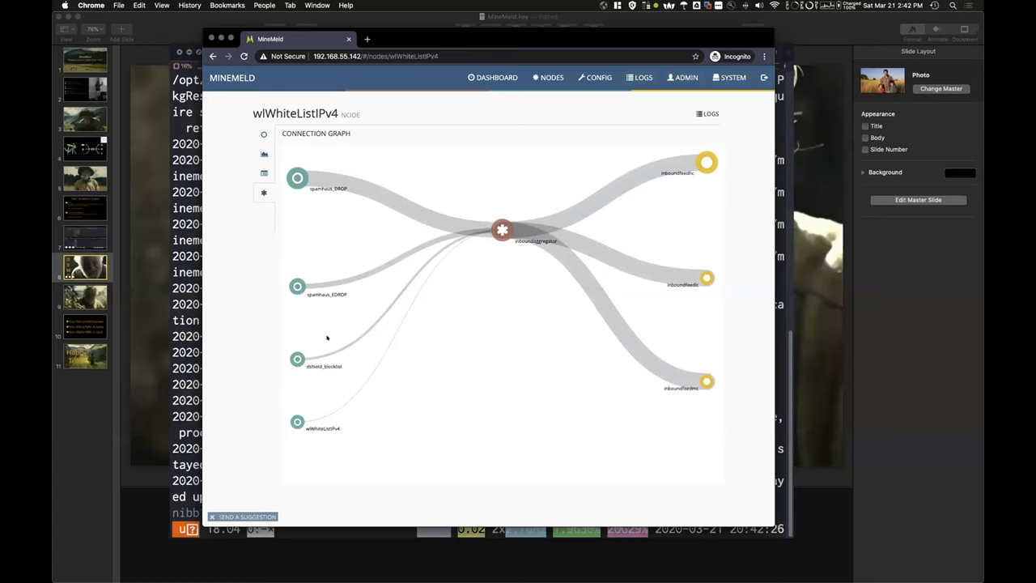
mouse_move(598, 77)
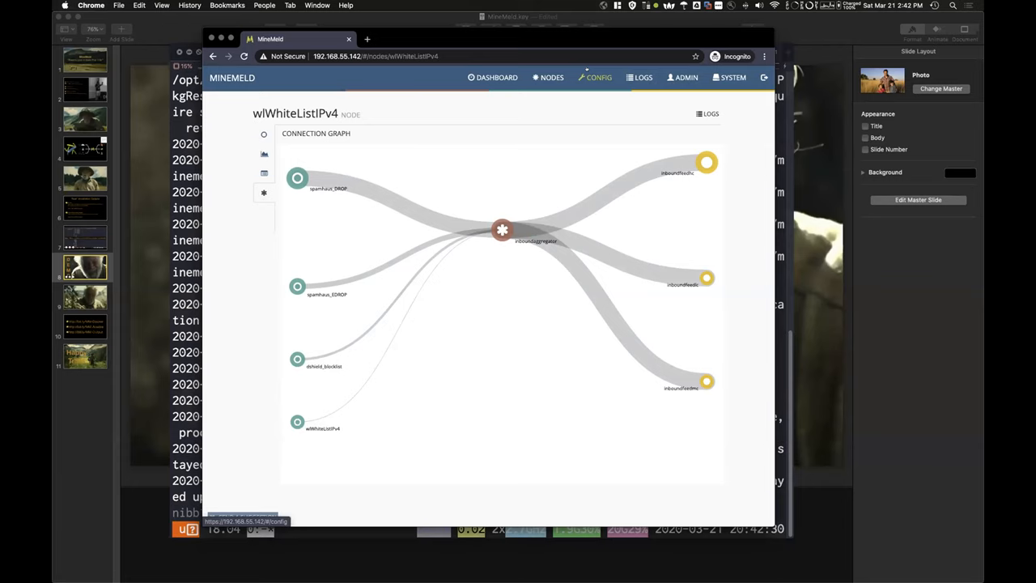
From the configuration, browse the prototypes catalogue and search 'ET' for the ETOpen miners.
click(598, 76)
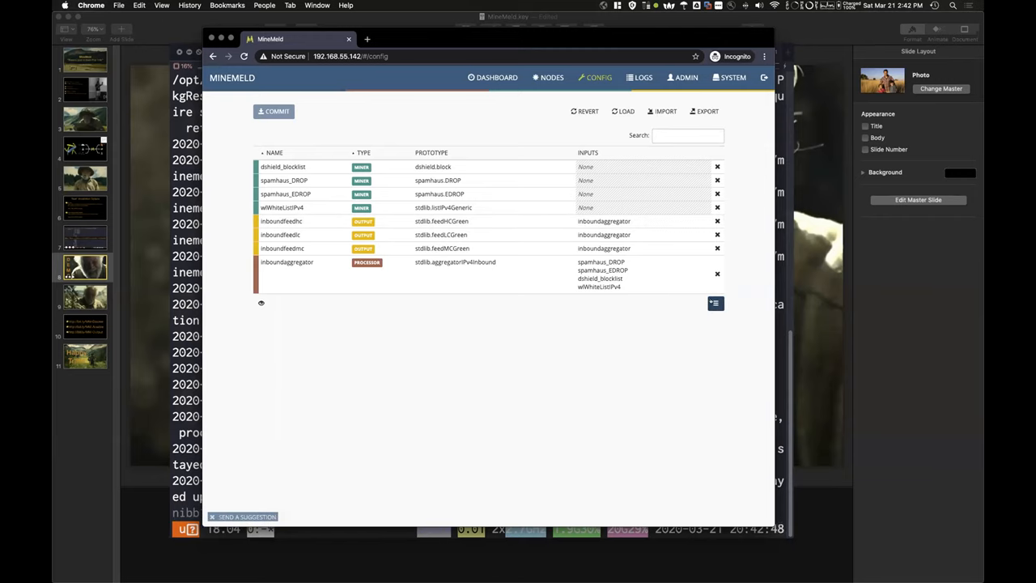
click(715, 303)
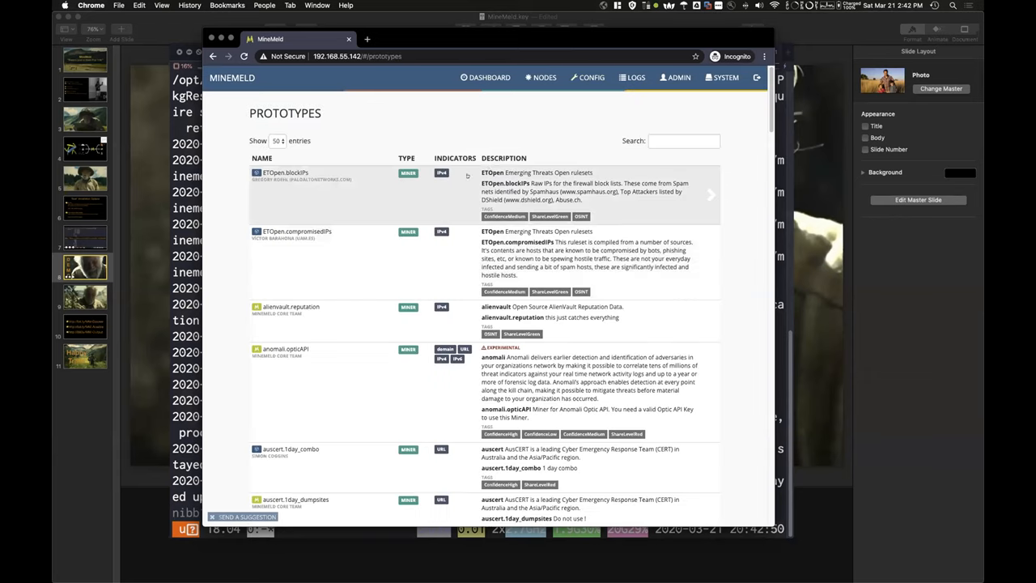
scroll(down, 3)
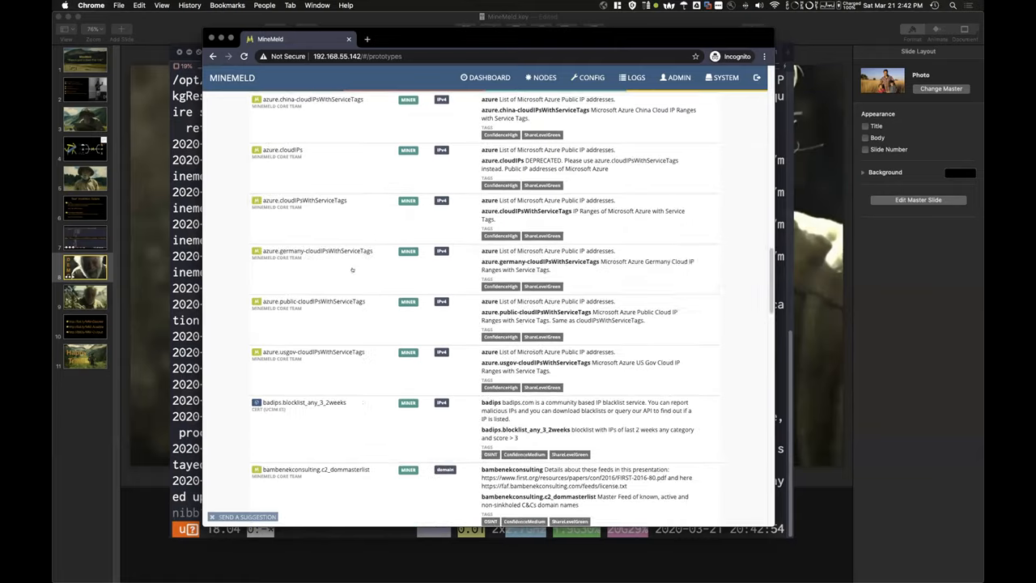
scroll(up, 3)
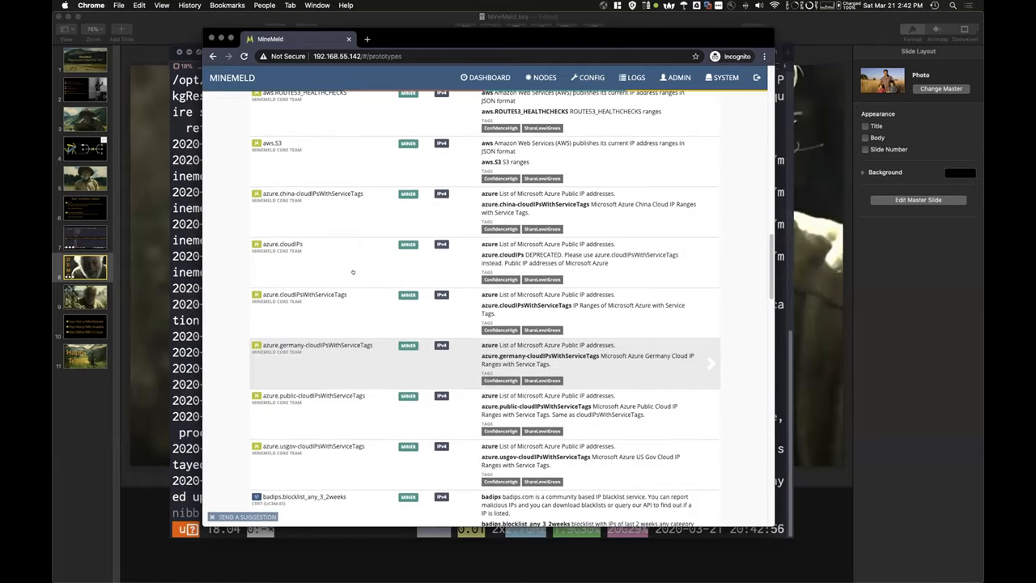
scroll(up, 3)
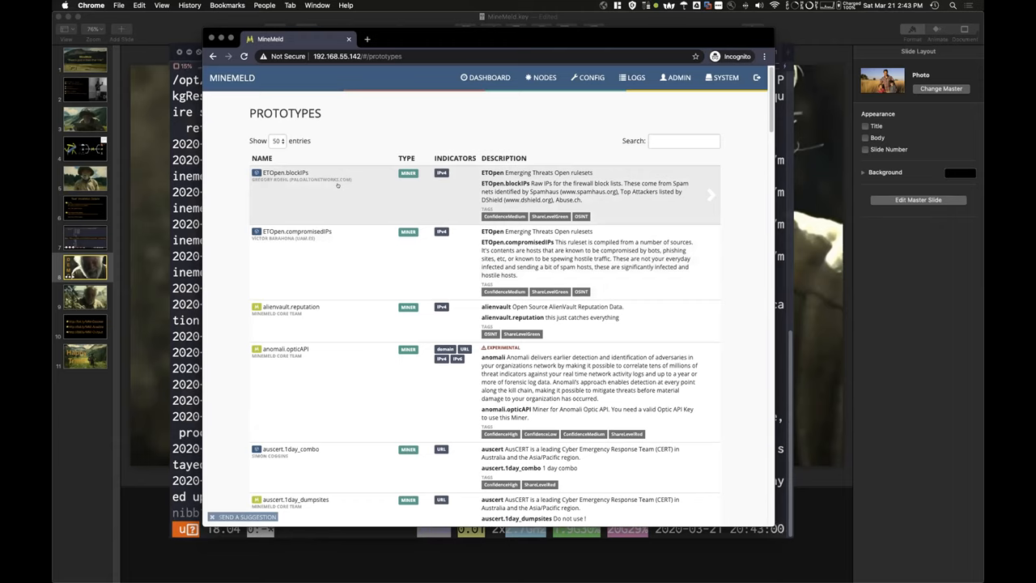
click(684, 141)
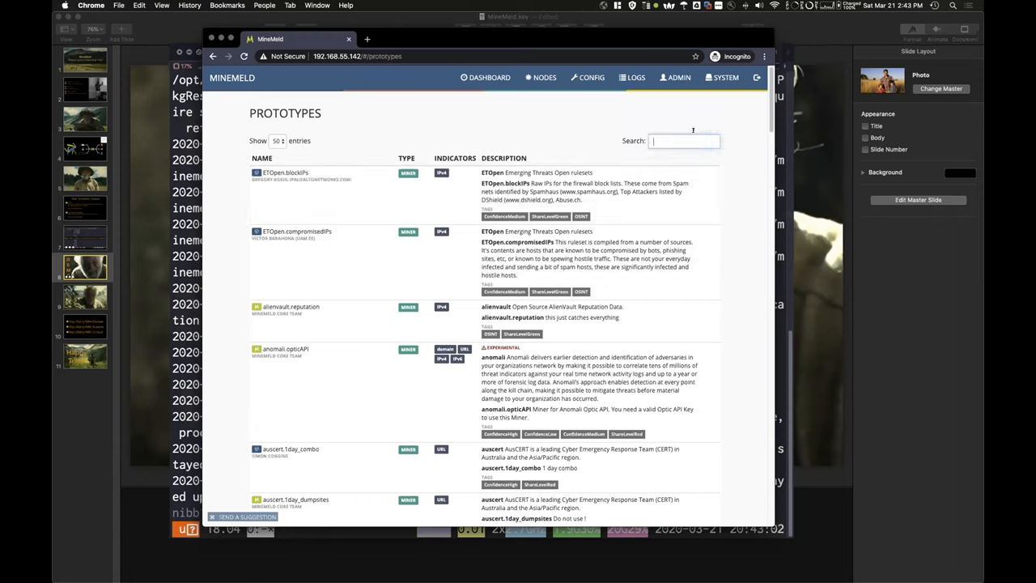
text(ETOpen)
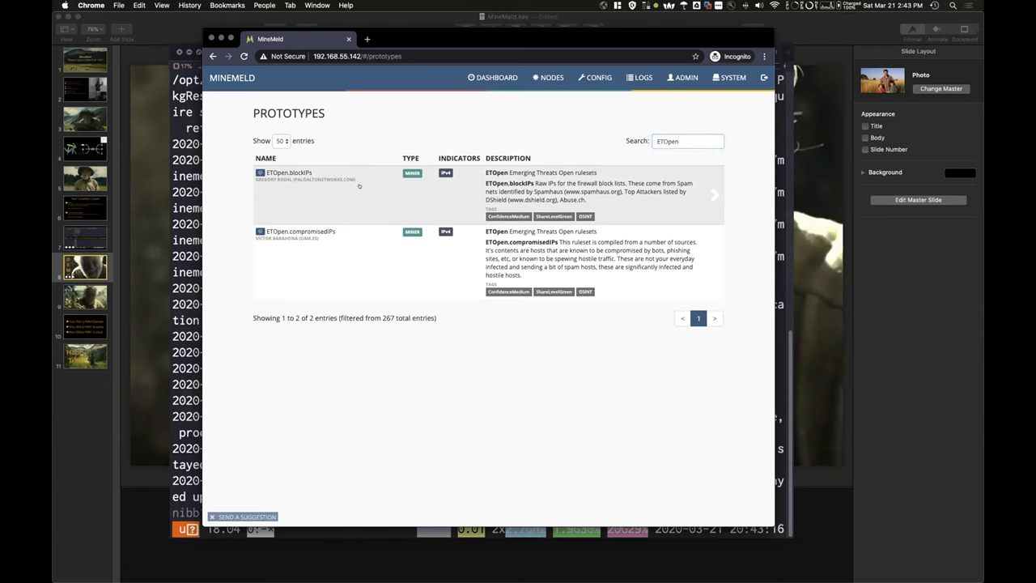
Create a node named ETOpen-blockIPs from the ETOpen.blockIPs prototype.
click(288, 172)
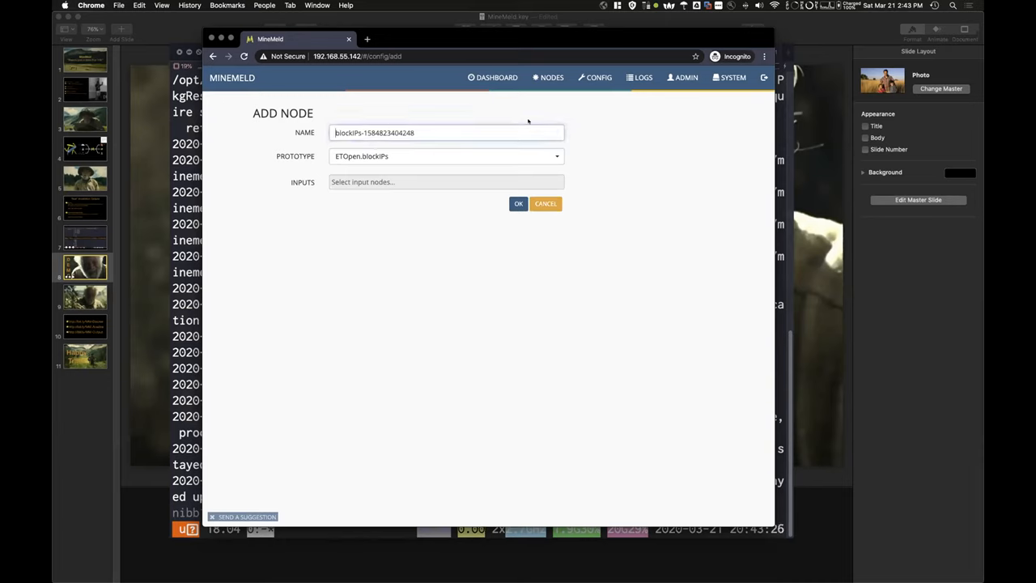
key(backspace)
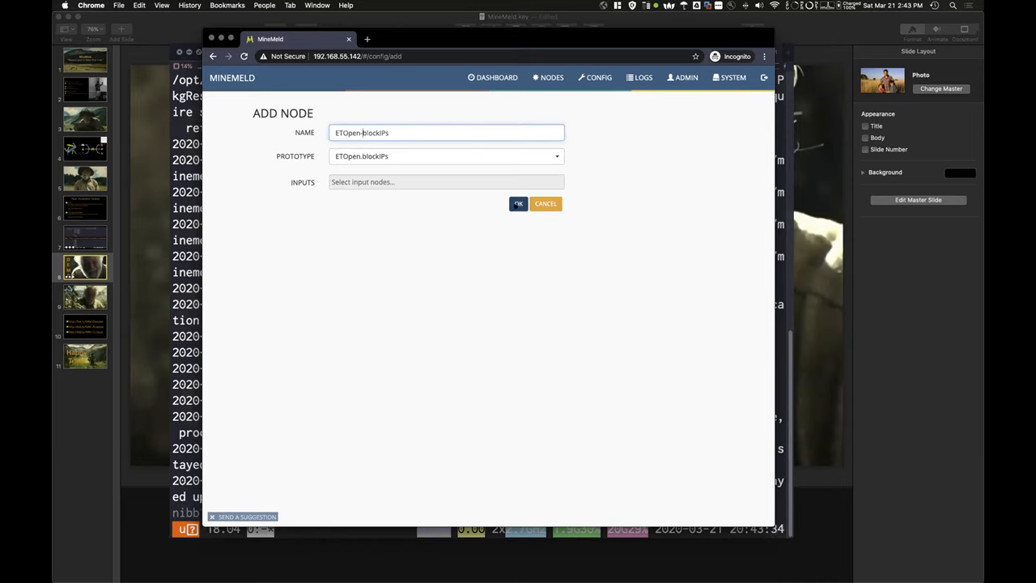
click(518, 203)
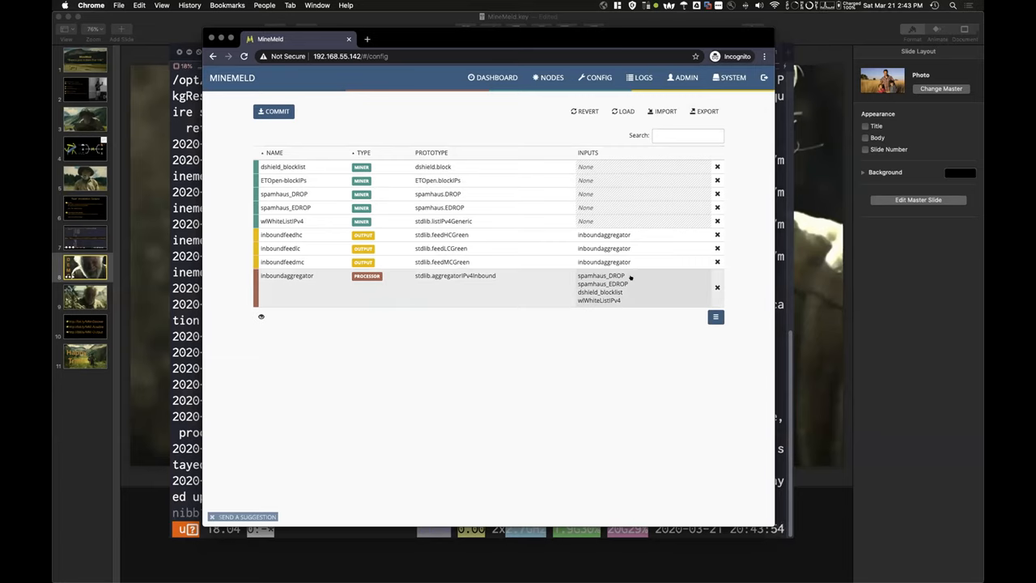
mouse_move(633, 284)
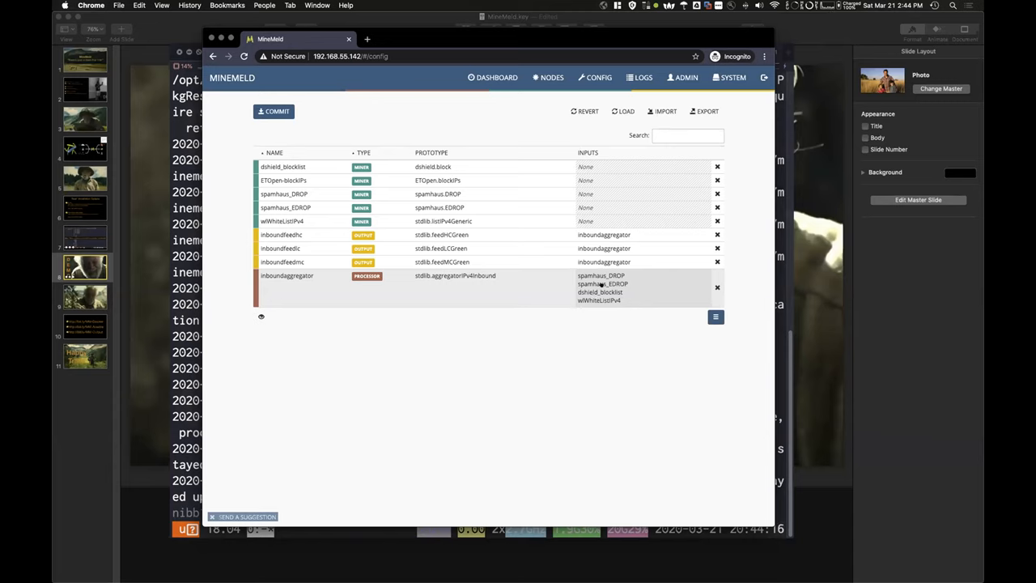
mouse_move(625, 278)
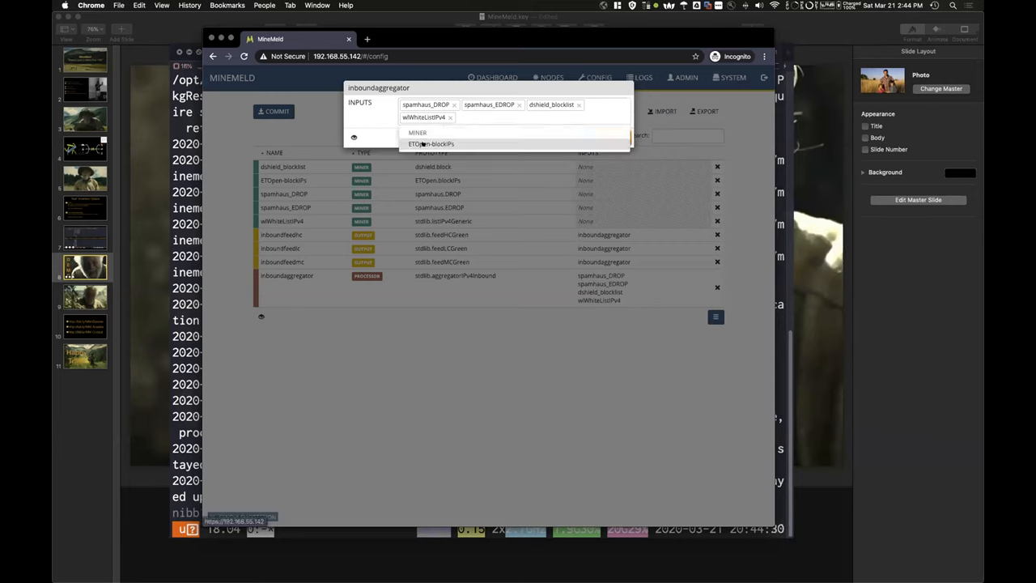
Add ETOpen-blockIPs to the inboundaggregator processor's inputs.
click(432, 143)
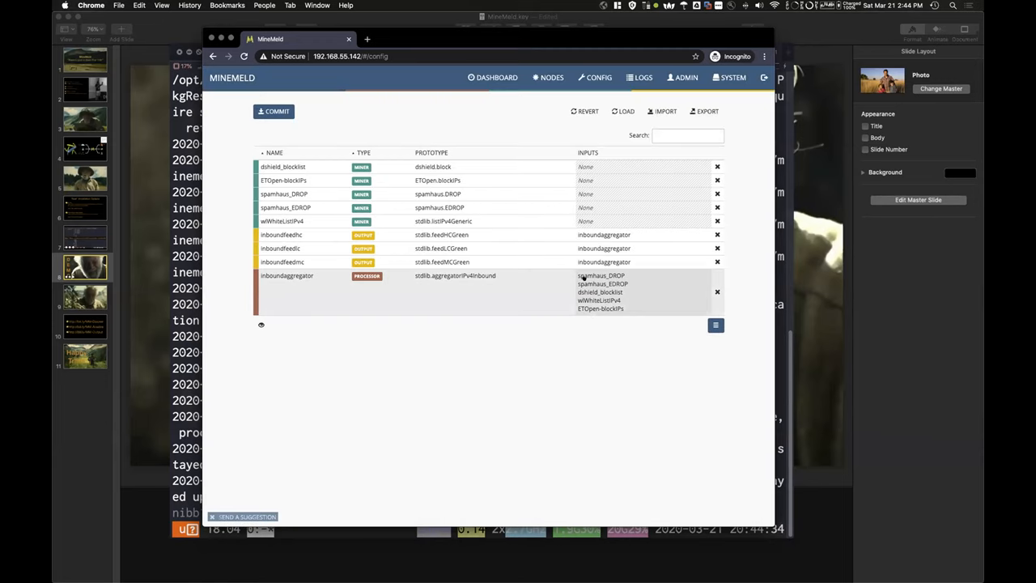
mouse_move(274, 111)
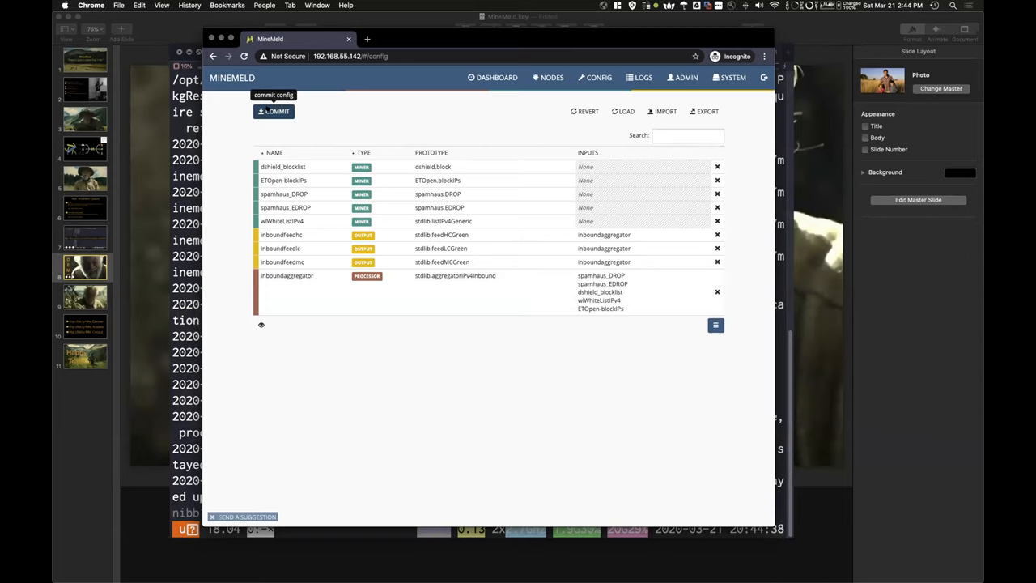
Commit the pending MineMeld configuration changes.
click(275, 110)
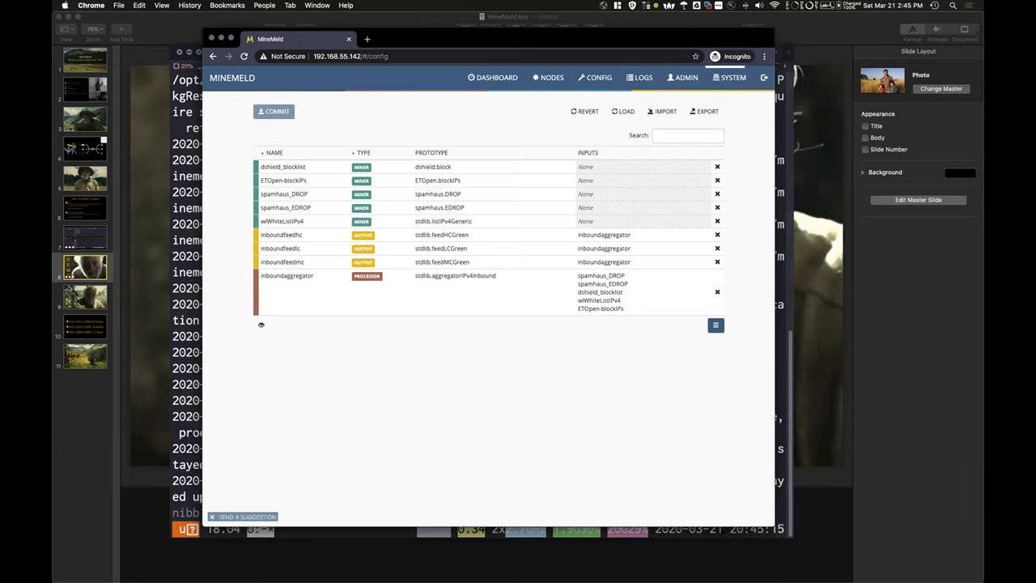
mouse_move(646, 400)
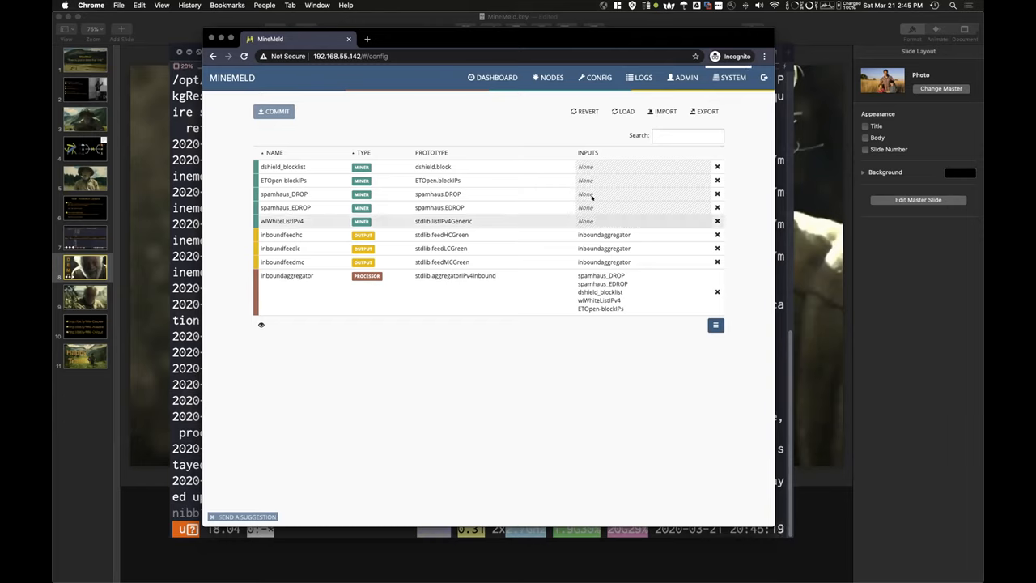
mouse_move(551, 77)
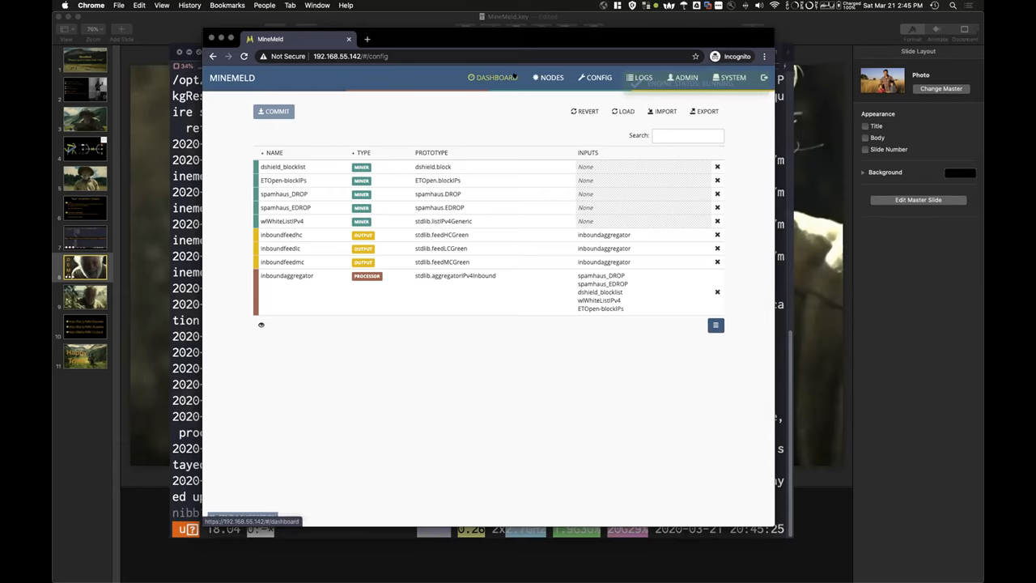
Check the ETOpen-blockIPs node in NODES, then view the inboundfeedhc output node status.
click(552, 76)
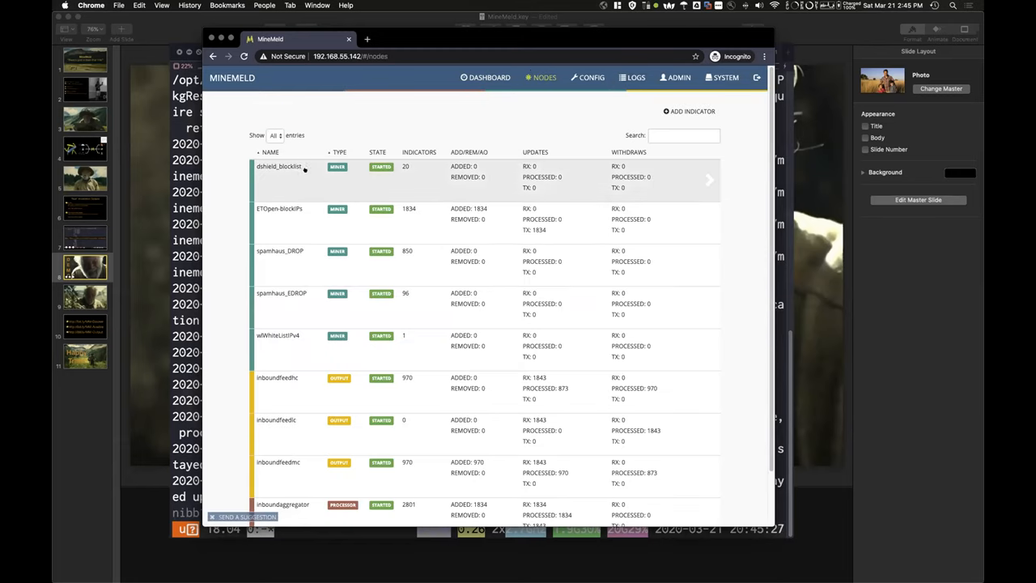
click(279, 208)
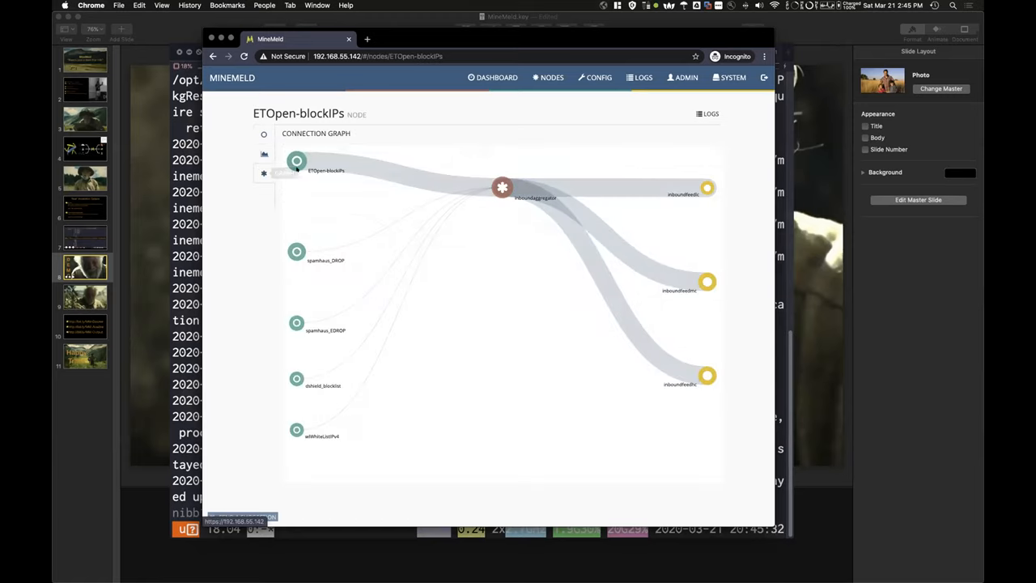
mouse_move(502, 187)
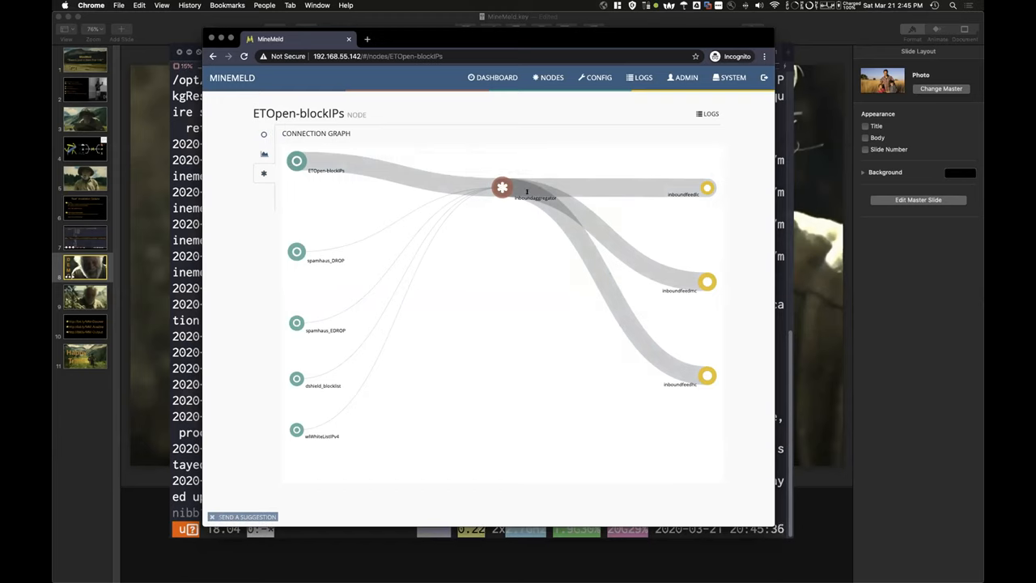
mouse_move(668, 277)
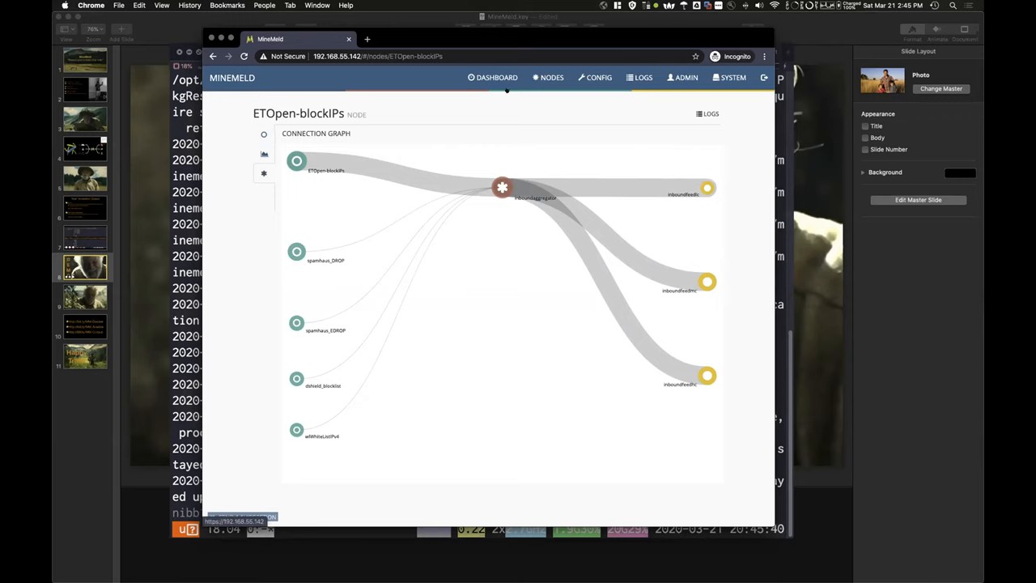
click(544, 77)
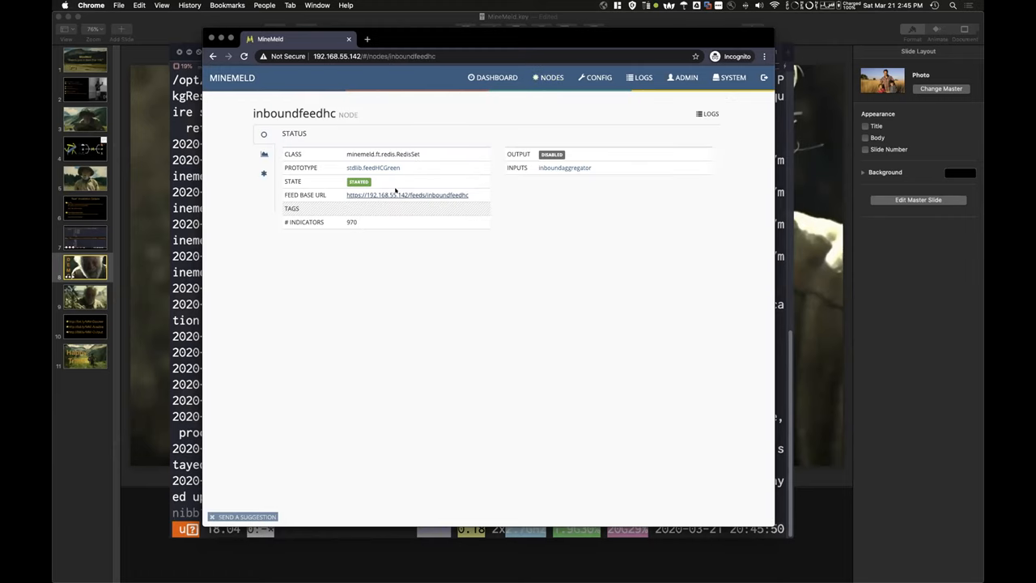
mouse_move(419, 177)
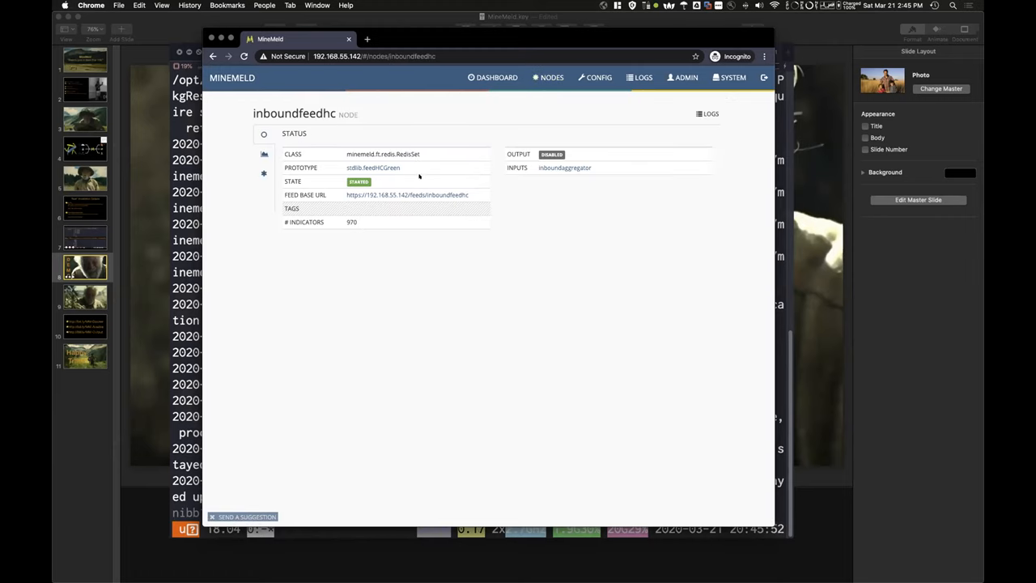
mouse_move(320, 199)
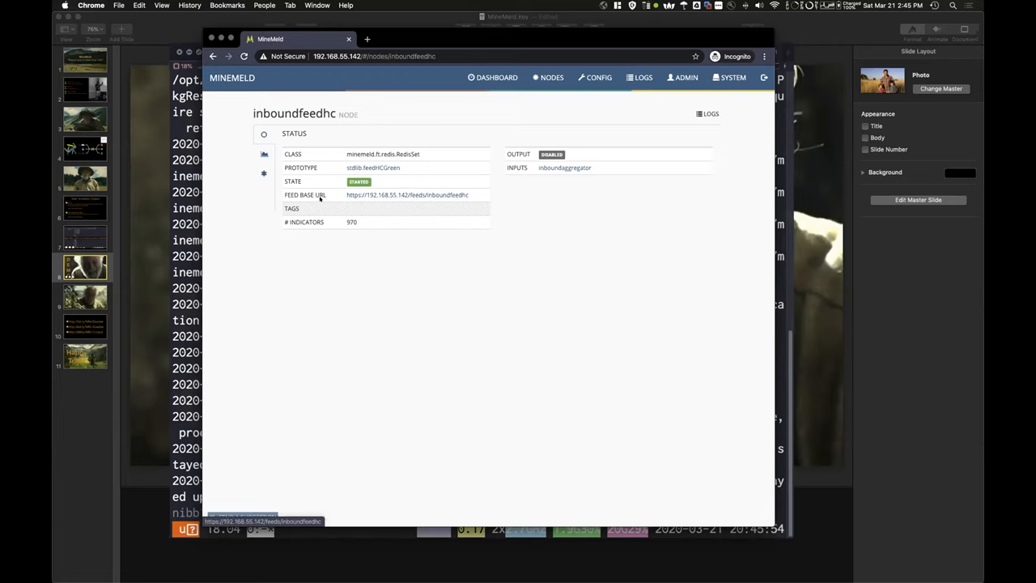
Open the inboundfeedhc feed base URL in a new tab.
click(407, 195)
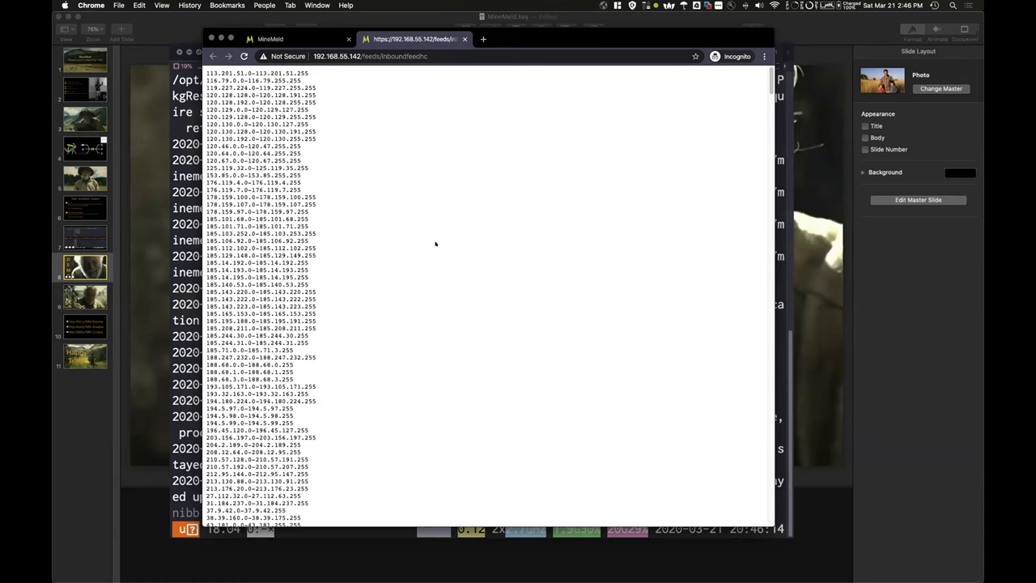
mouse_move(430, 75)
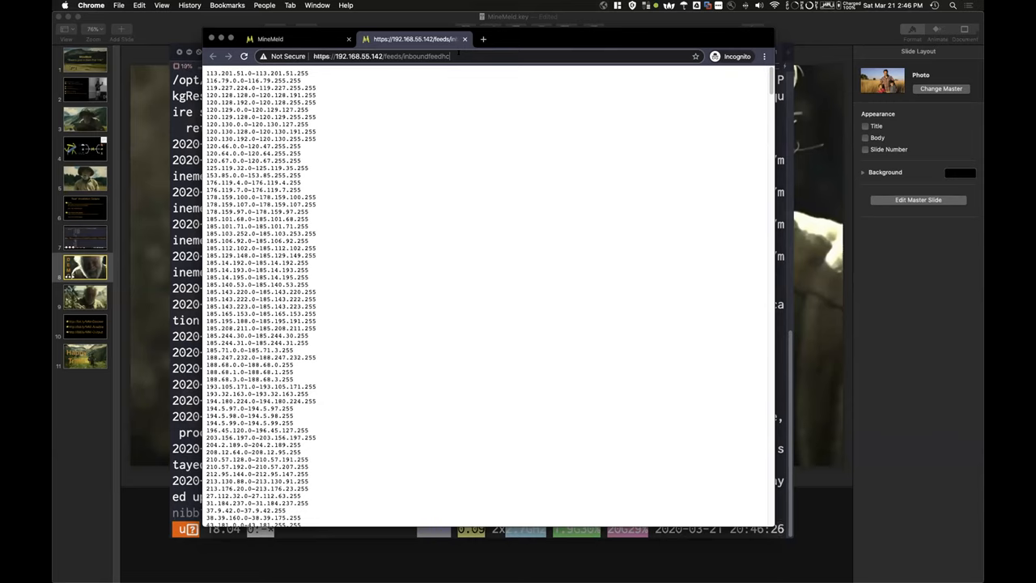
Edit the end of the inboundfeedhc feed URL to '?t'.
click(381, 56)
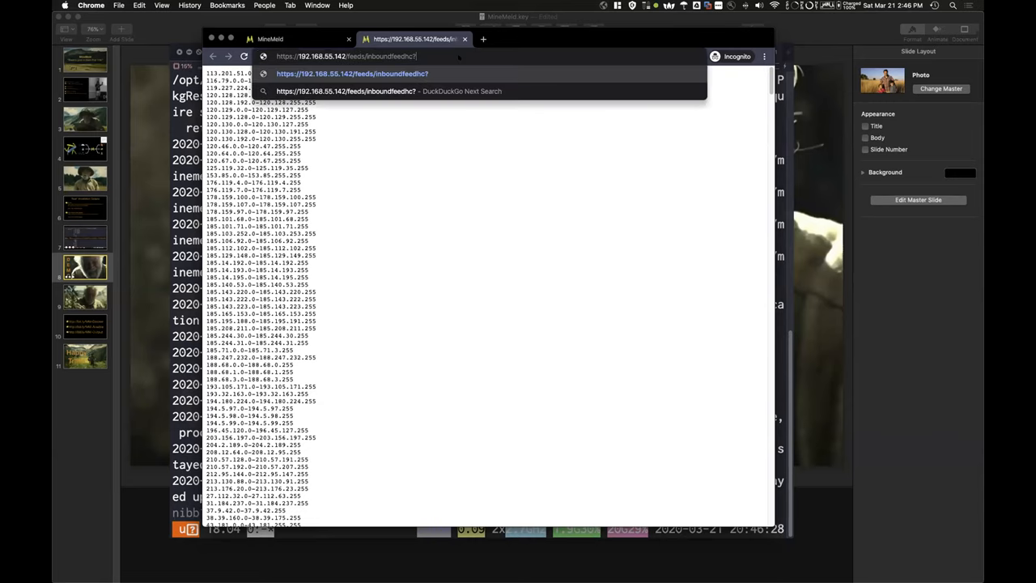
key(backspace)
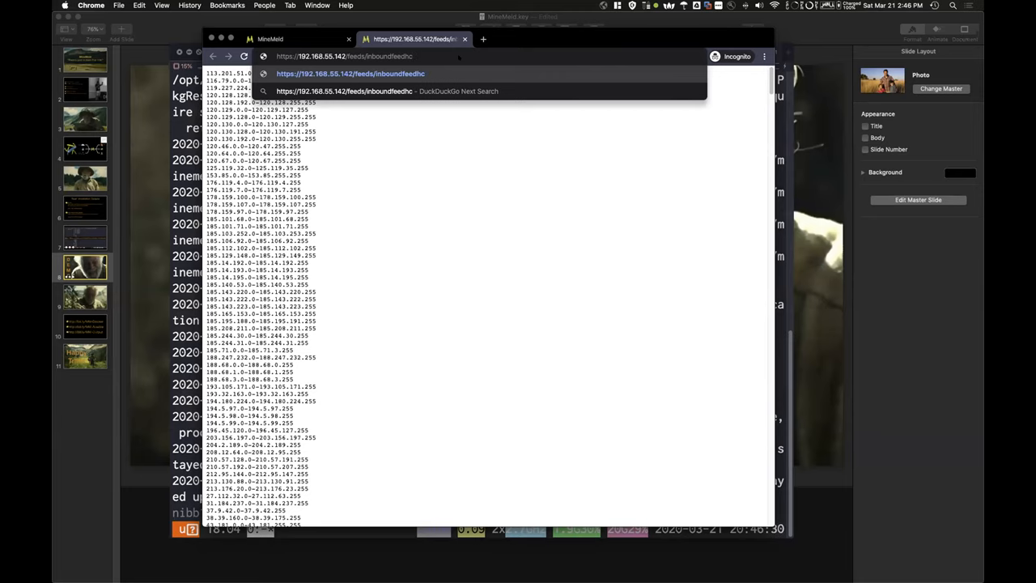
text(?t)
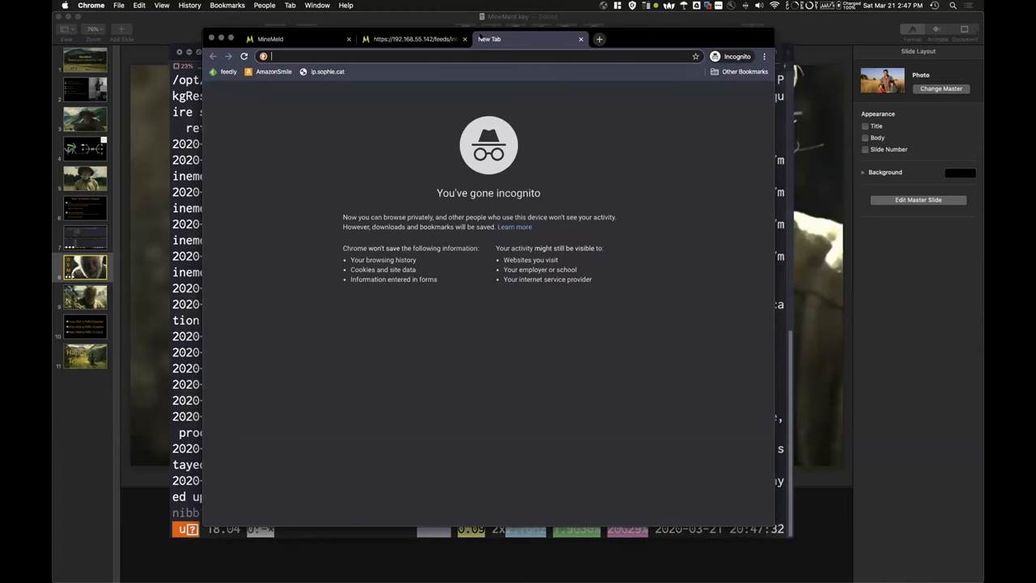
Load the Talos IP blacklist in the new tab, then return to MineMeld's prototypes.
text(https://talosintelligence.com/documents/ip-blacklist)
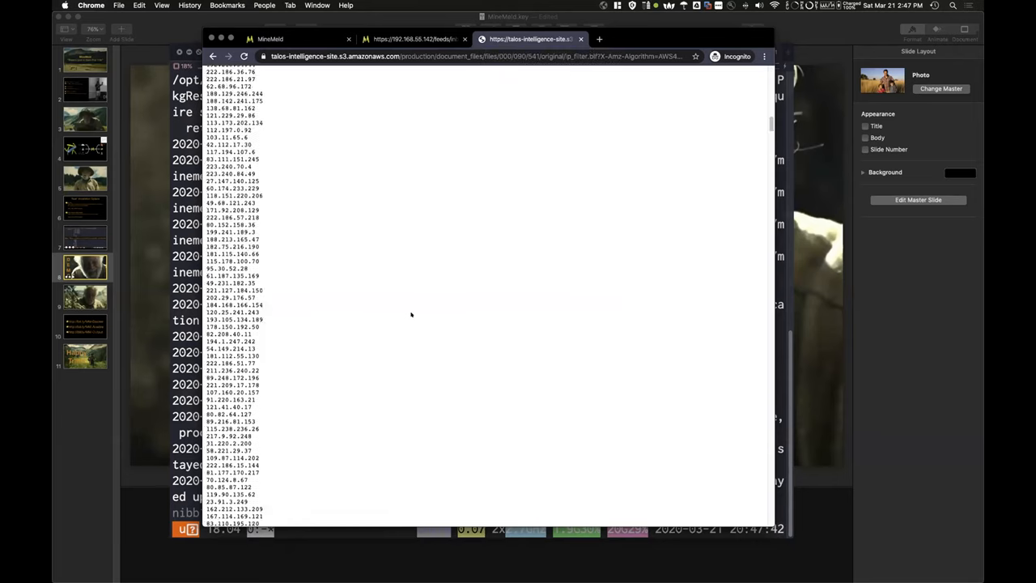
scroll(down, 3)
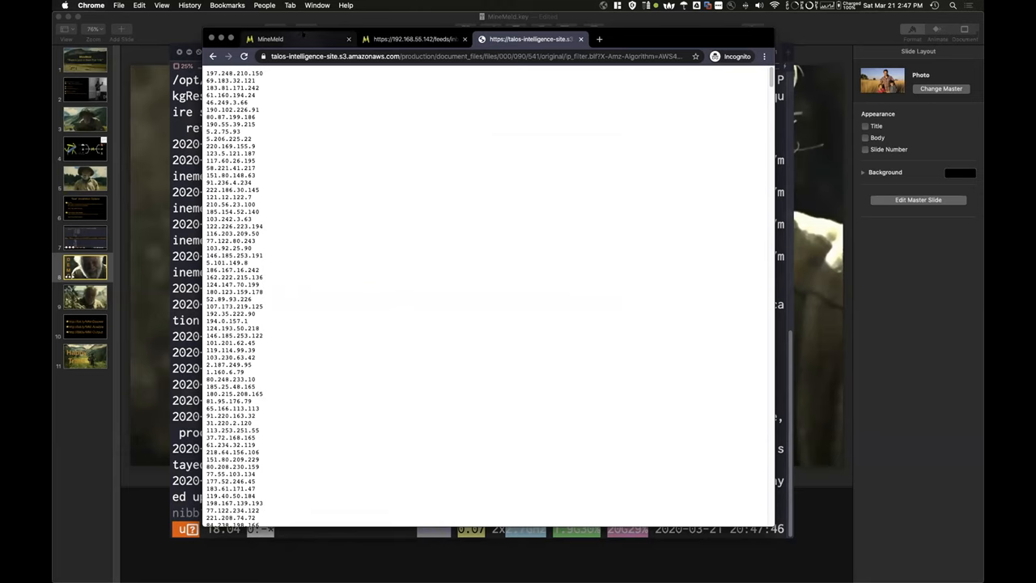
click(271, 39)
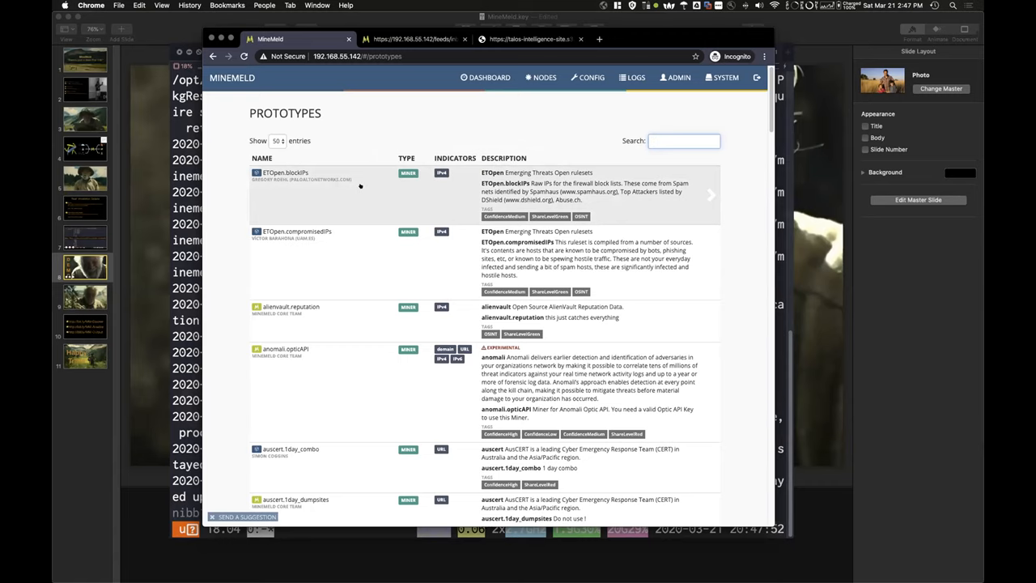
Open the ETOpen.blockIPs prototype detail page.
click(285, 172)
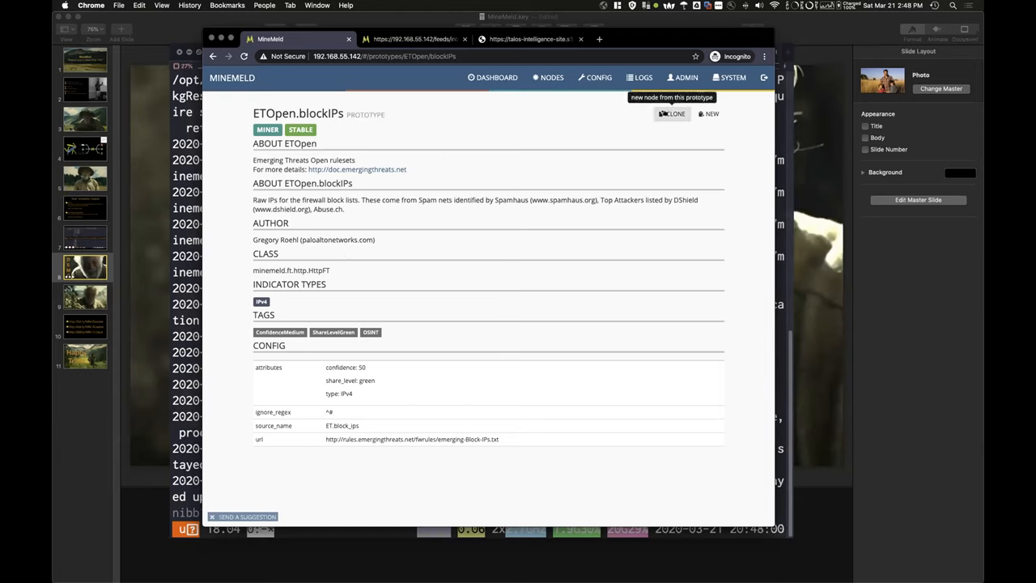
mouse_move(712, 113)
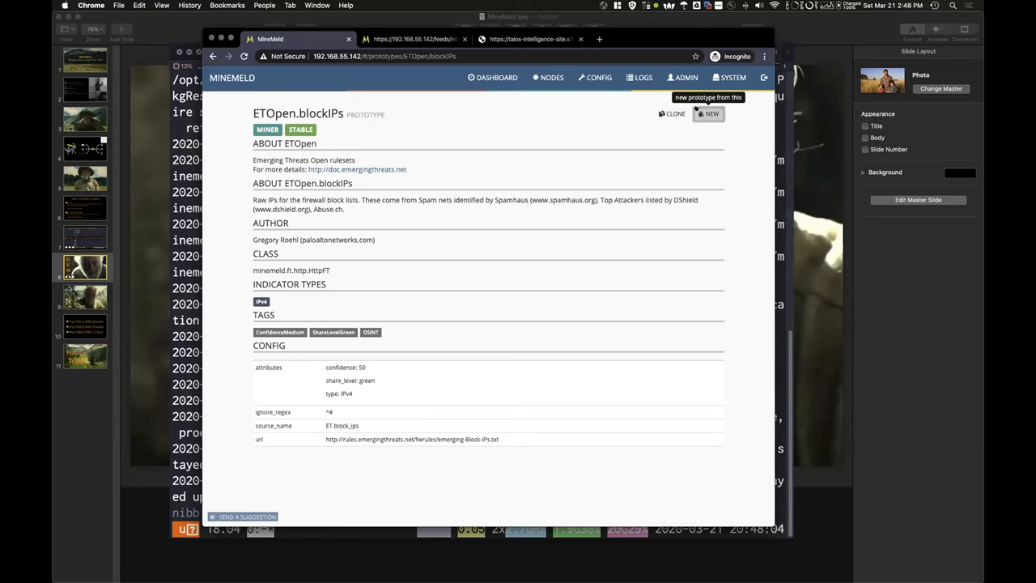
Start a prototype from ETOpen.blockIPs named Talos-Black-List, with a Talos Black List description.
click(709, 114)
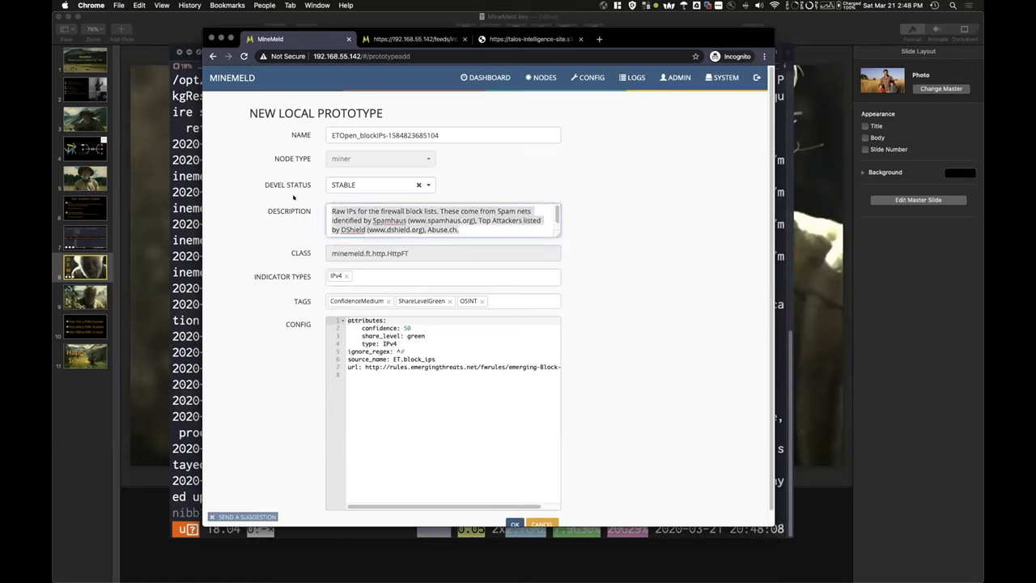
text(Talos)
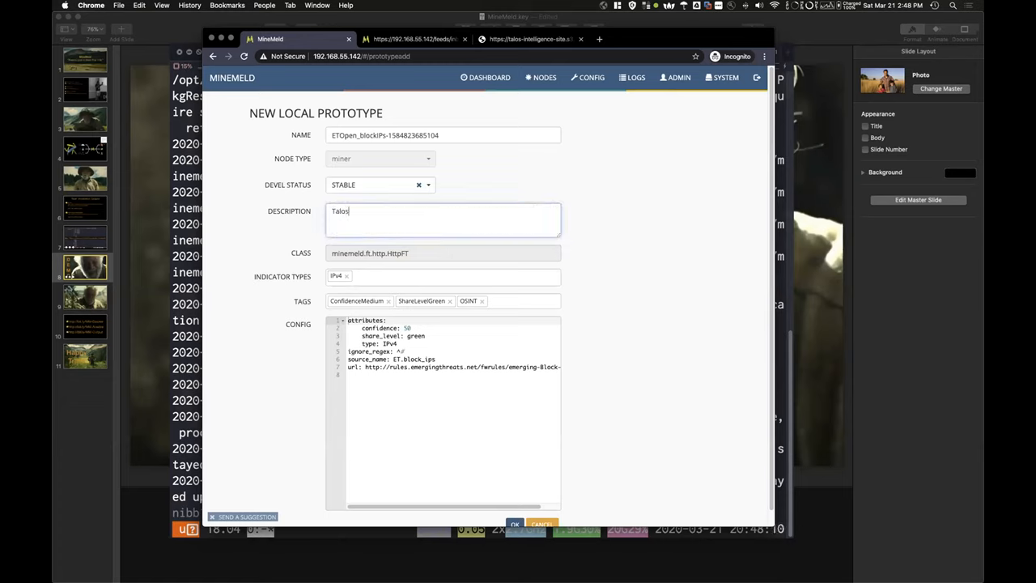
text(Block List)
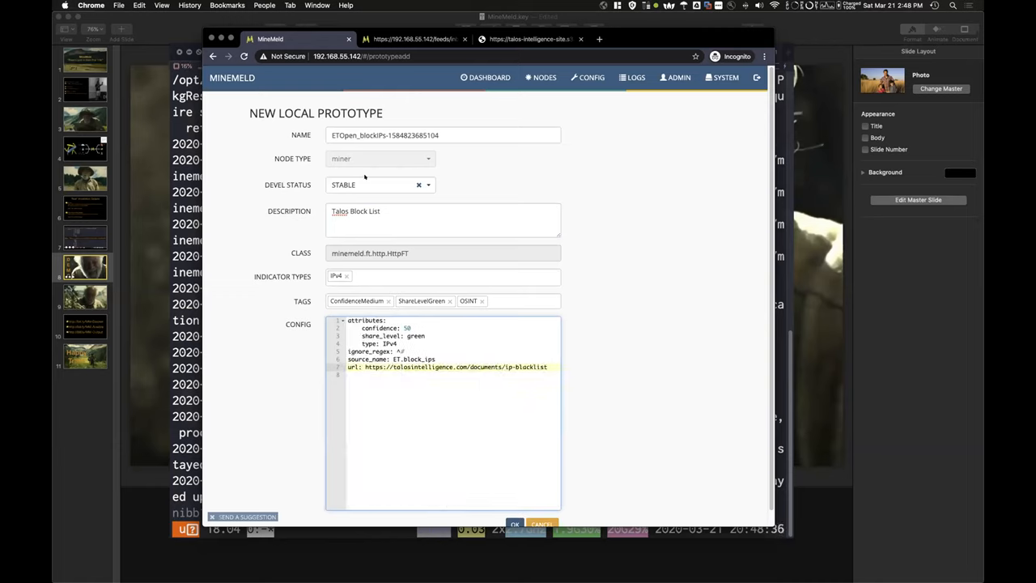
click(442, 218)
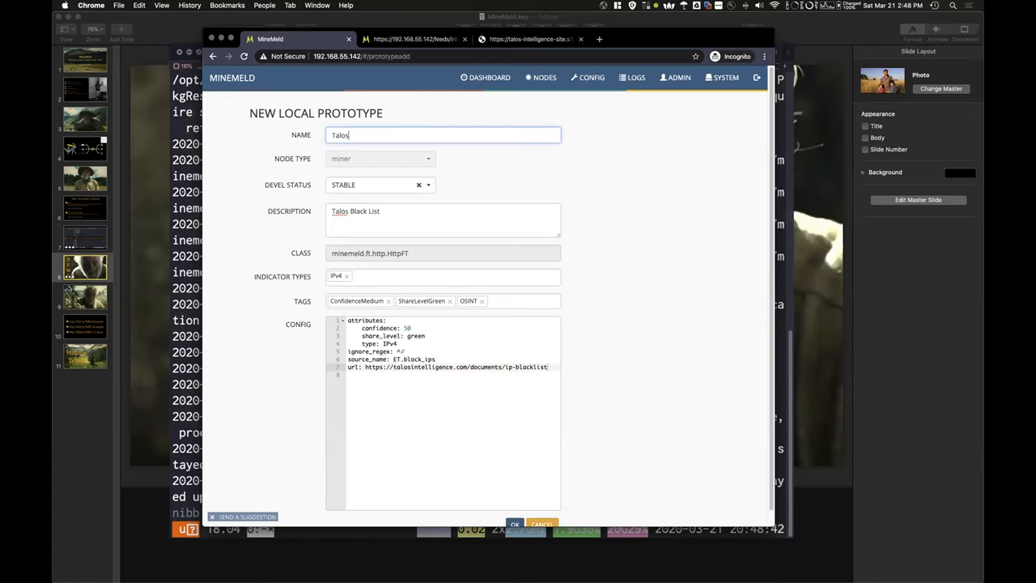
text(-Black-L)
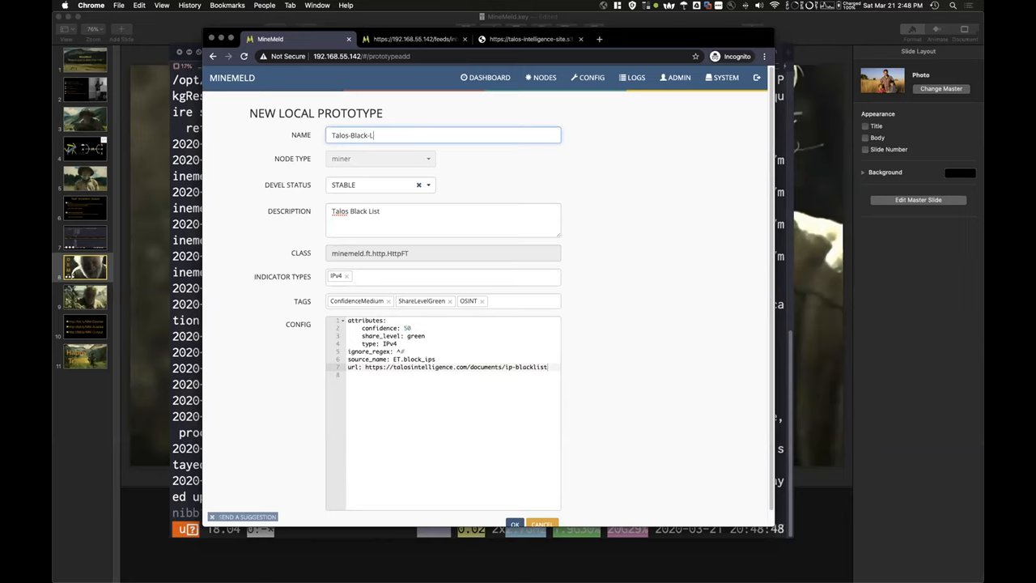
text(ist)
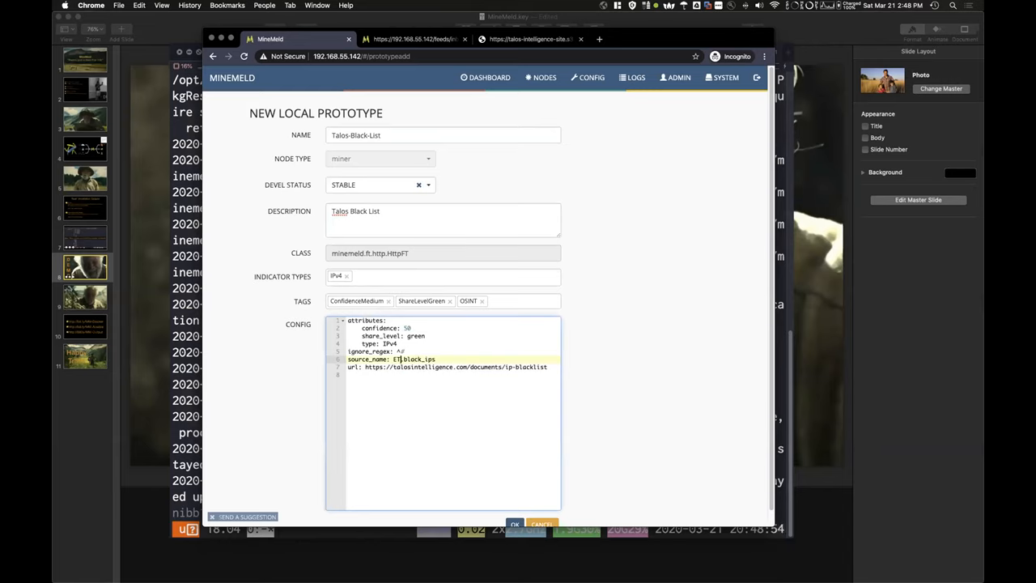
text(Talos)
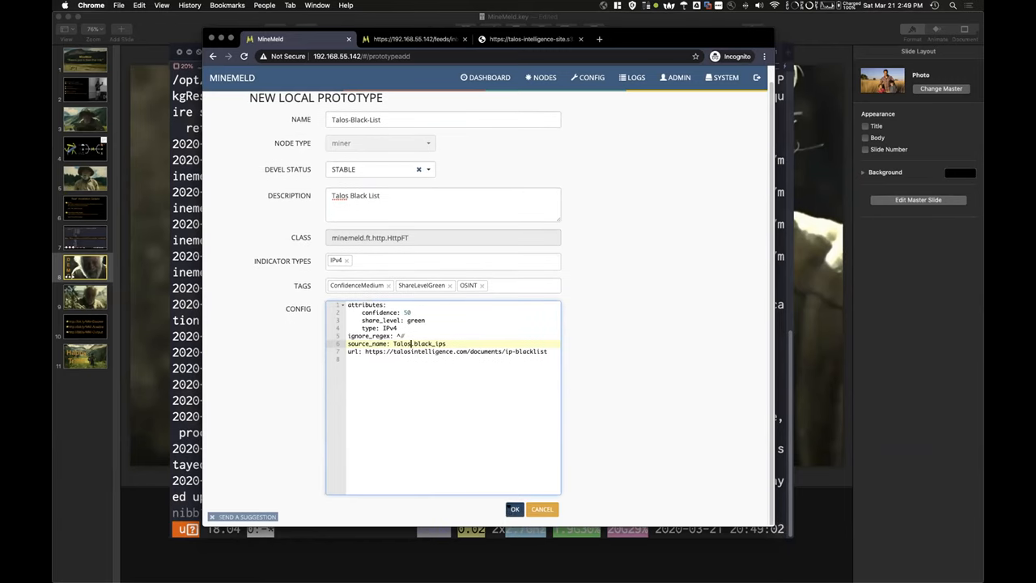
Save the Talos-Black-List prototype and filter the prototypes list by 'talos'.
click(541, 508)
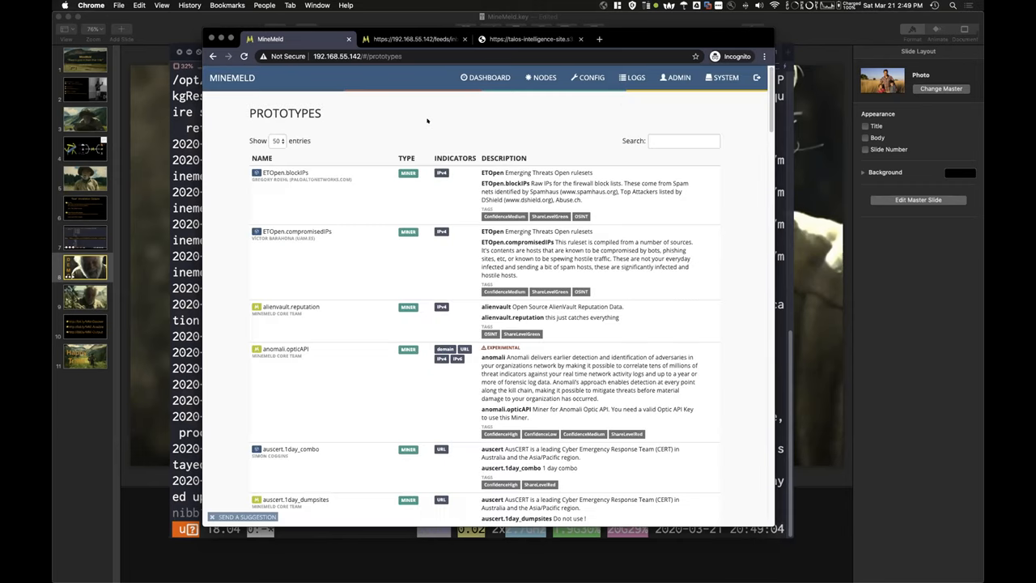
click(683, 140)
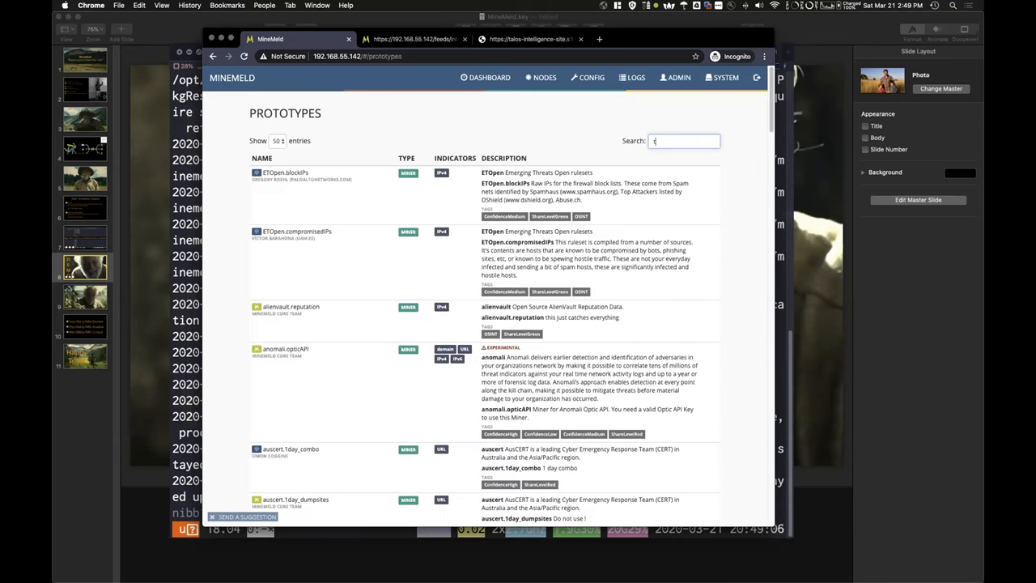
text(talos)
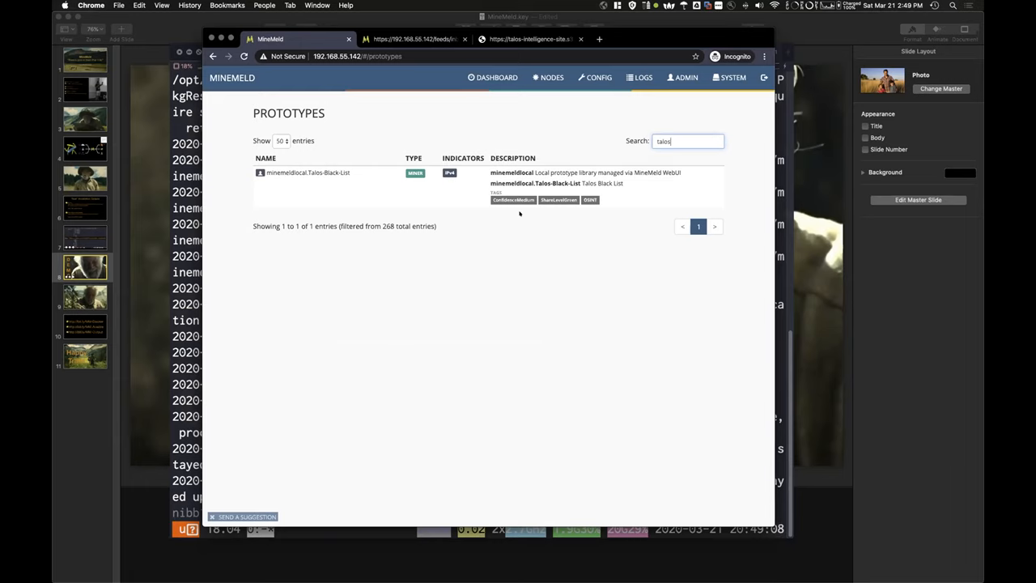
mouse_move(328, 172)
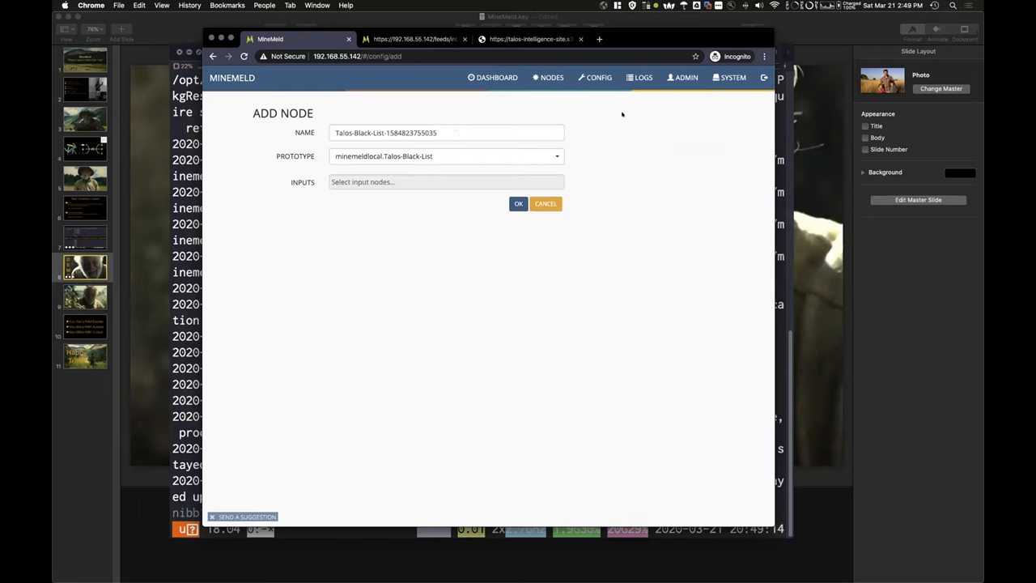
Add the Talos-Black-List miner node and make it an inboundaggregator input.
click(446, 133)
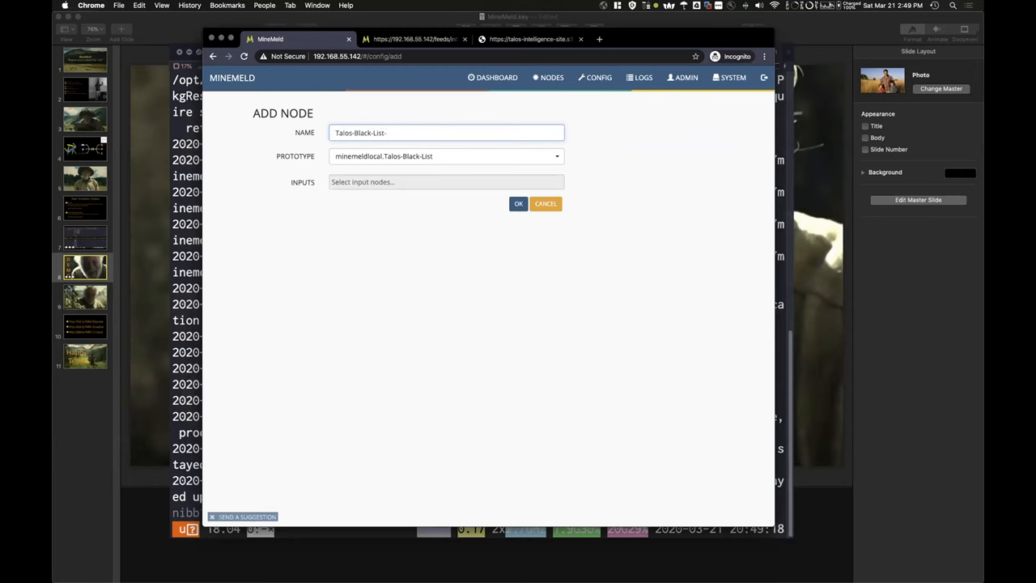
click(518, 203)
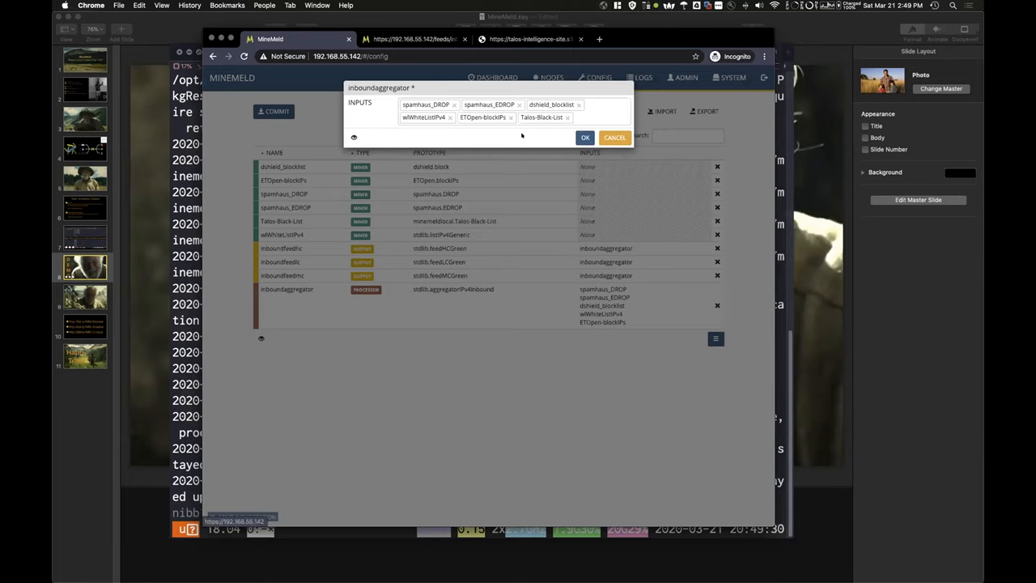
click(586, 136)
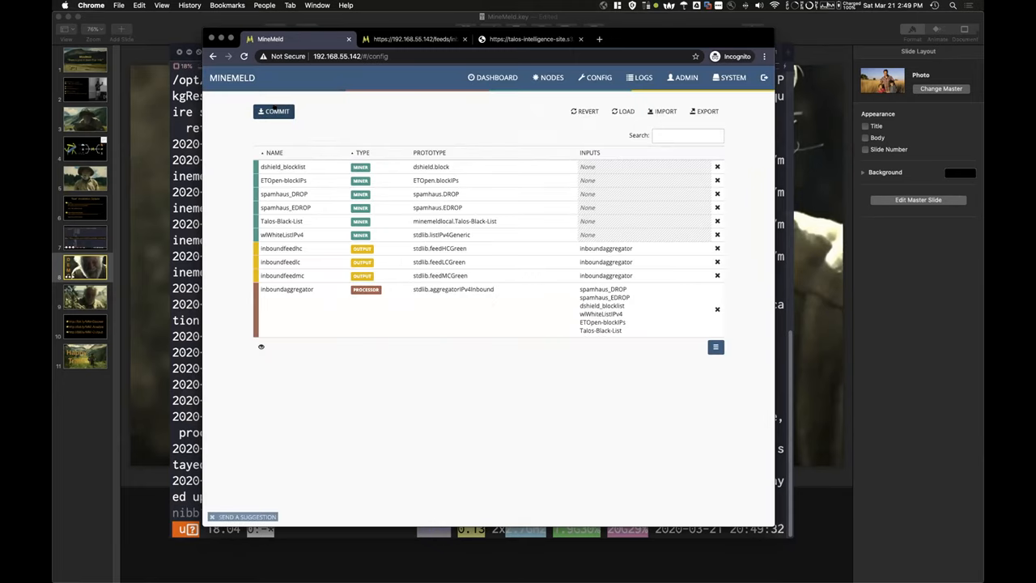
Commit the updated MineMeld configuration from the Config page.
click(274, 111)
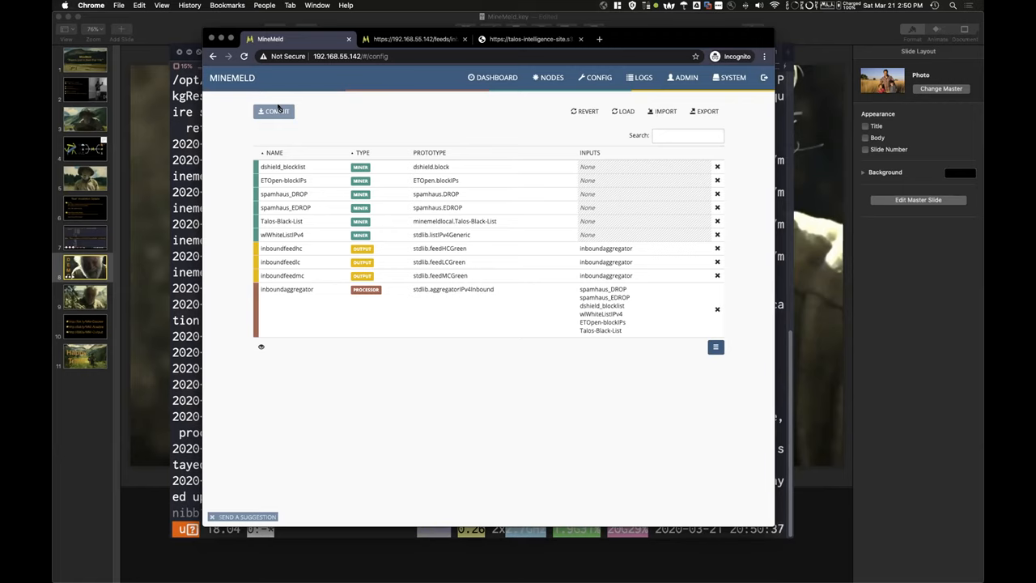
Check node counts: Talos-Black-List at 1266 indicators, inboundaggregator at 4067.
click(544, 77)
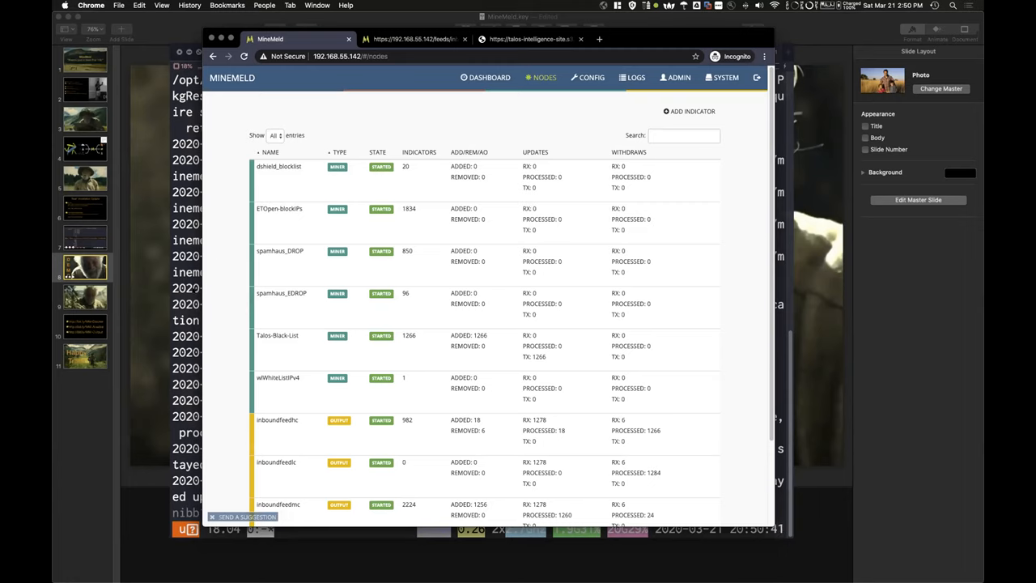
mouse_move(241, 323)
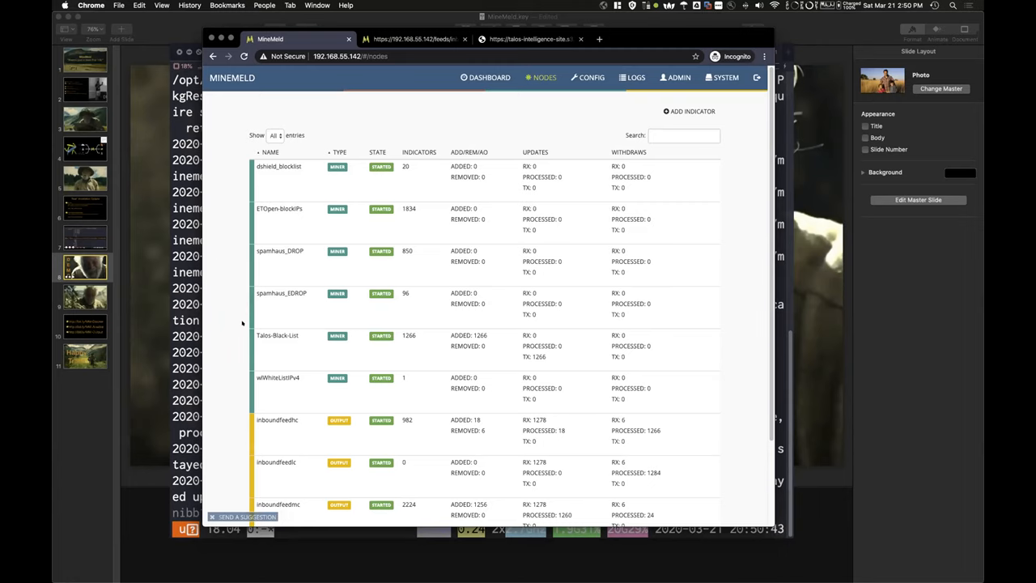
scroll(up, 3)
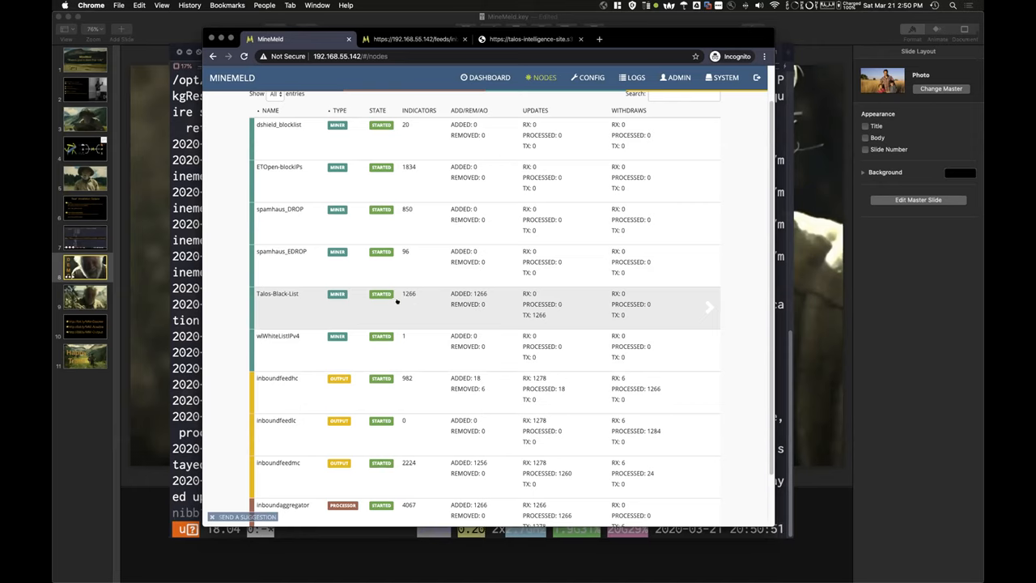
scroll(up, 3)
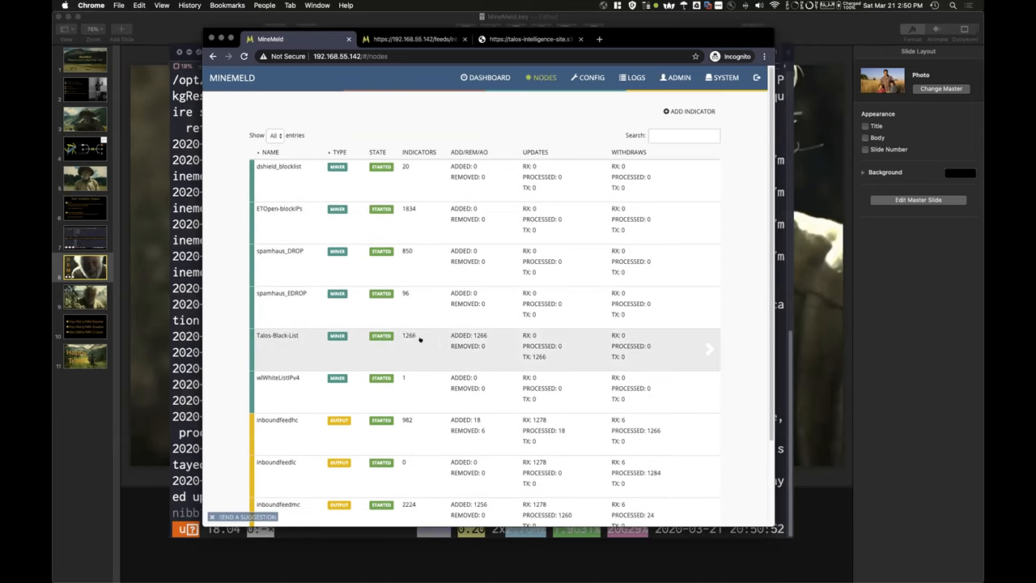
scroll(down, 3)
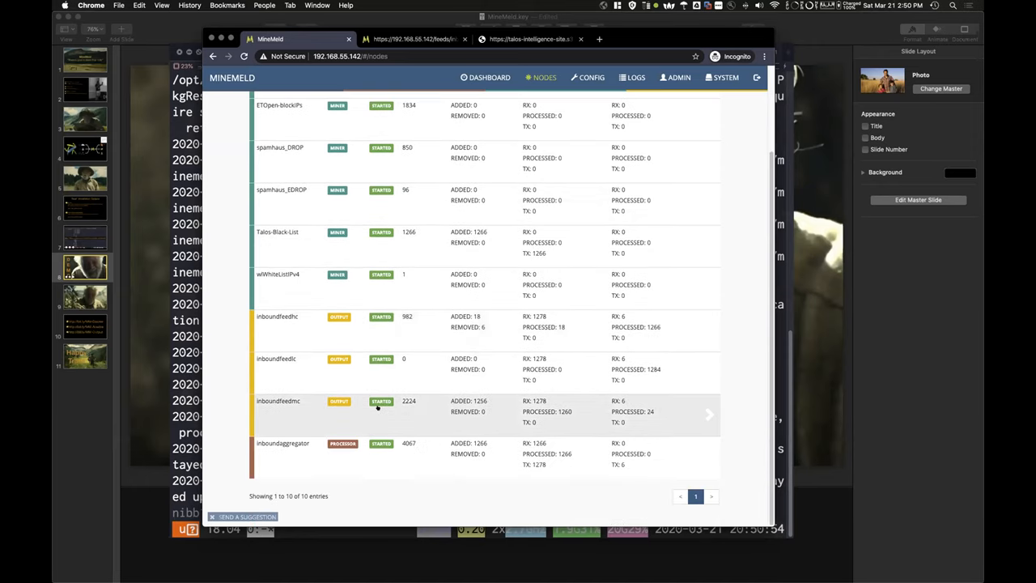
mouse_move(414, 329)
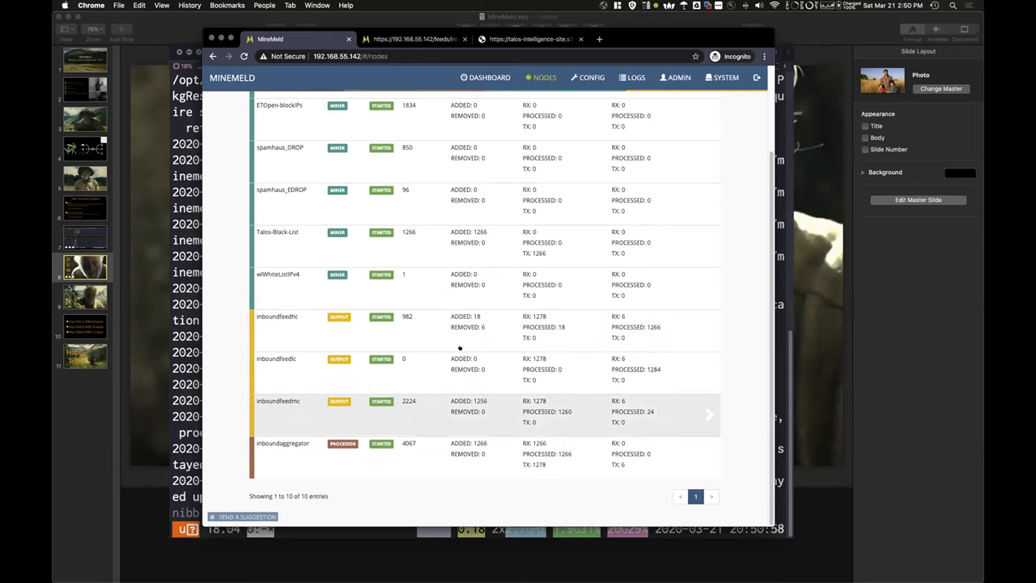
click(490, 77)
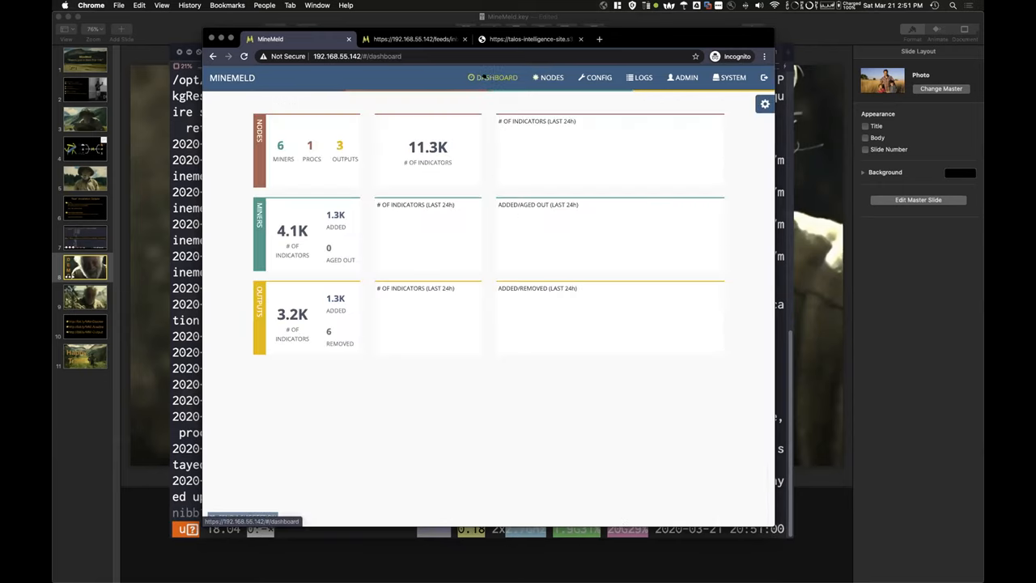
click(764, 104)
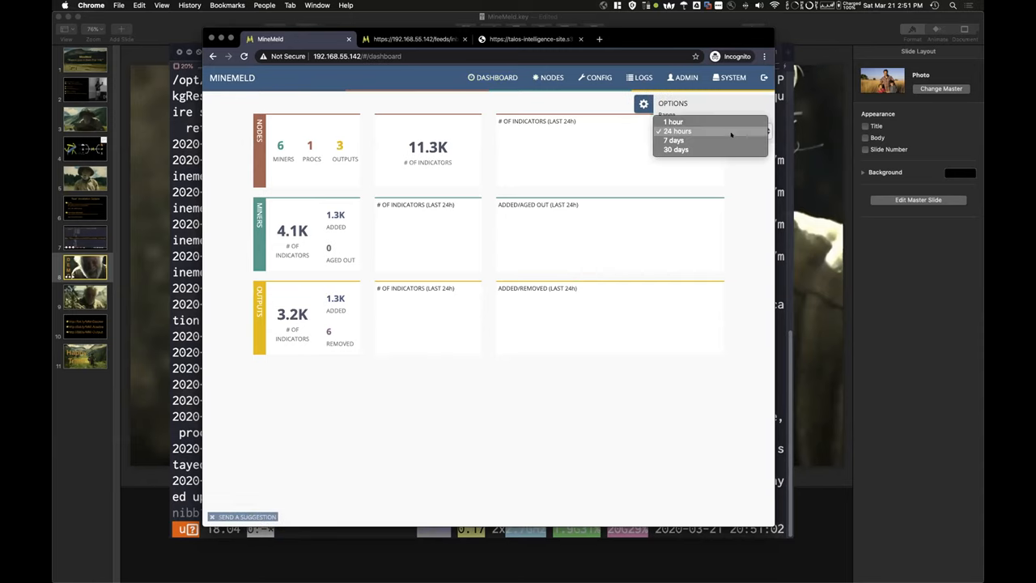
click(673, 122)
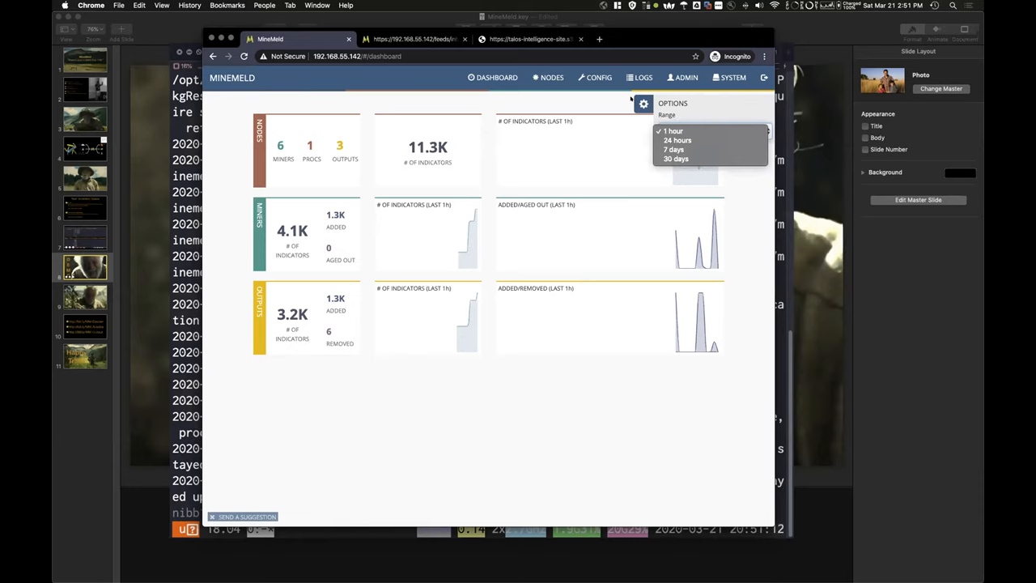
click(673, 130)
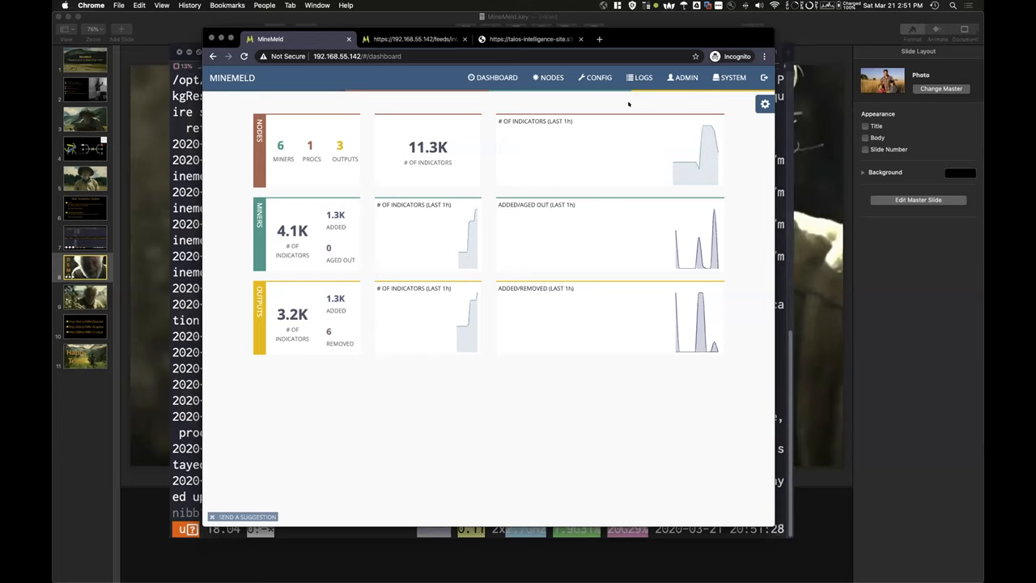
mouse_move(628, 104)
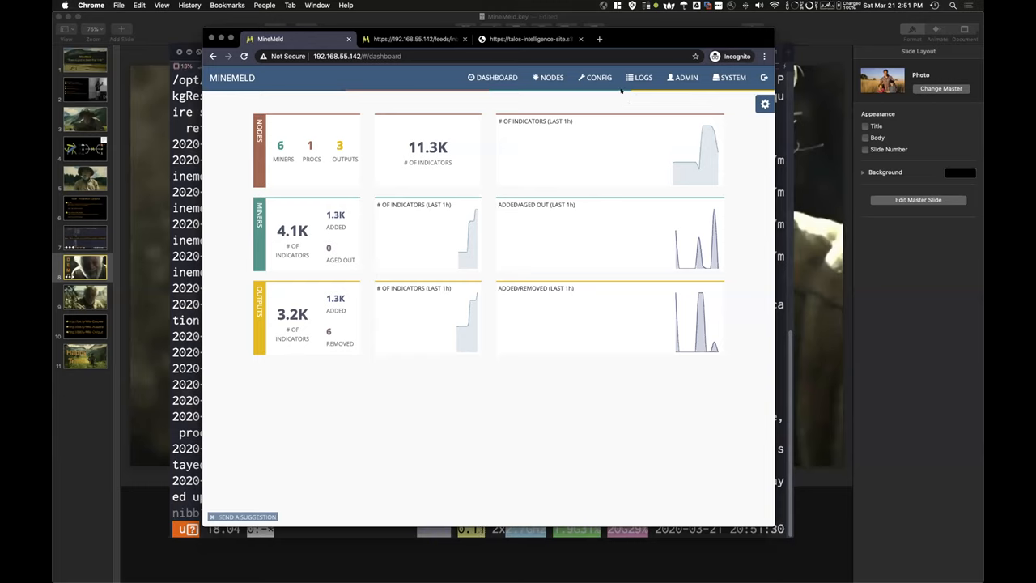
mouse_move(698, 150)
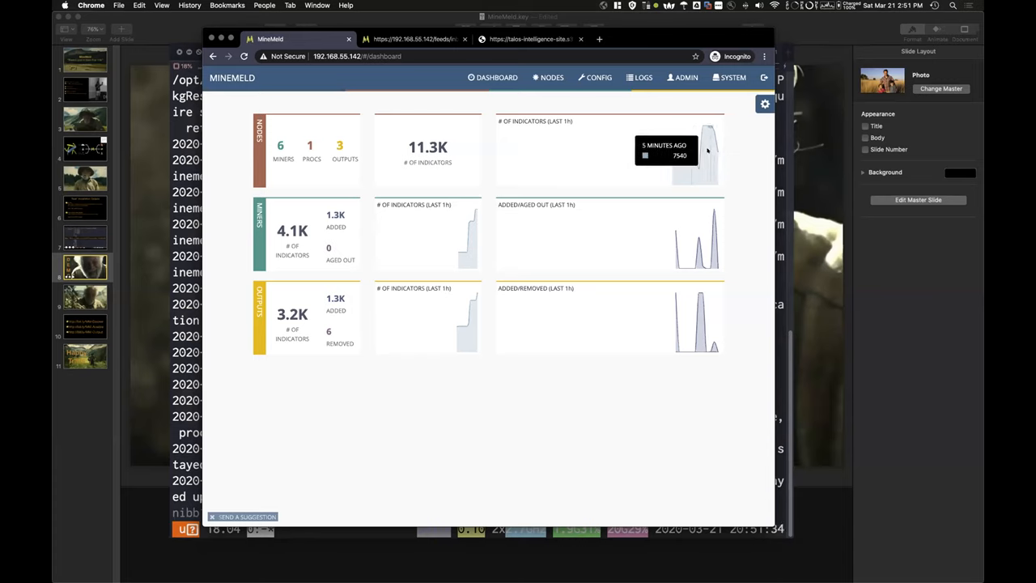
mouse_move(707, 136)
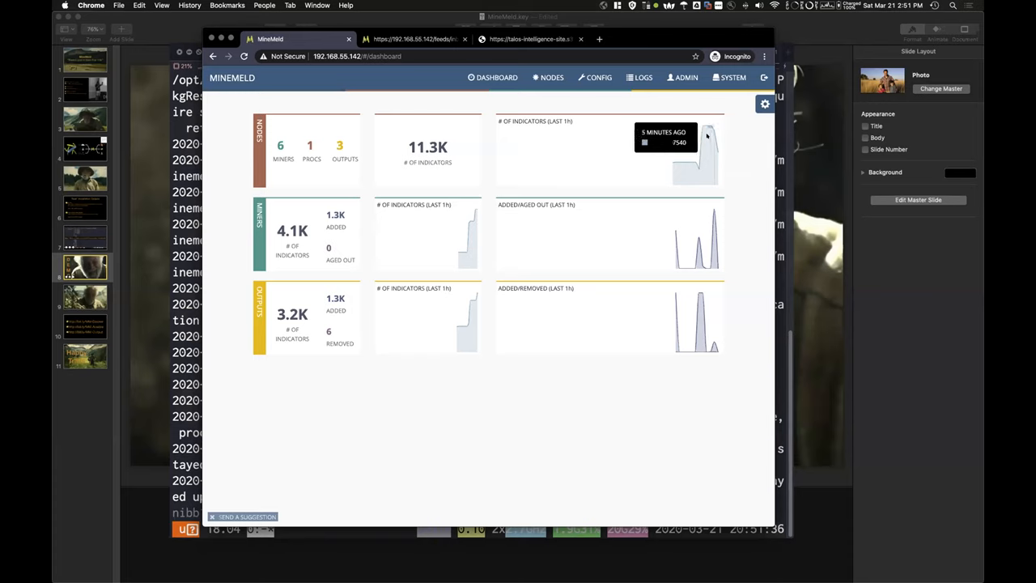
mouse_move(591, 148)
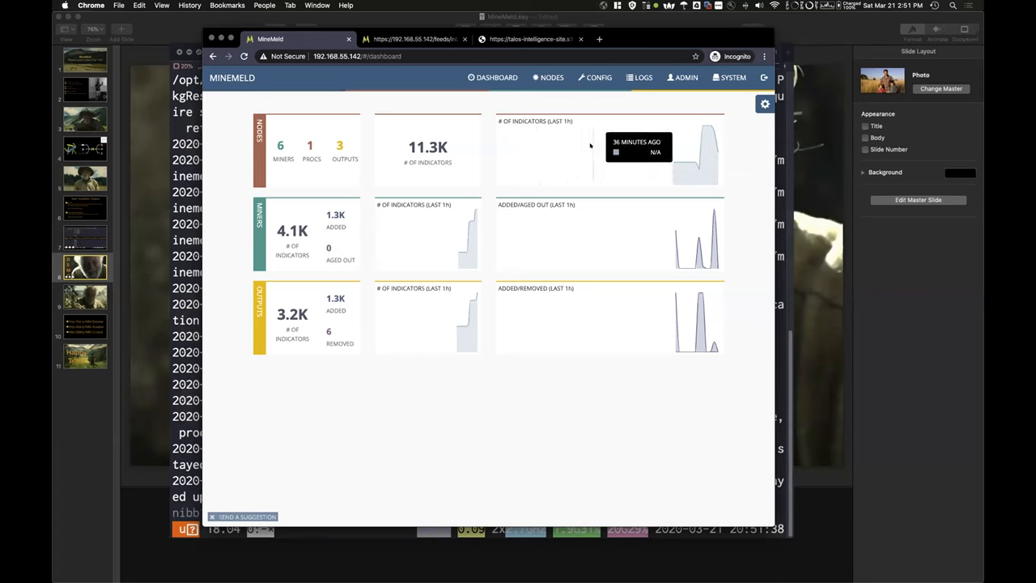
mouse_move(506, 261)
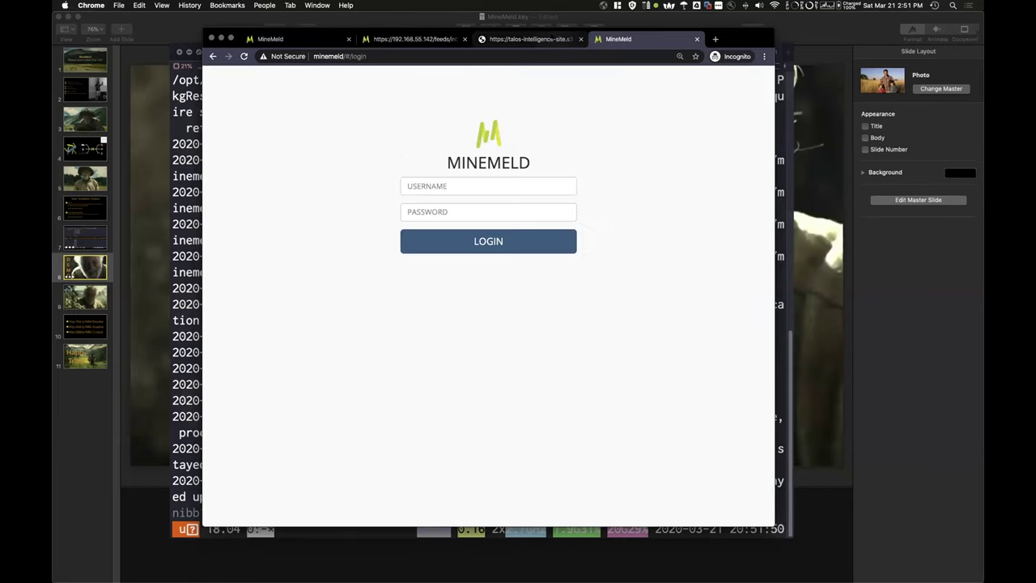
Log into the second MineMeld instance with username nibb13.
click(488, 186)
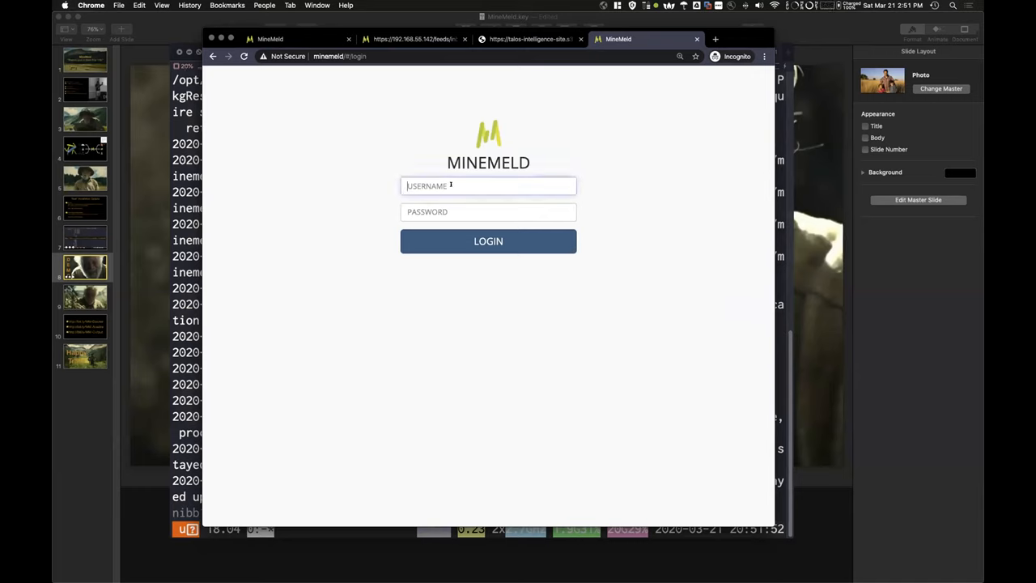
text(nibb13)
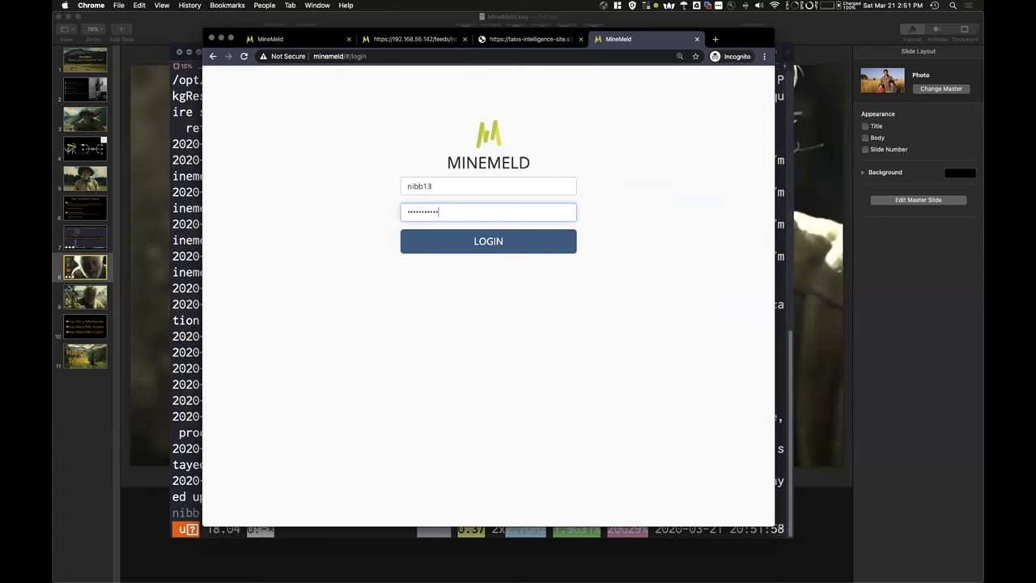
click(488, 241)
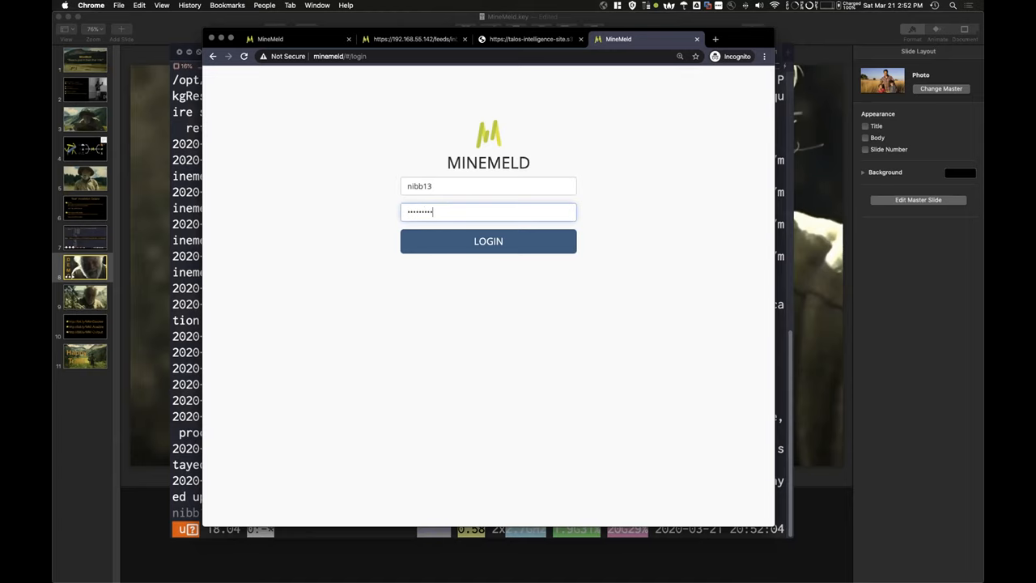
click(489, 241)
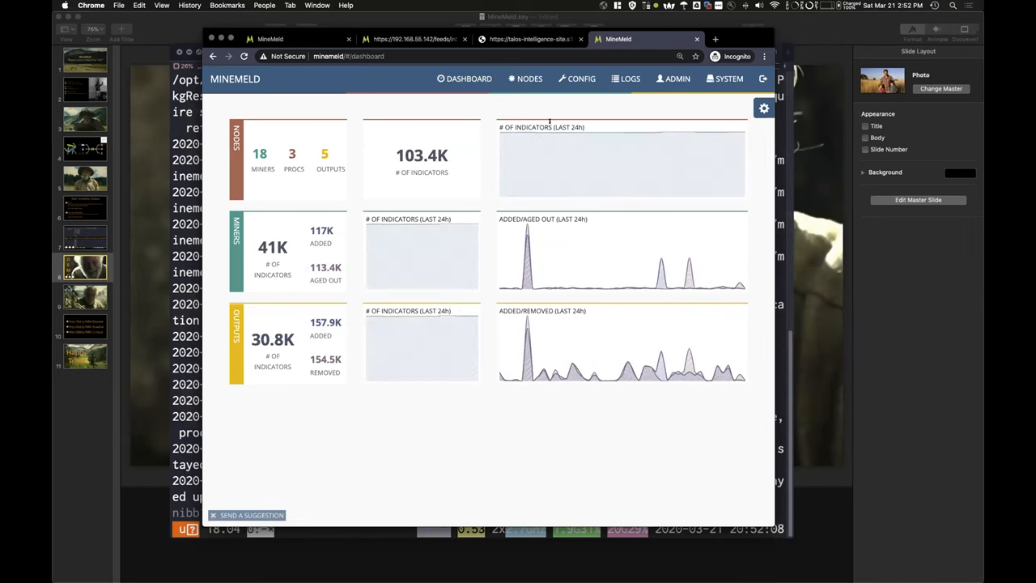
Scroll the node list to the outputs and open feedGreenURL (3317 indicators).
click(522, 78)
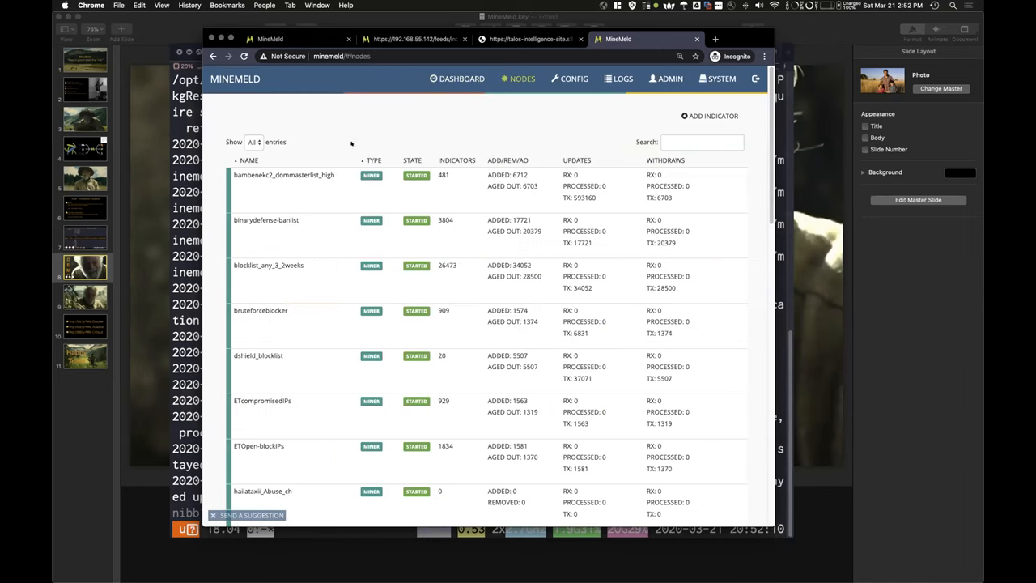
scroll(up, 3)
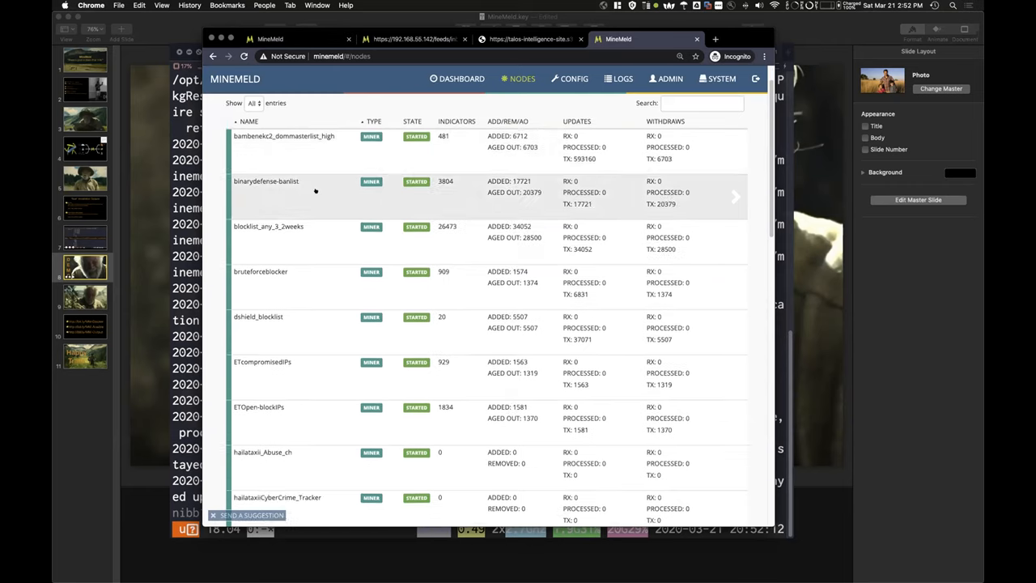
scroll(down, 3)
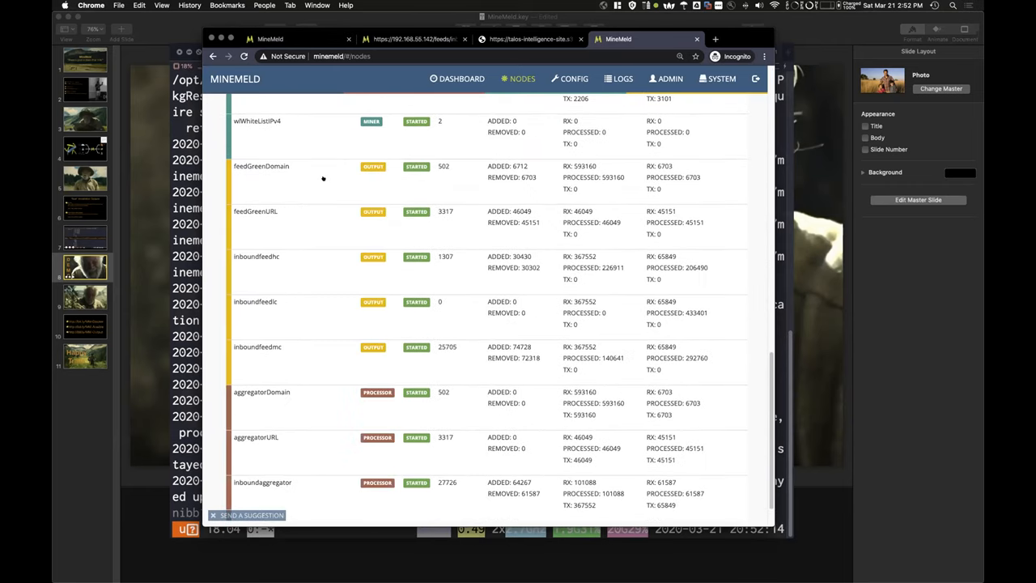
scroll(down, 3)
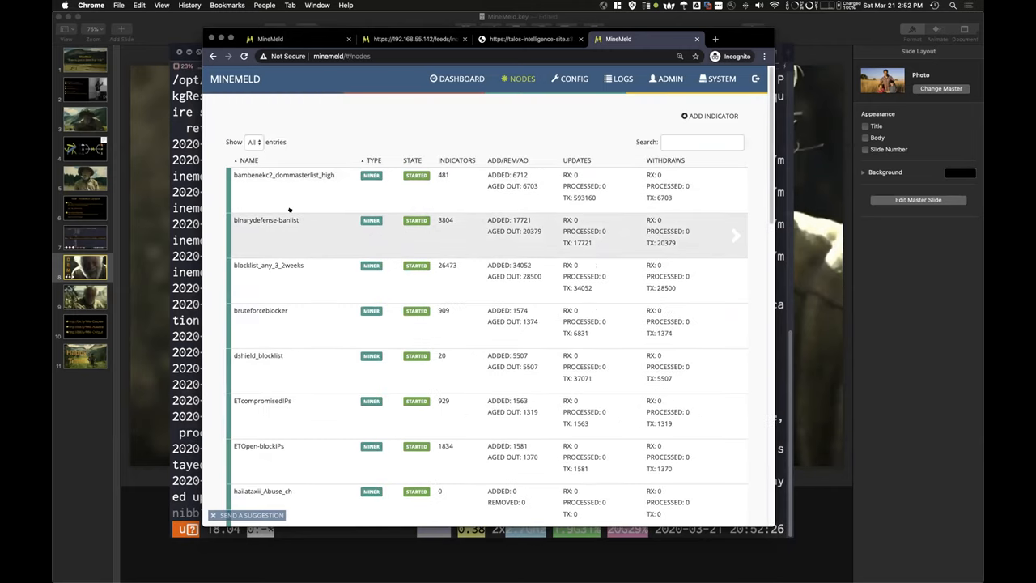
mouse_move(306, 224)
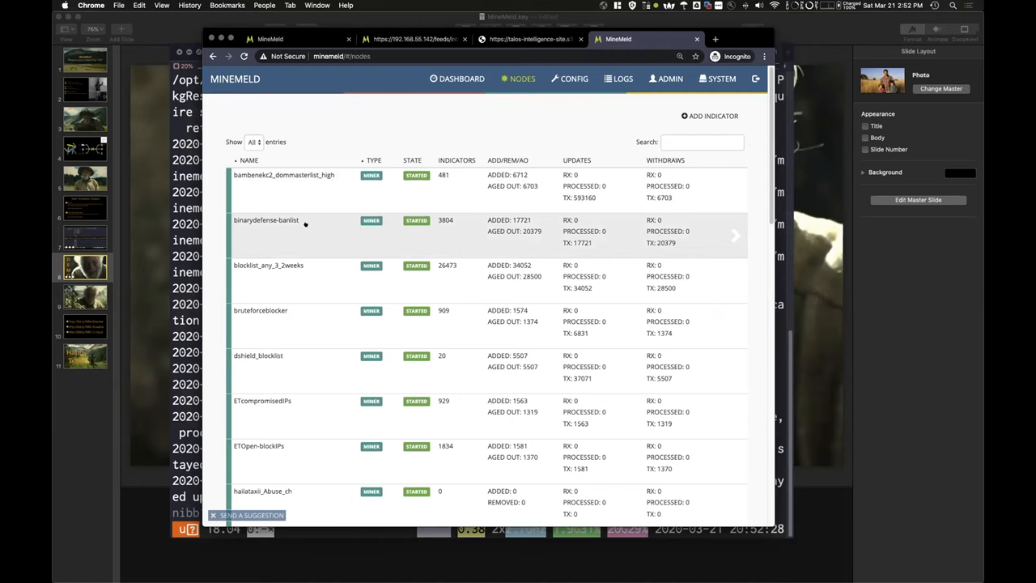
scroll(down, 3)
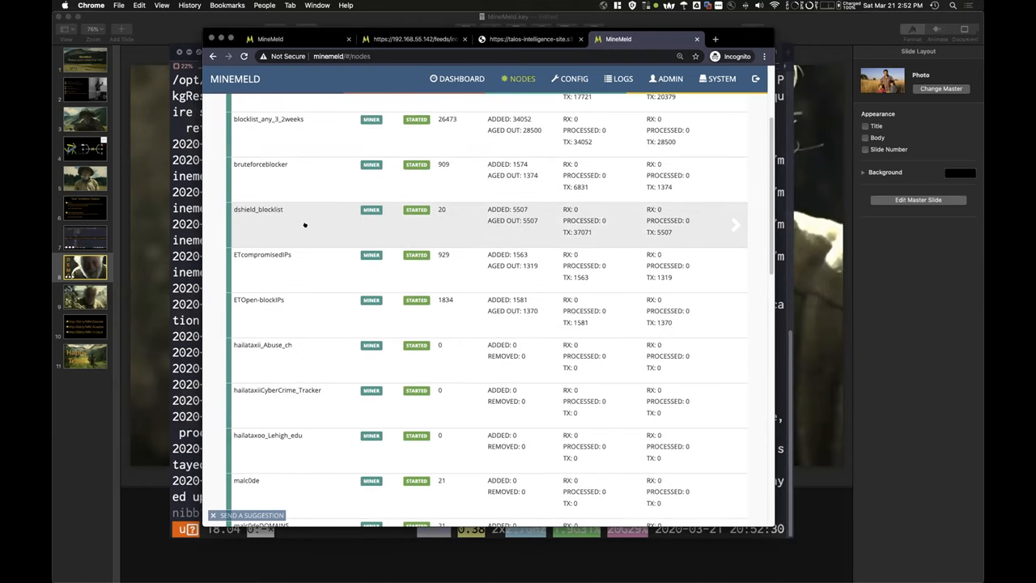
mouse_move(305, 264)
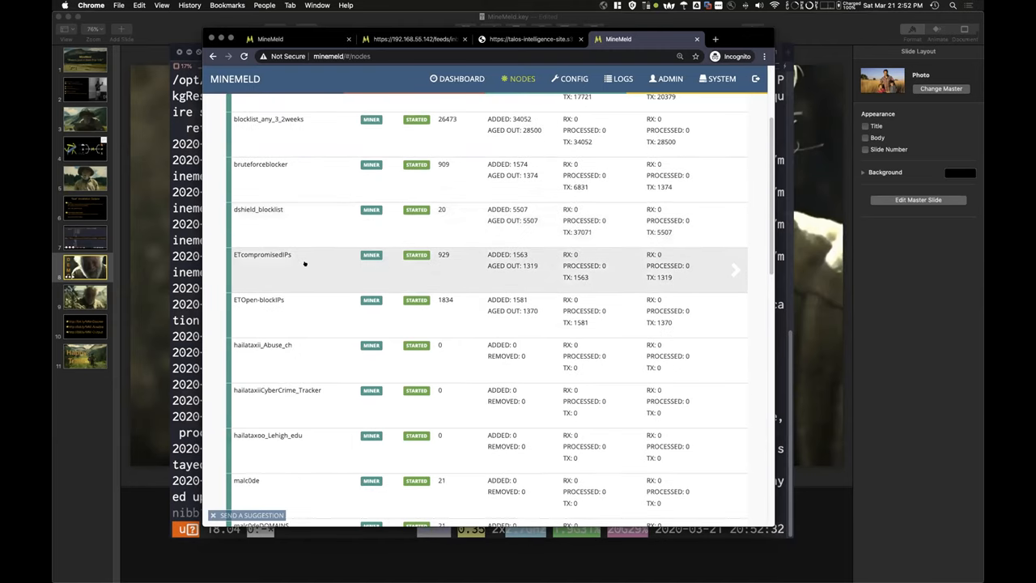
scroll(down, 3)
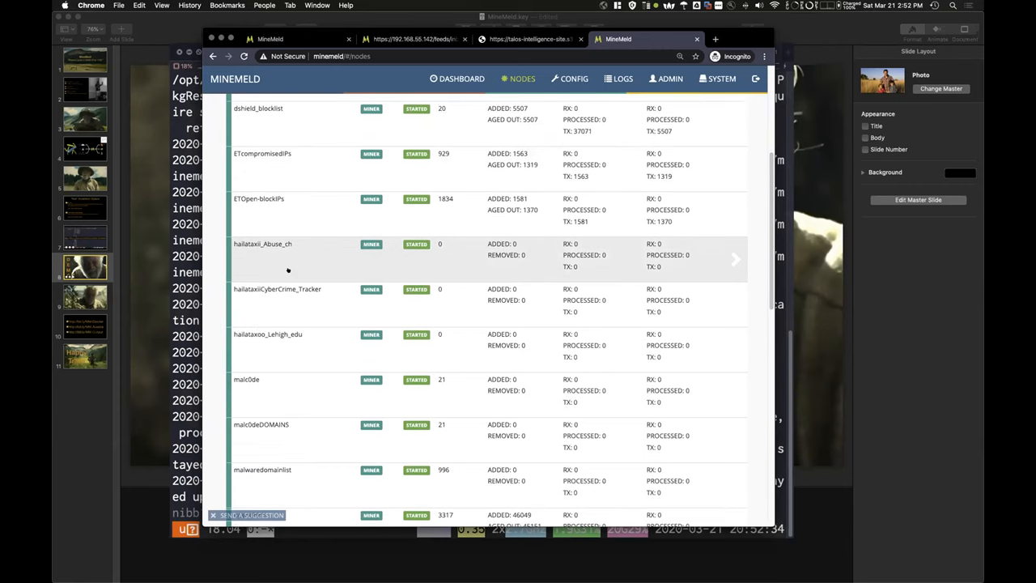
scroll(down, 3)
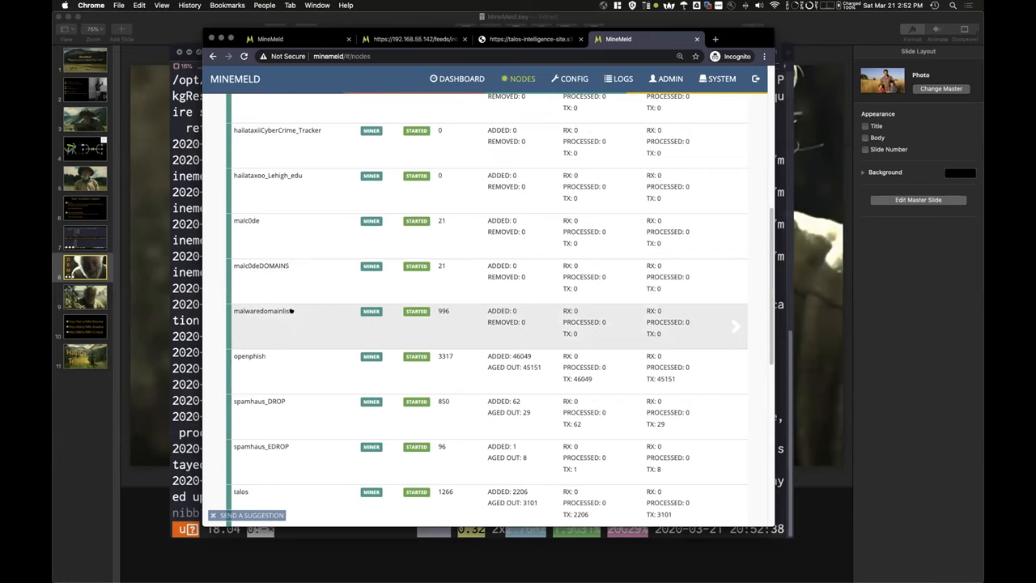
scroll(down, 3)
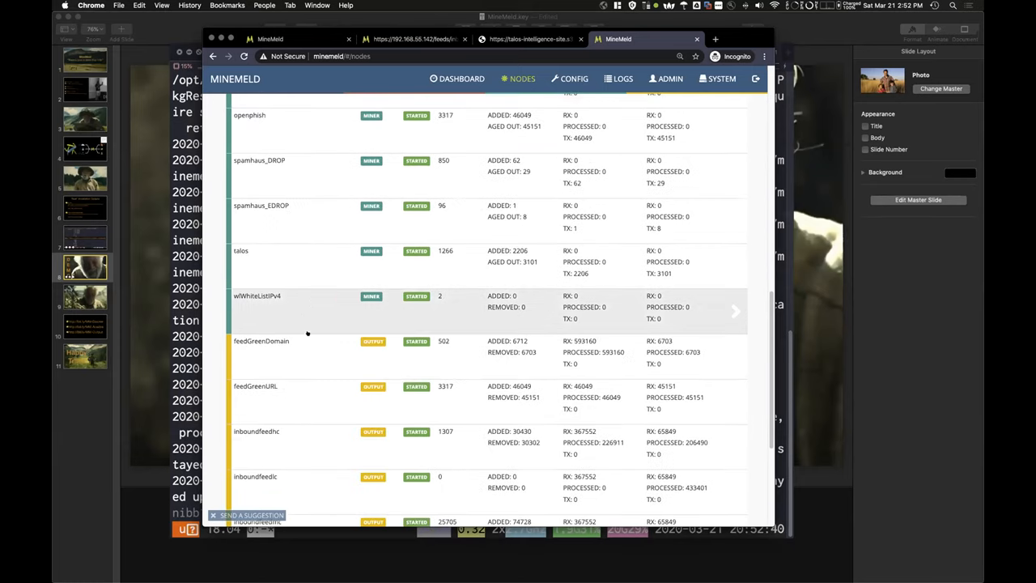
click(255, 386)
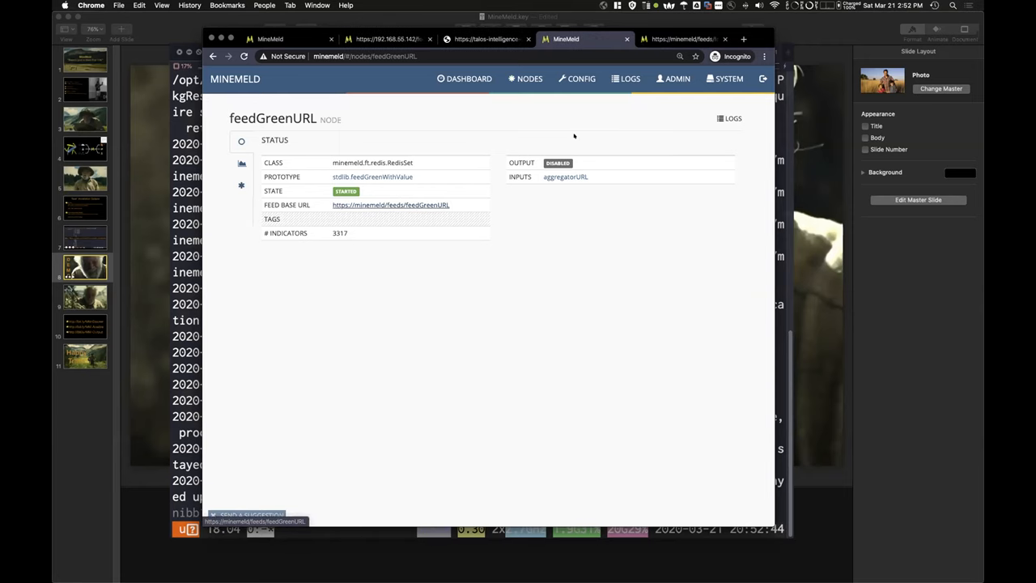
Inspect feedGreenURL and its aggregatorURL input, view the served URL feed, then close it.
click(391, 205)
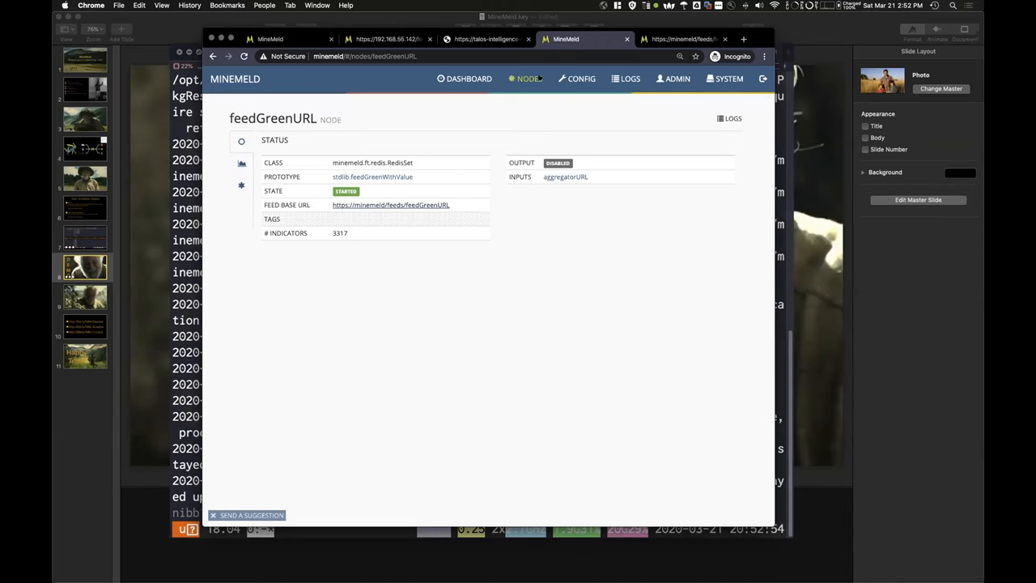
click(522, 78)
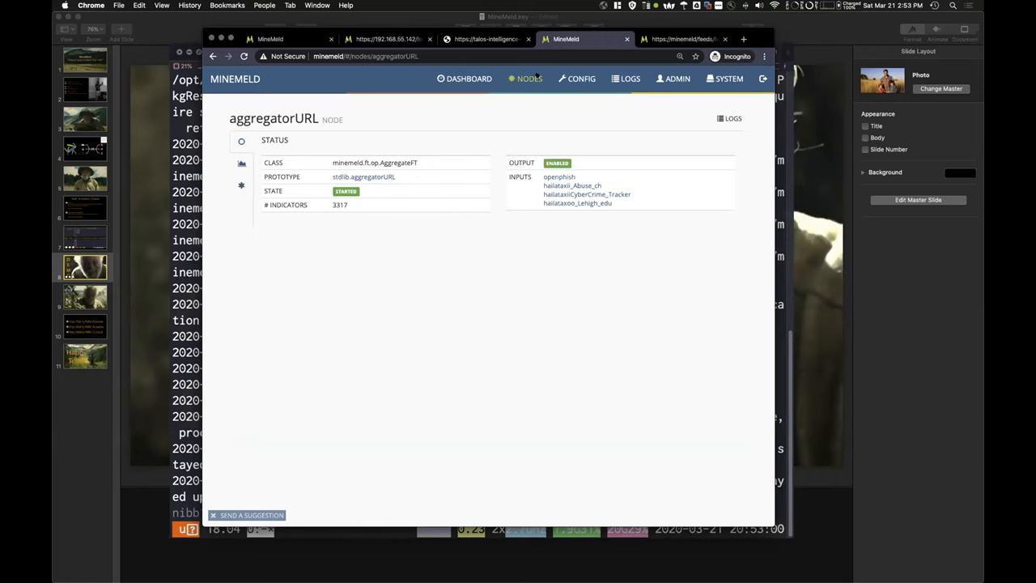
click(522, 78)
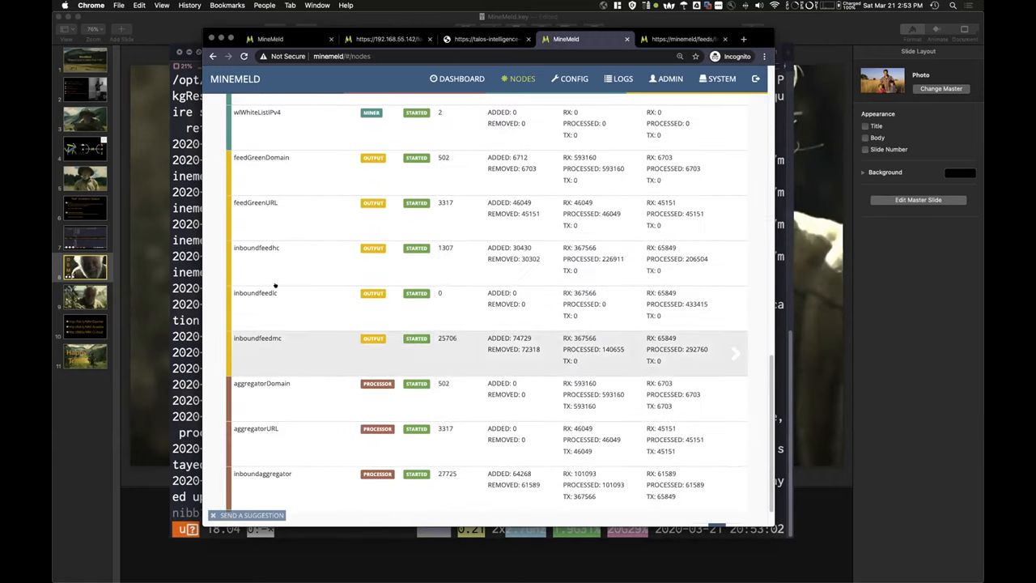
click(255, 202)
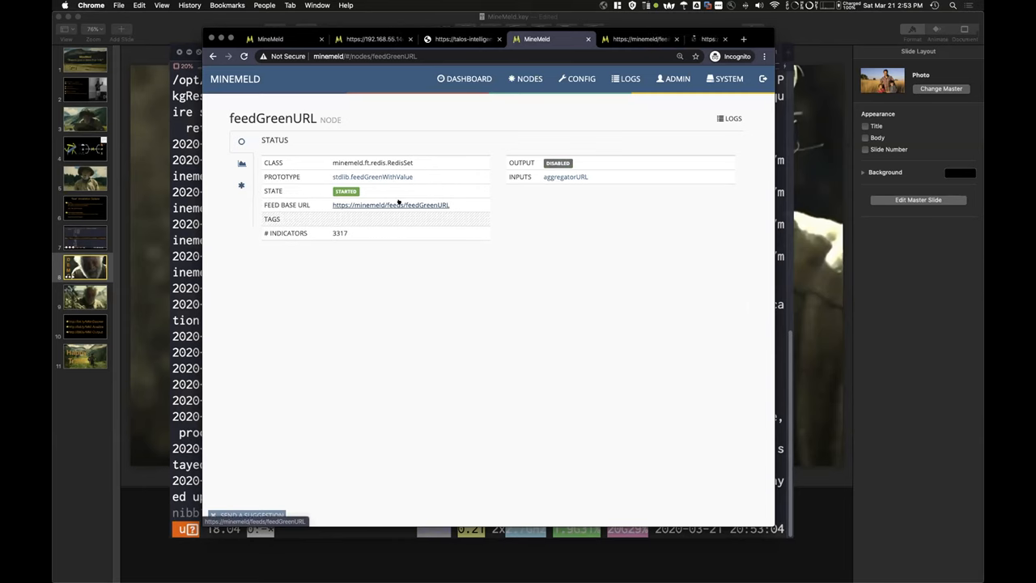
click(391, 204)
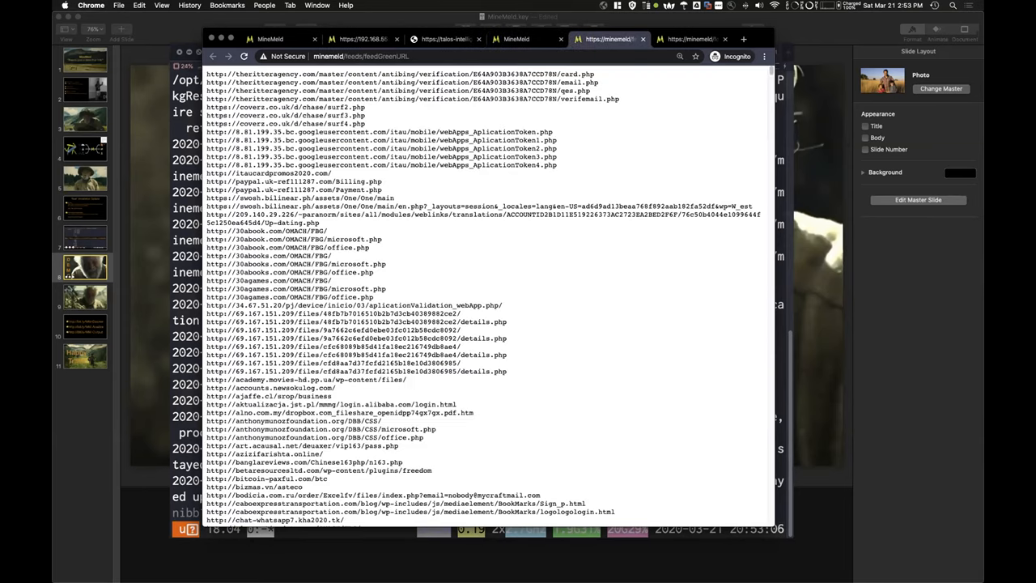
click(692, 38)
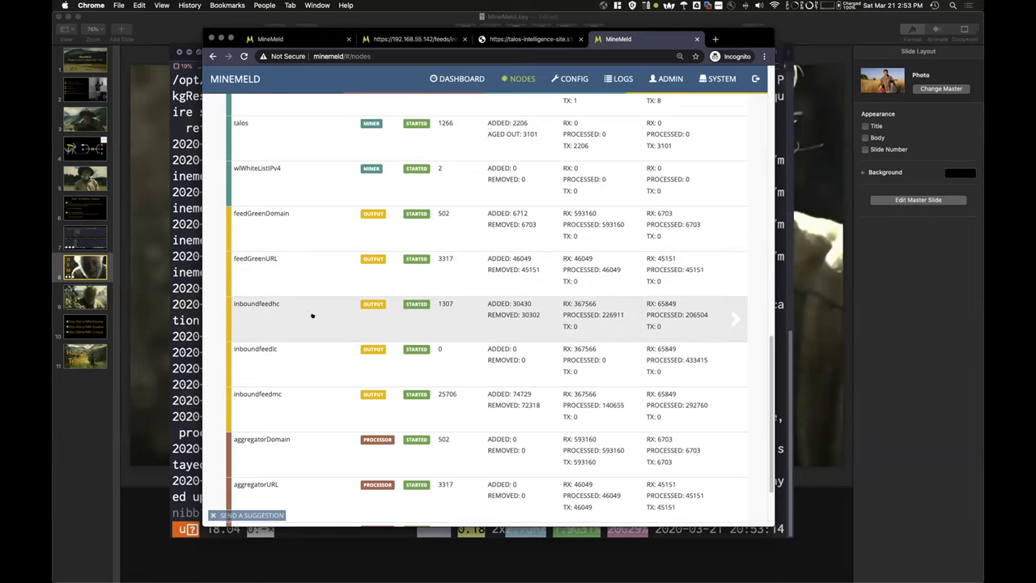
Open feedGreenDomain (502 indicators) and scroll through its served domain list.
click(260, 213)
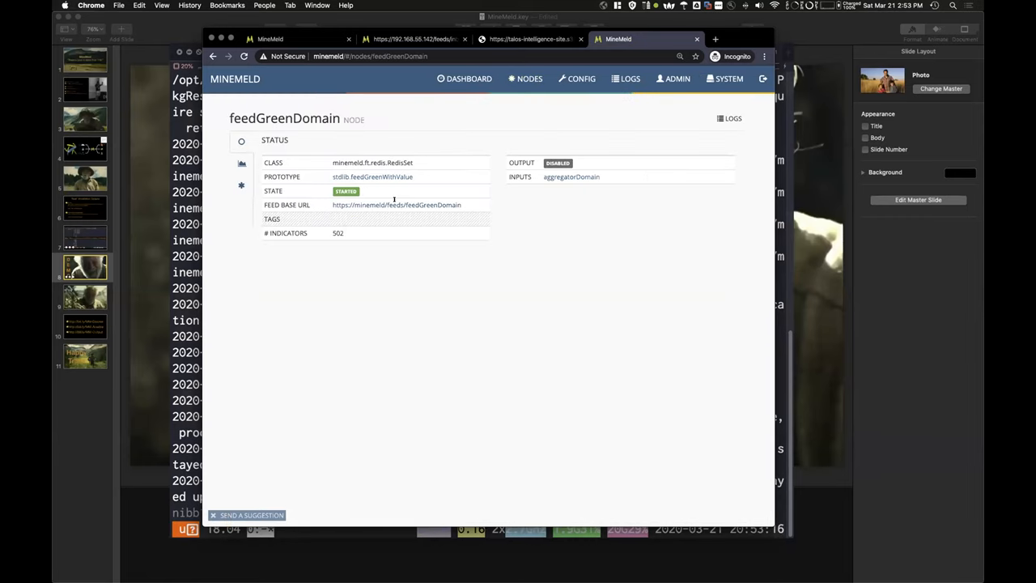
click(397, 205)
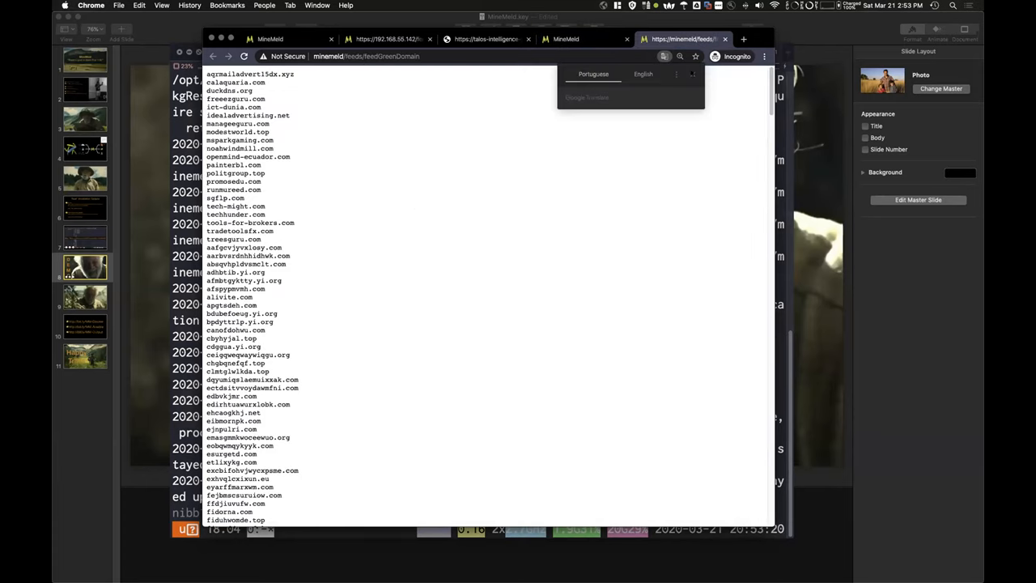
scroll(down, 3)
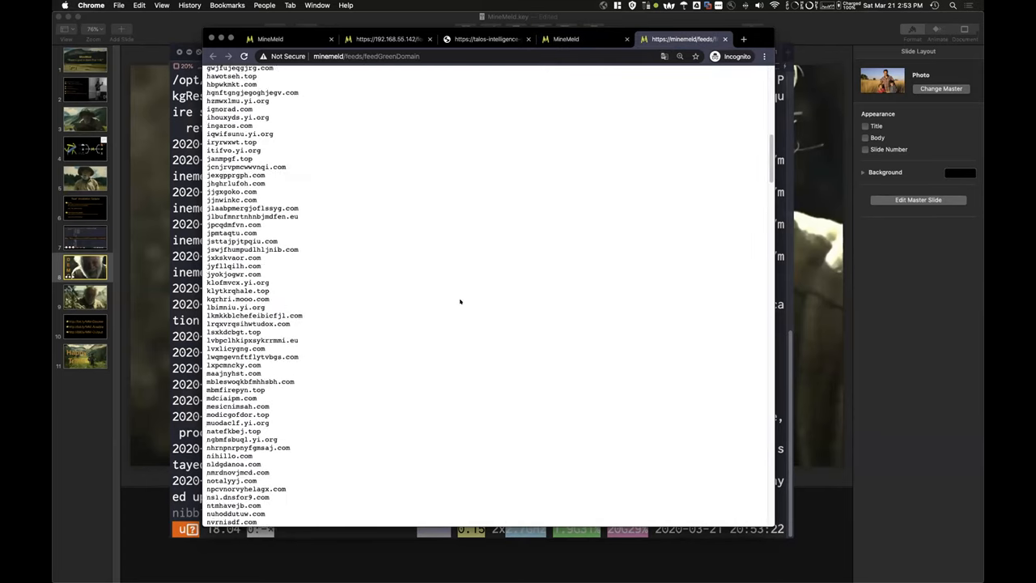
scroll(down, 3)
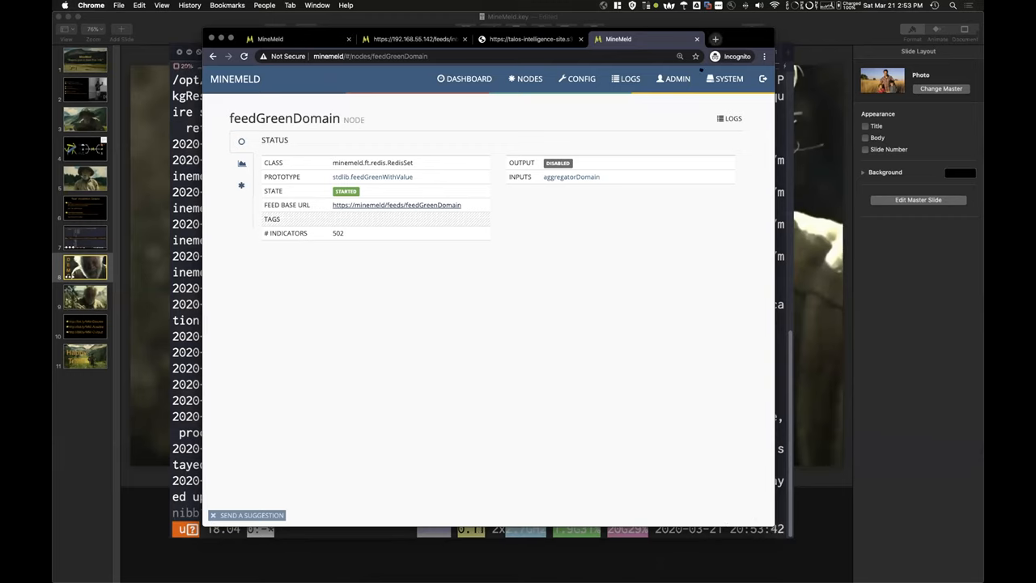
Browse to palo.monkeyville.local and log into PAN-OS after one failed attempt.
click(743, 39)
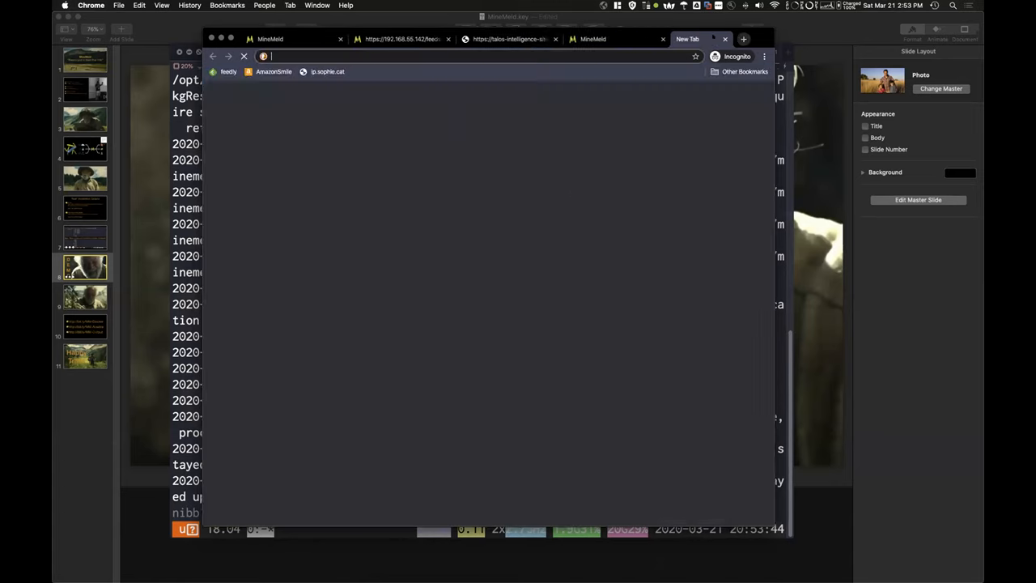
text(palo.monkeyville.local)
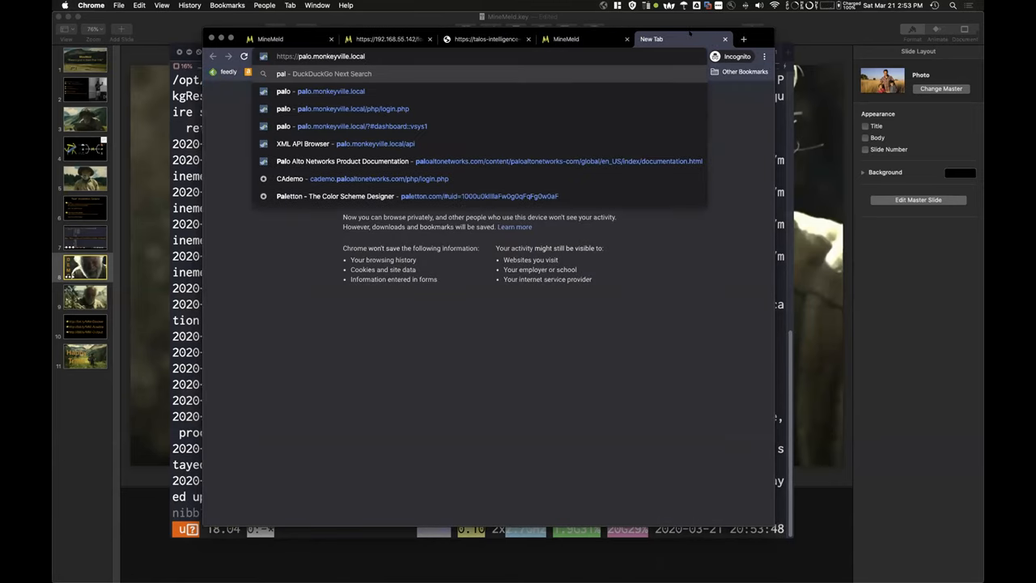
click(353, 108)
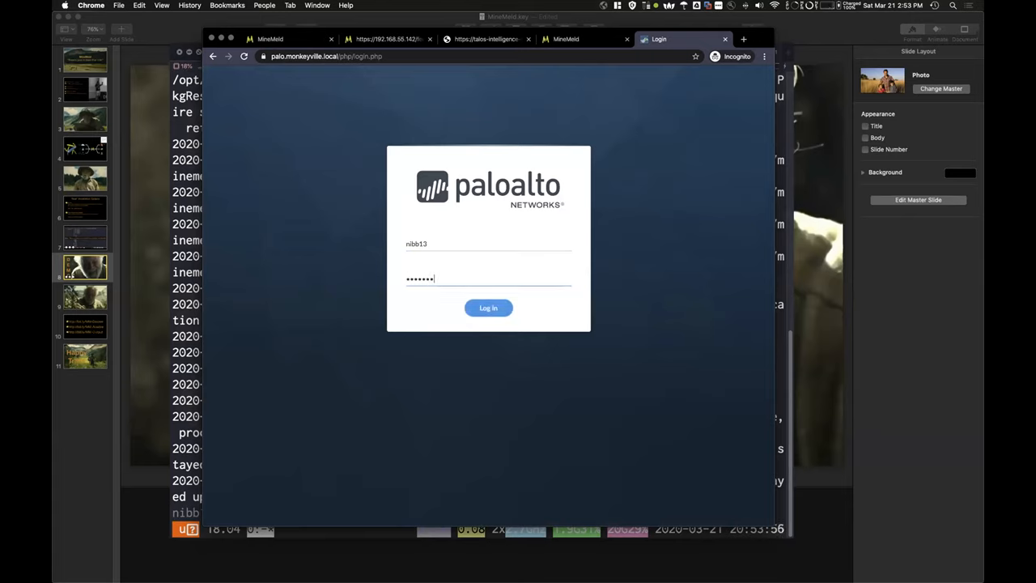
click(488, 307)
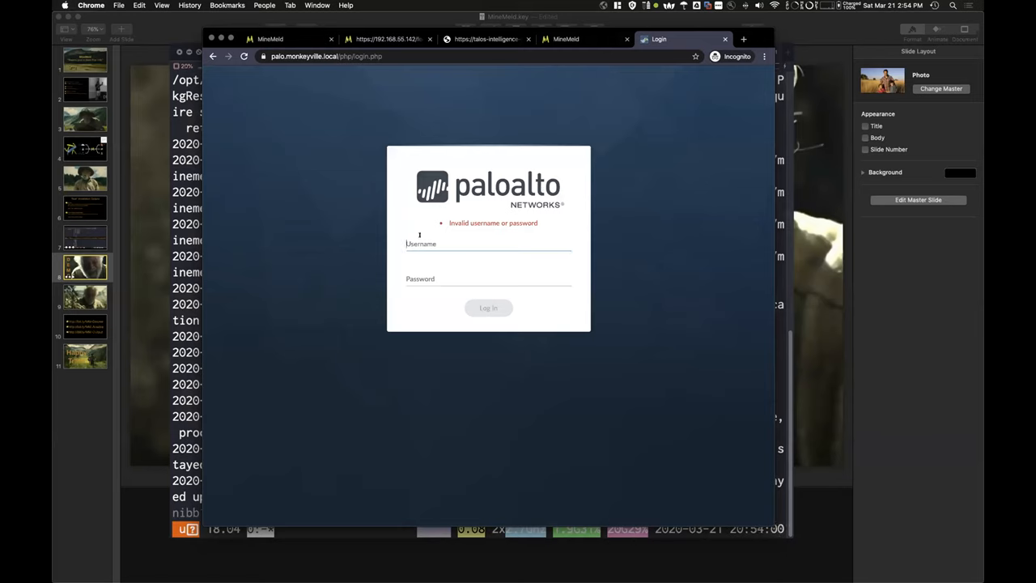
text(nibb13)
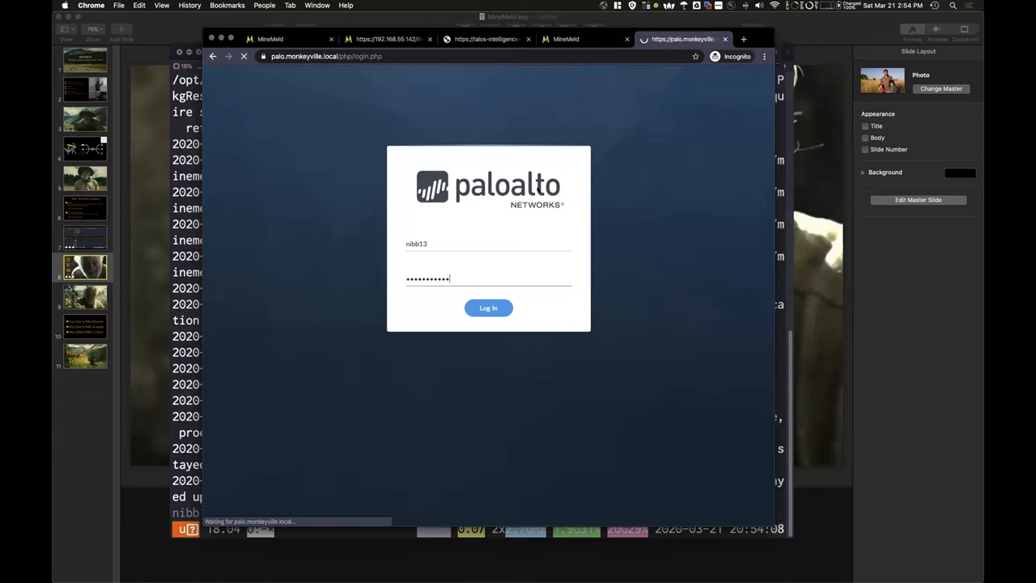
click(488, 308)
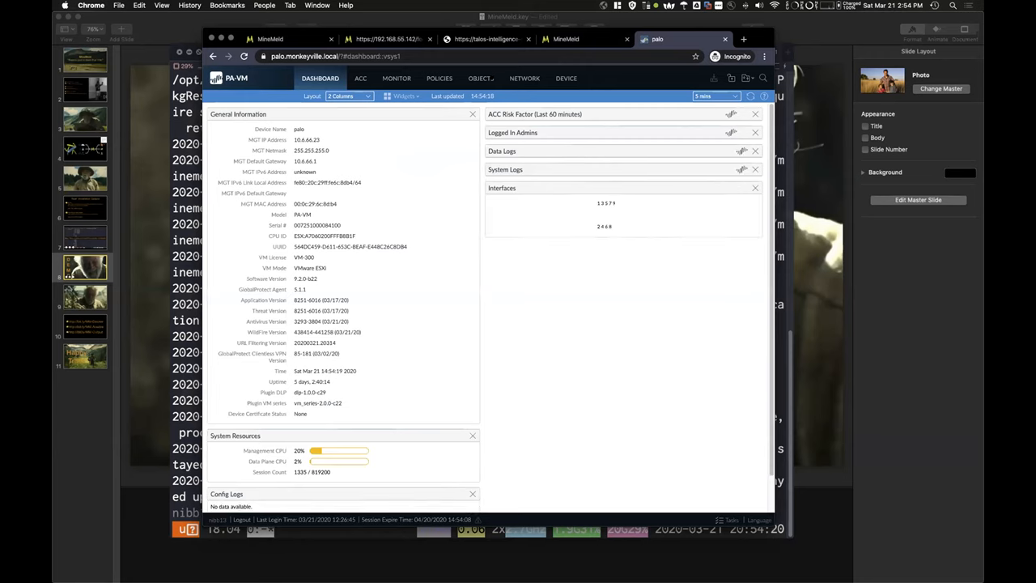
Open the minemeld hc entry under Objects > External Dynamic Lists.
click(750, 95)
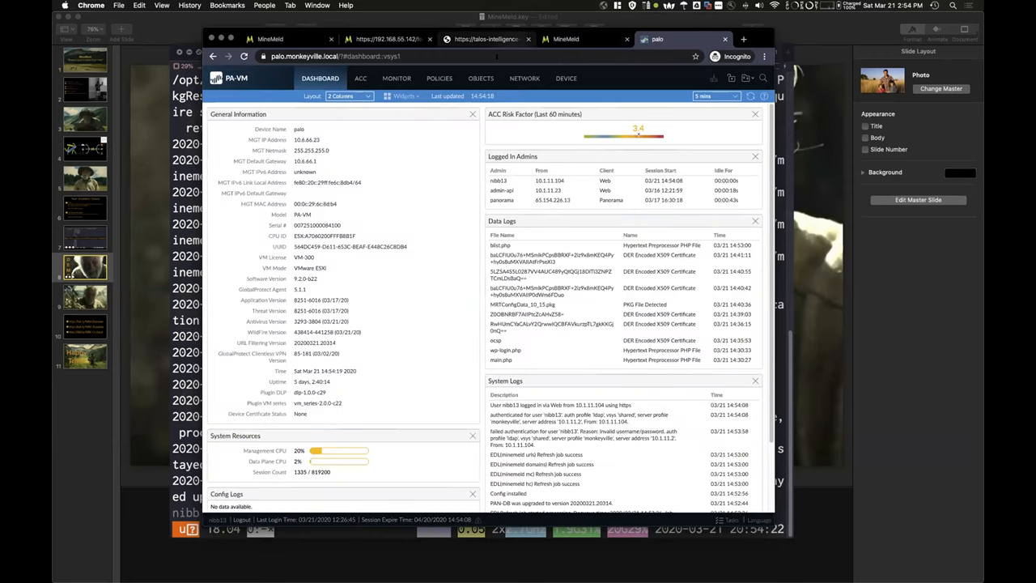
click(480, 78)
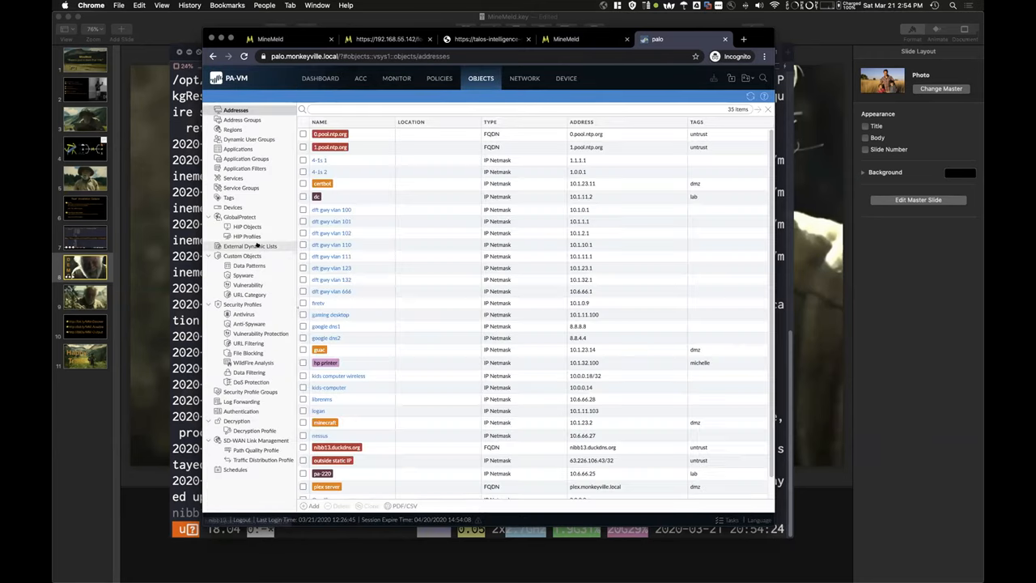
click(250, 246)
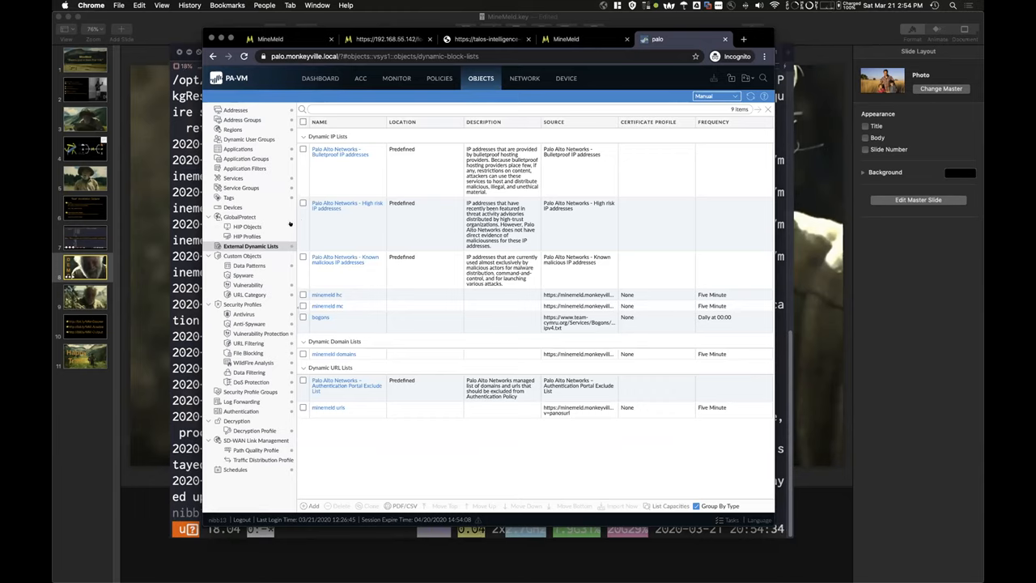
mouse_move(326, 293)
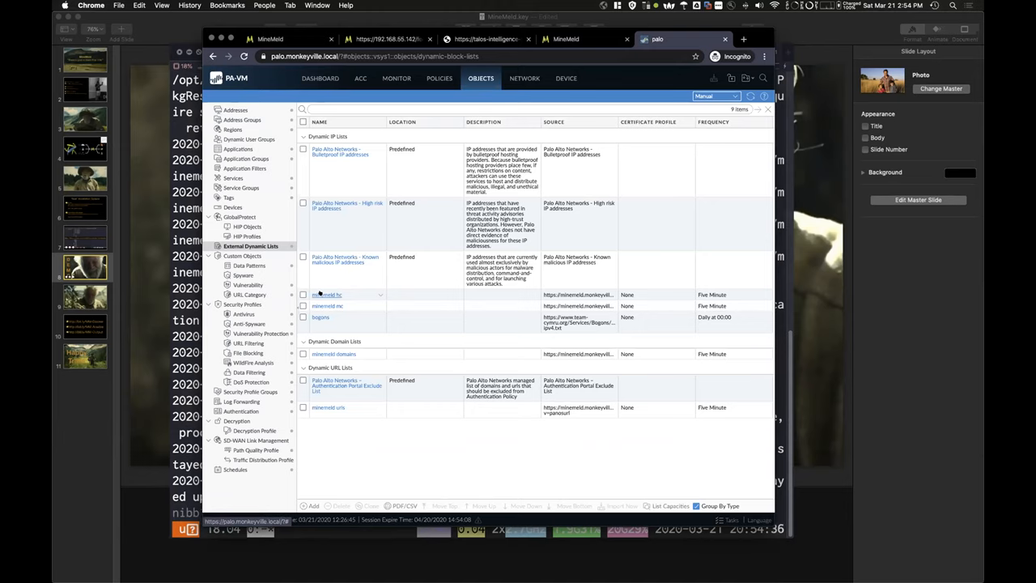
click(303, 294)
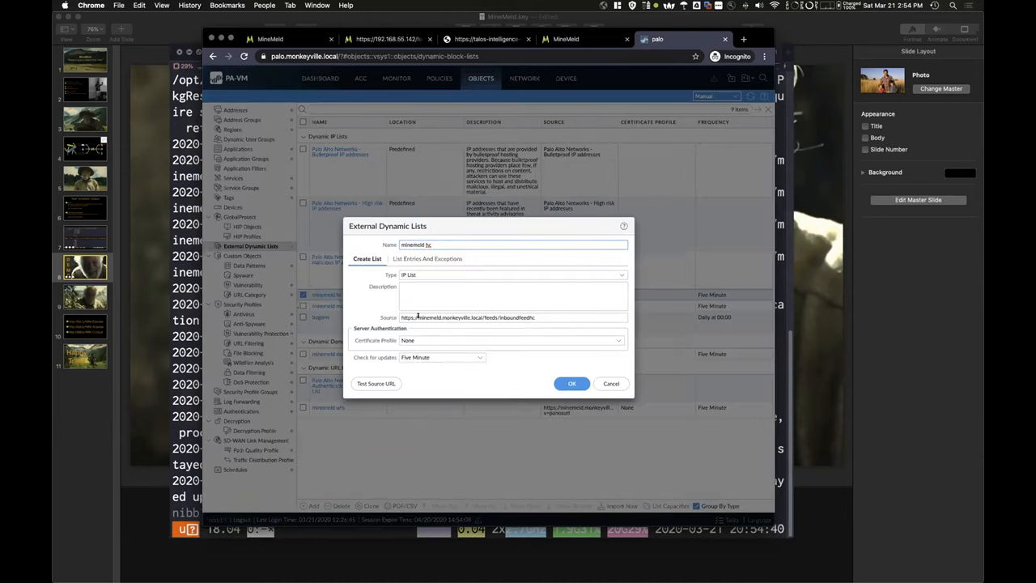
Dismiss the minemeld hc list settings unchanged and open the minemeld urls list to review.
click(572, 383)
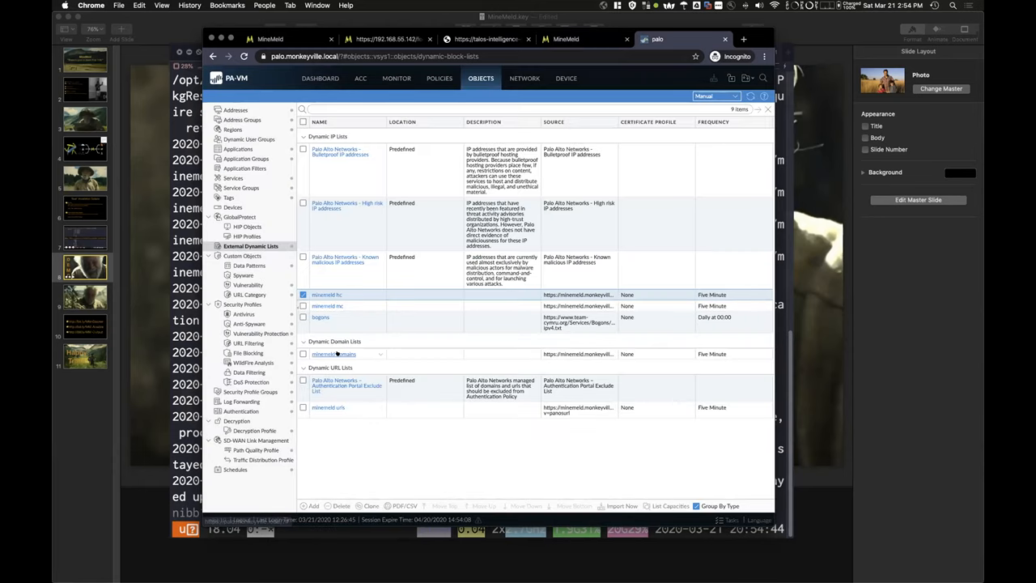
mouse_move(328, 407)
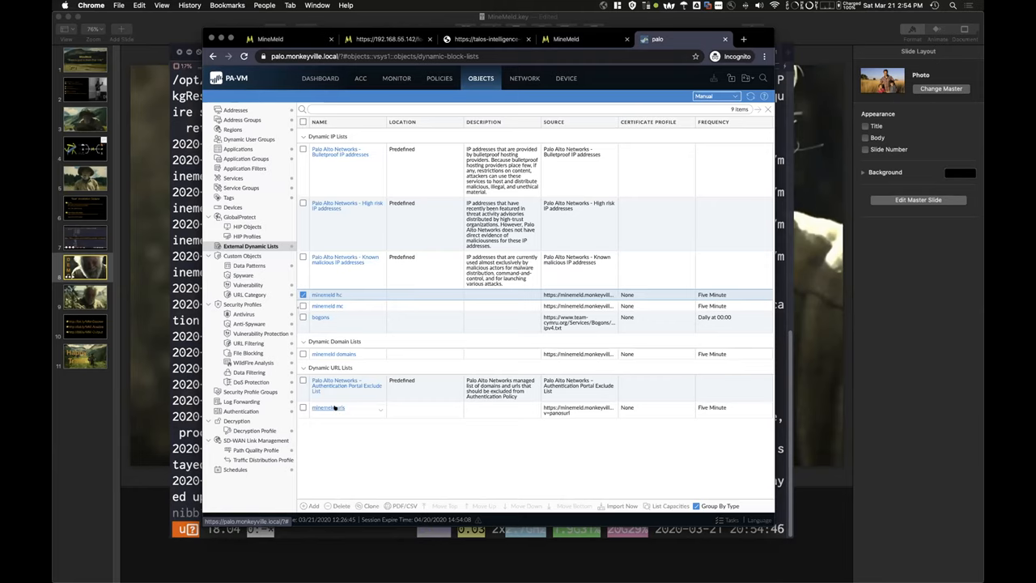
click(328, 407)
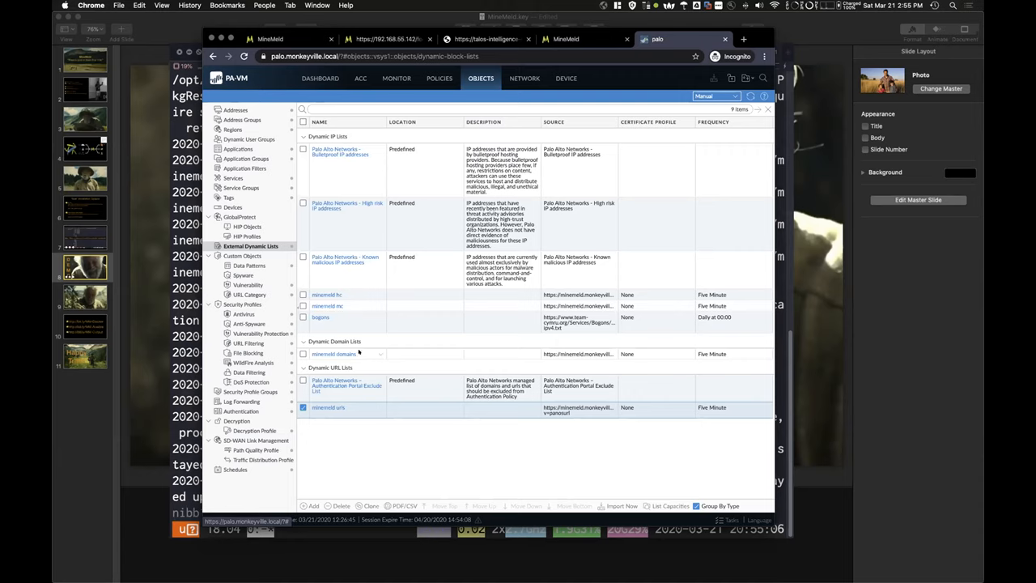
Review the evasions reset Anti-Spyware profile's DNS Exceptions and DNS Policies, then leave it.
click(248, 324)
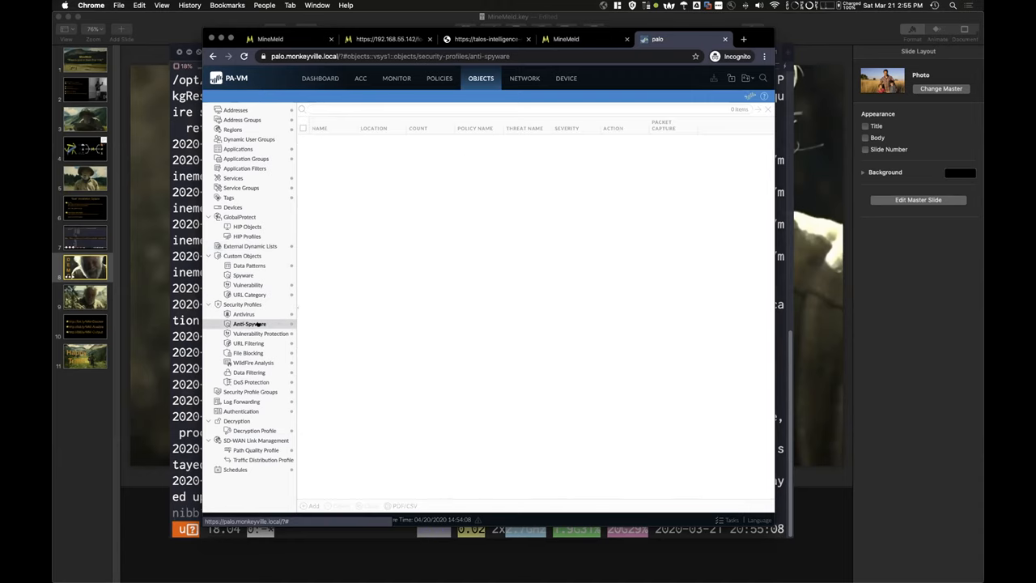
click(249, 324)
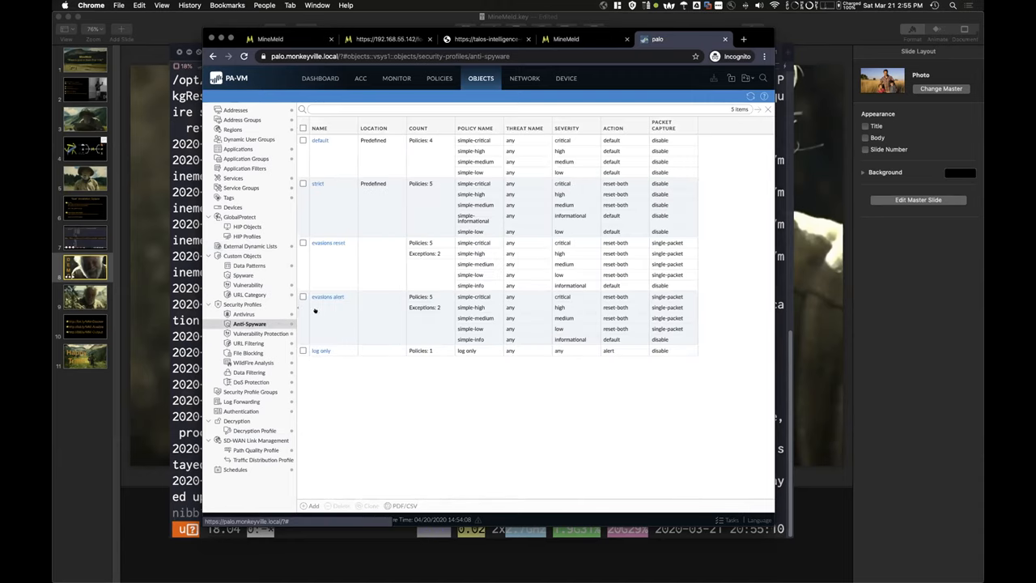
mouse_move(327, 242)
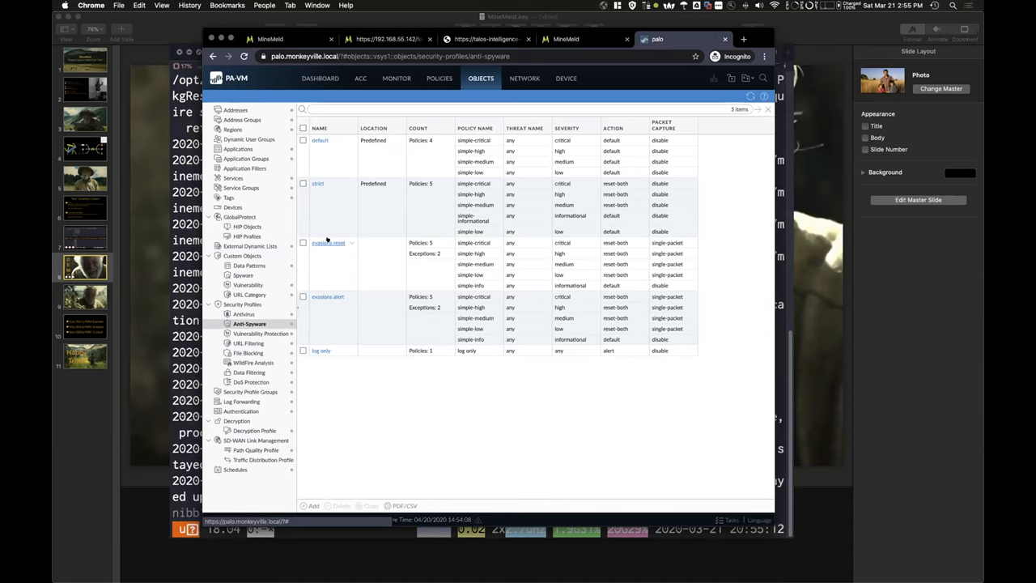
click(327, 243)
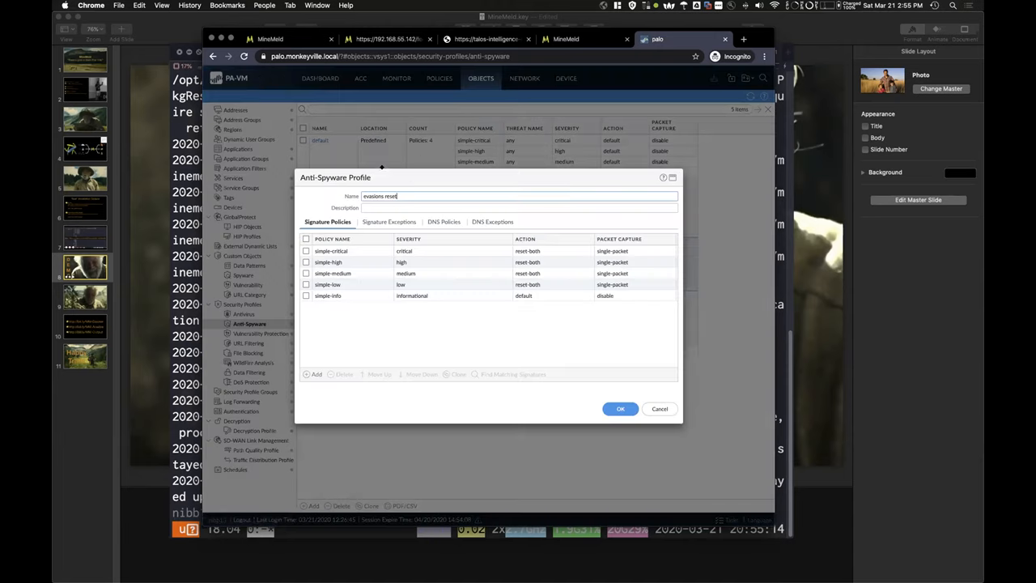
click(492, 221)
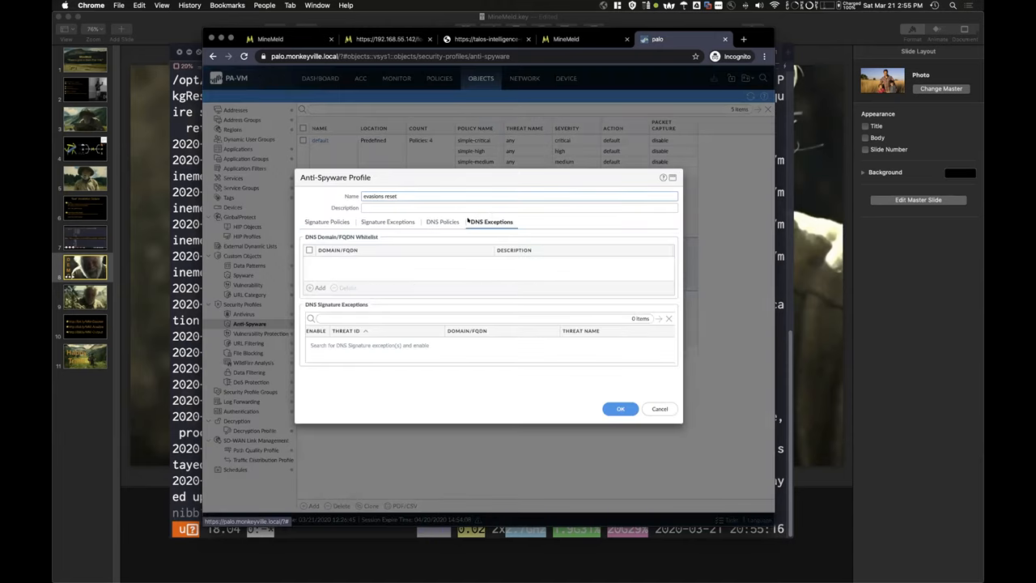
click(443, 221)
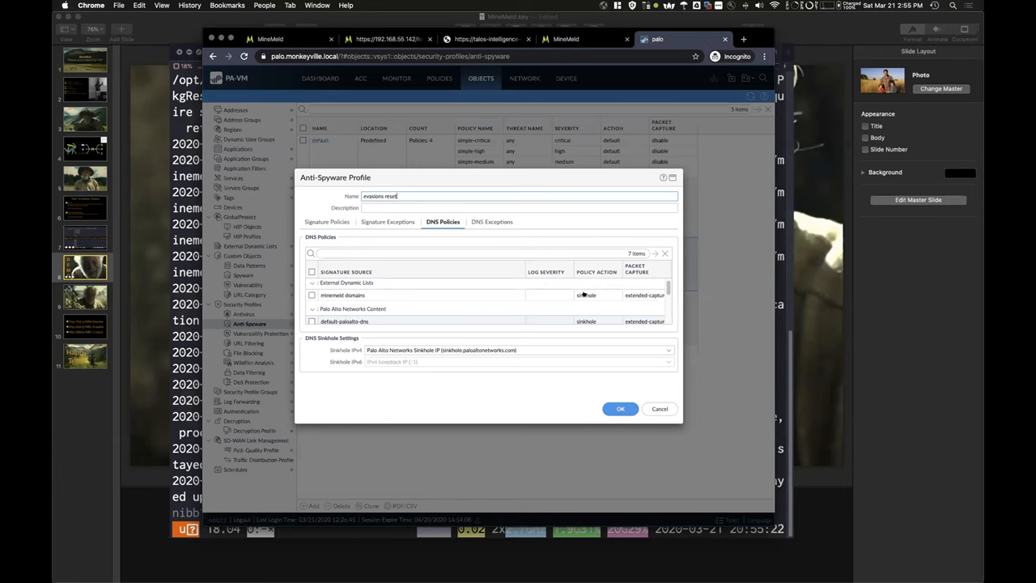
click(620, 409)
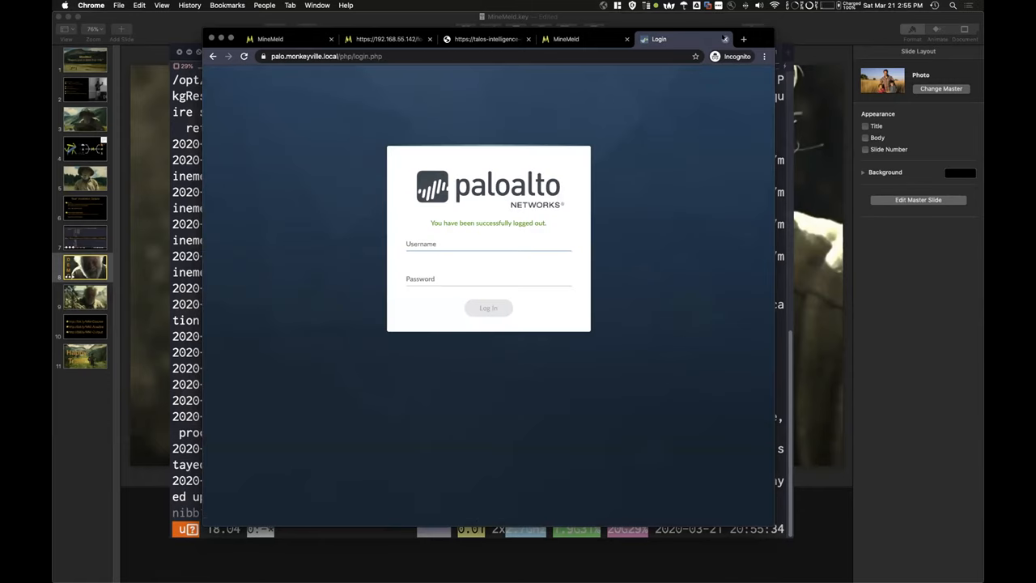
Close the firewall's browser tab to bring back MineMeld's feedGreenDomain node page.
click(617, 38)
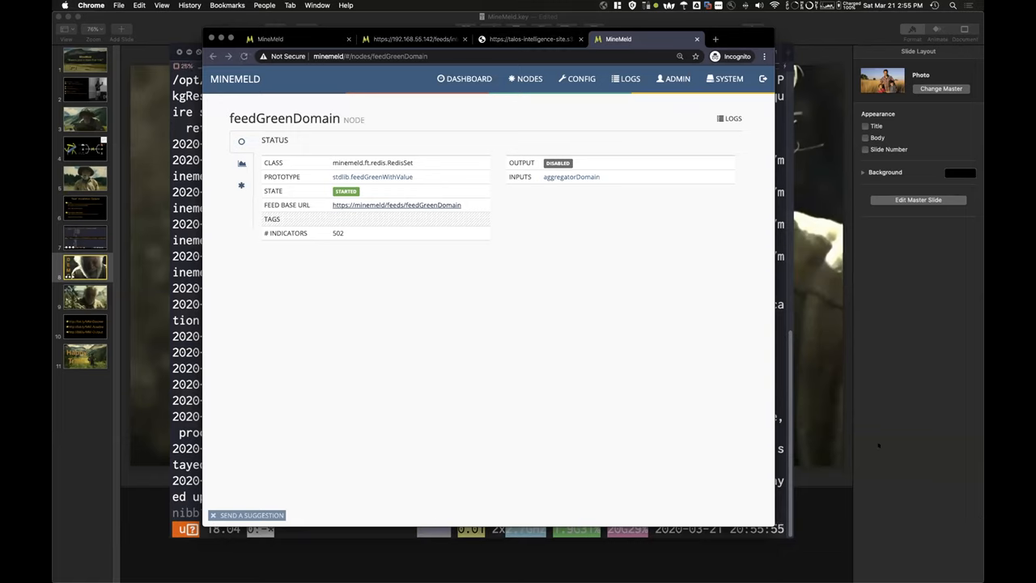
mouse_move(519, 254)
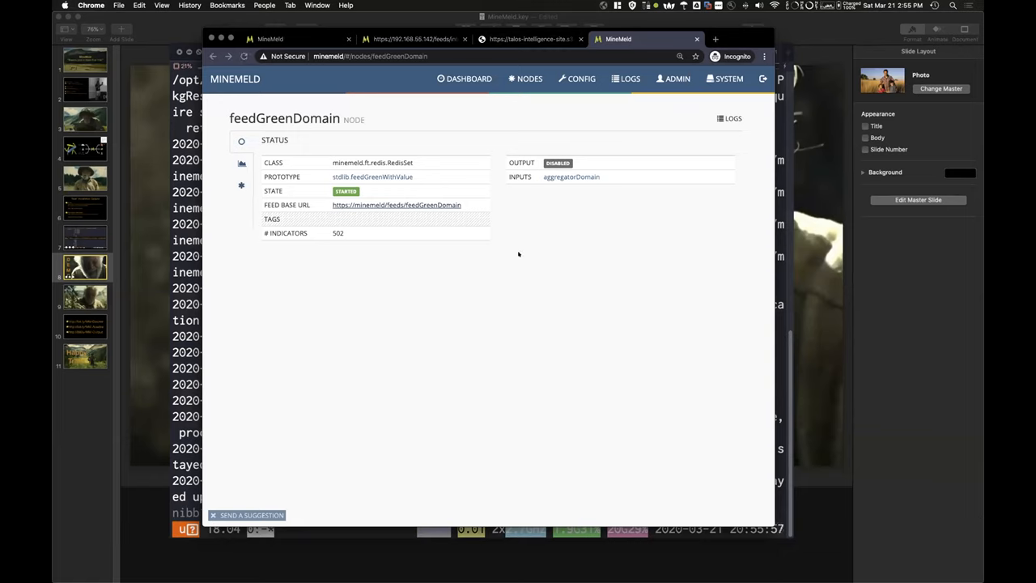